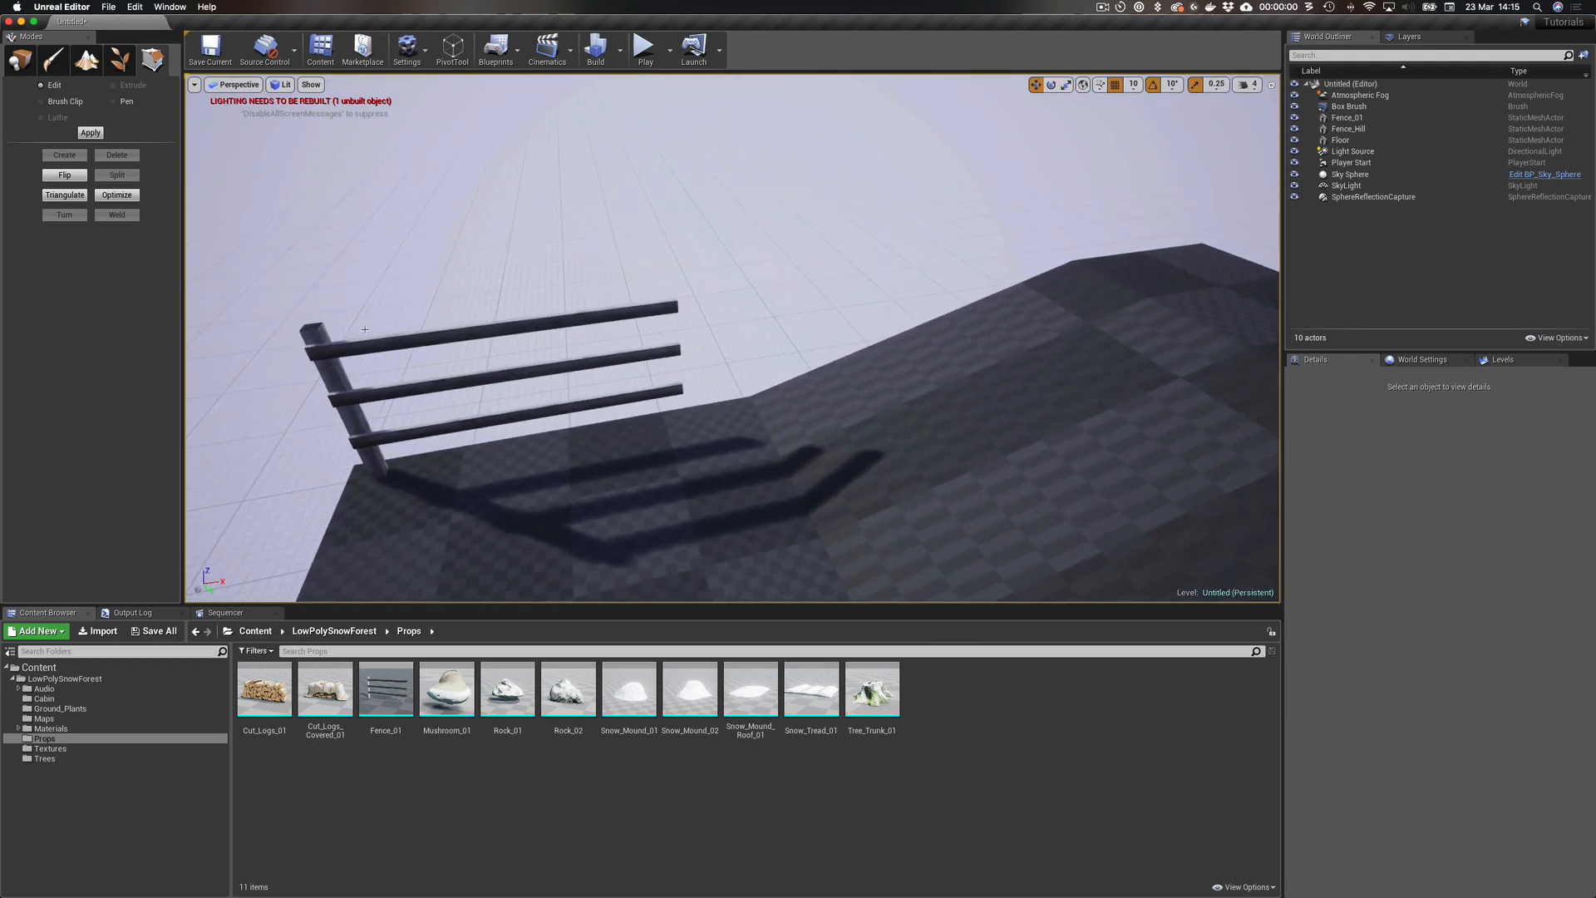
pyautogui.moveTo(263, 689)
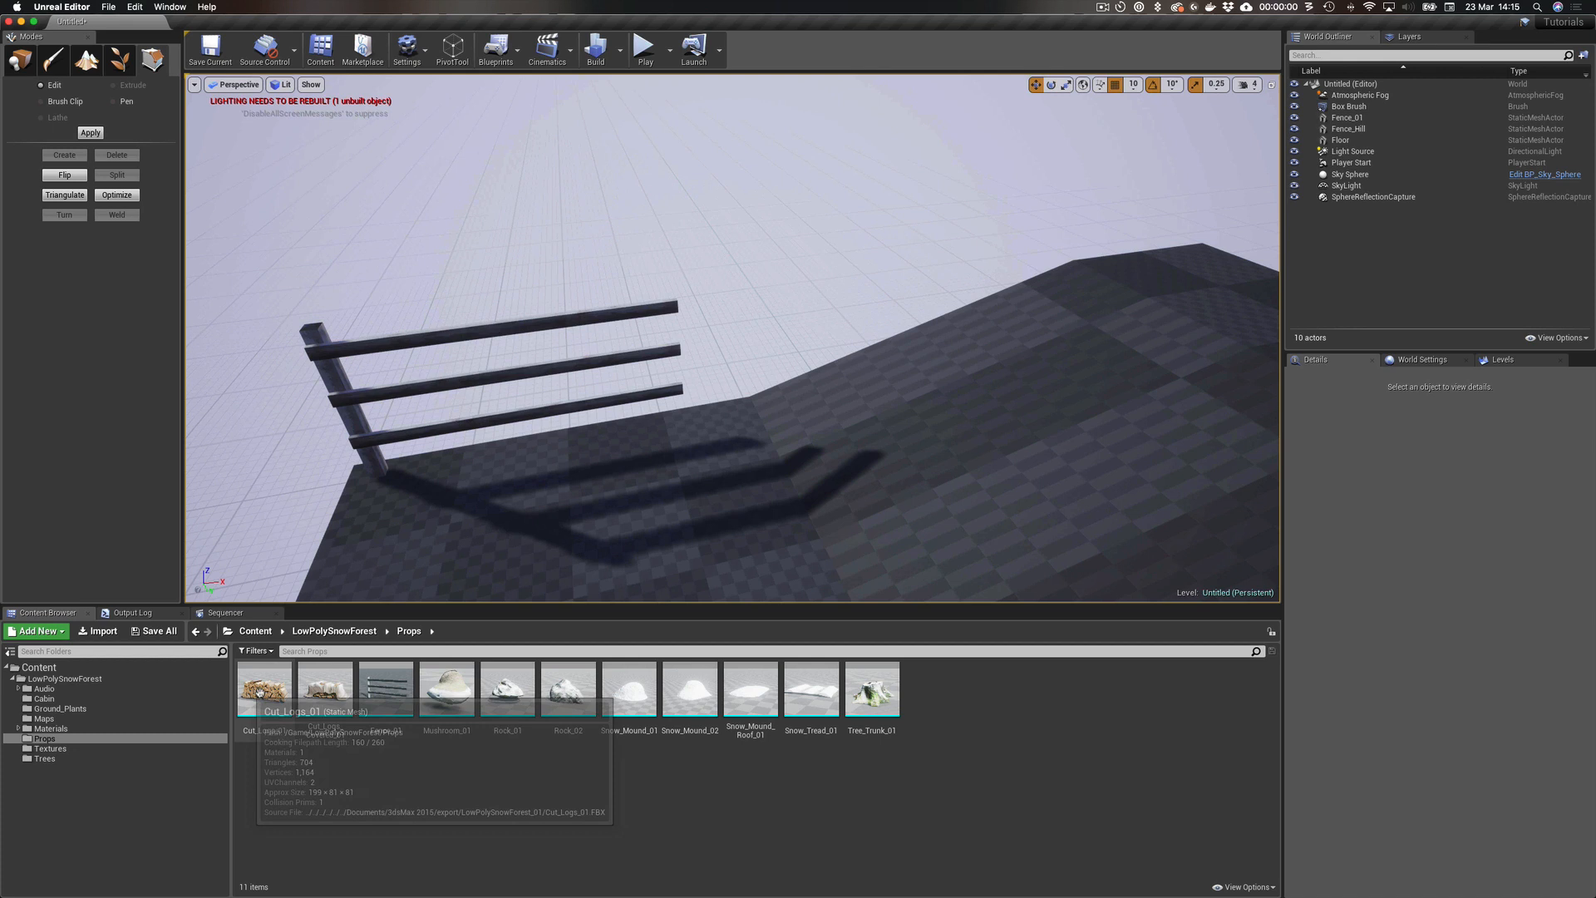
pyautogui.moveTo(159, 698)
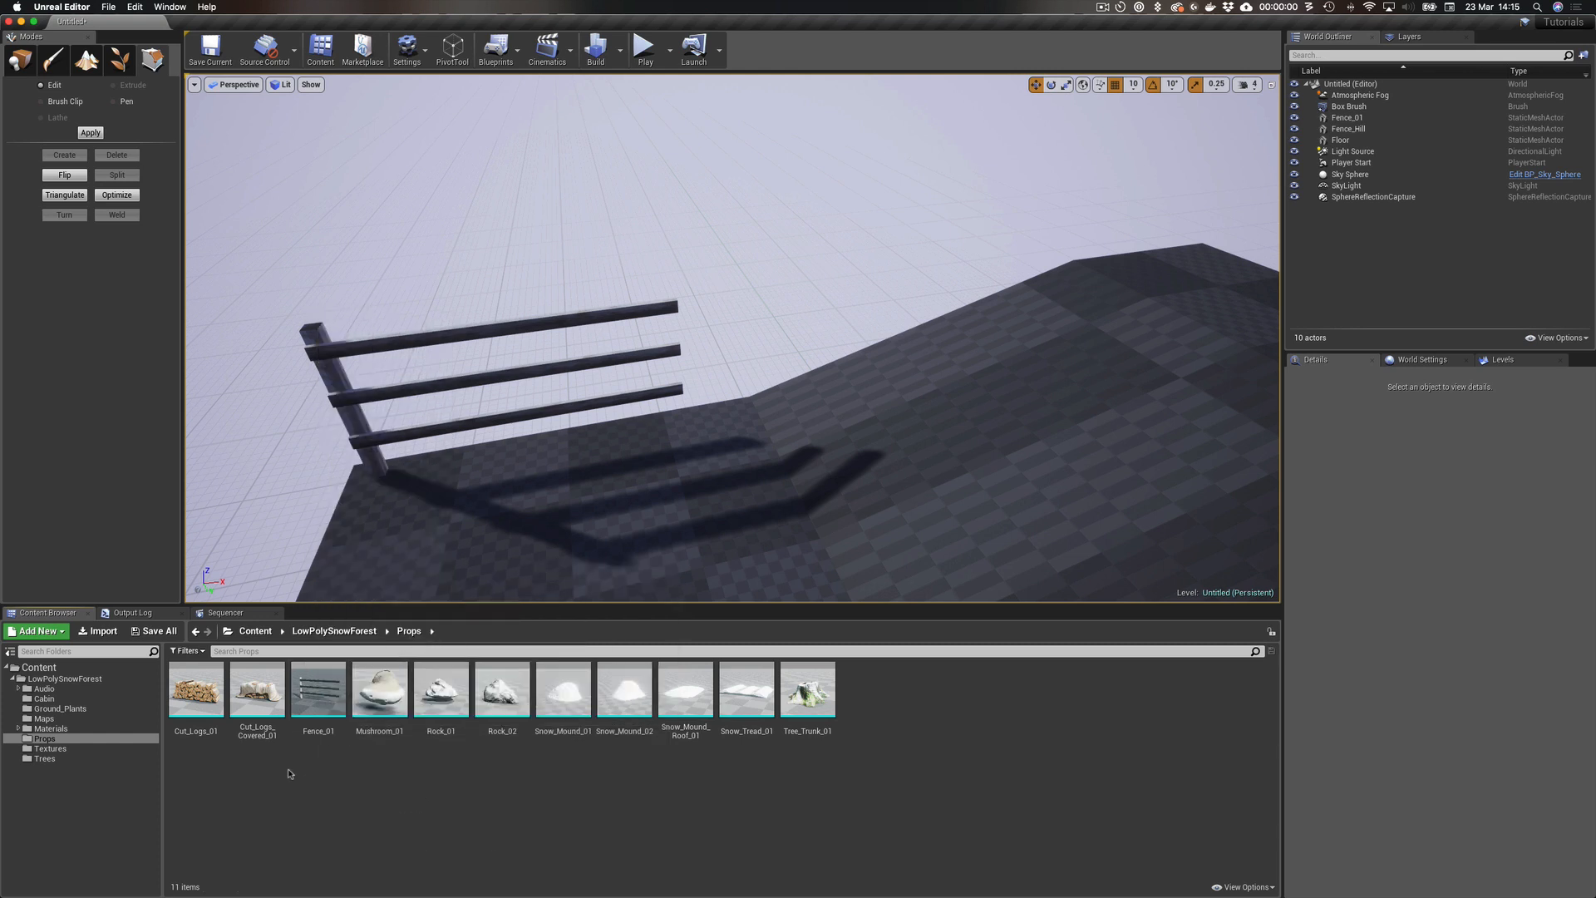
# Select the Fence_01 fence on the hill and duplicate it further along the edge.
pyautogui.rightClick(318, 690)
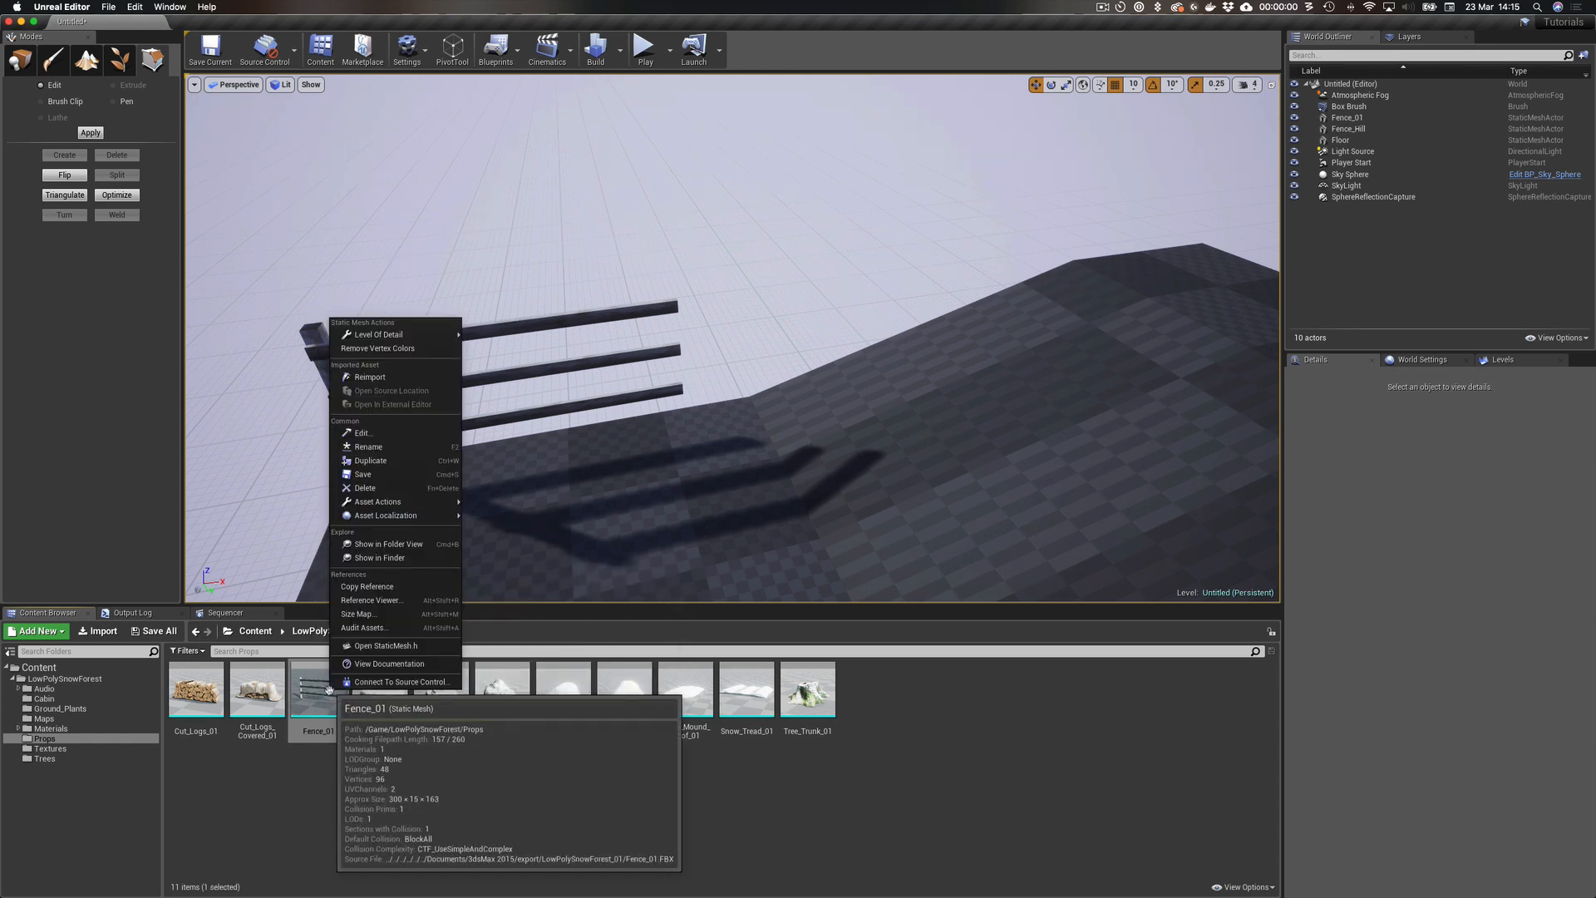
pyautogui.moveTo(364, 488)
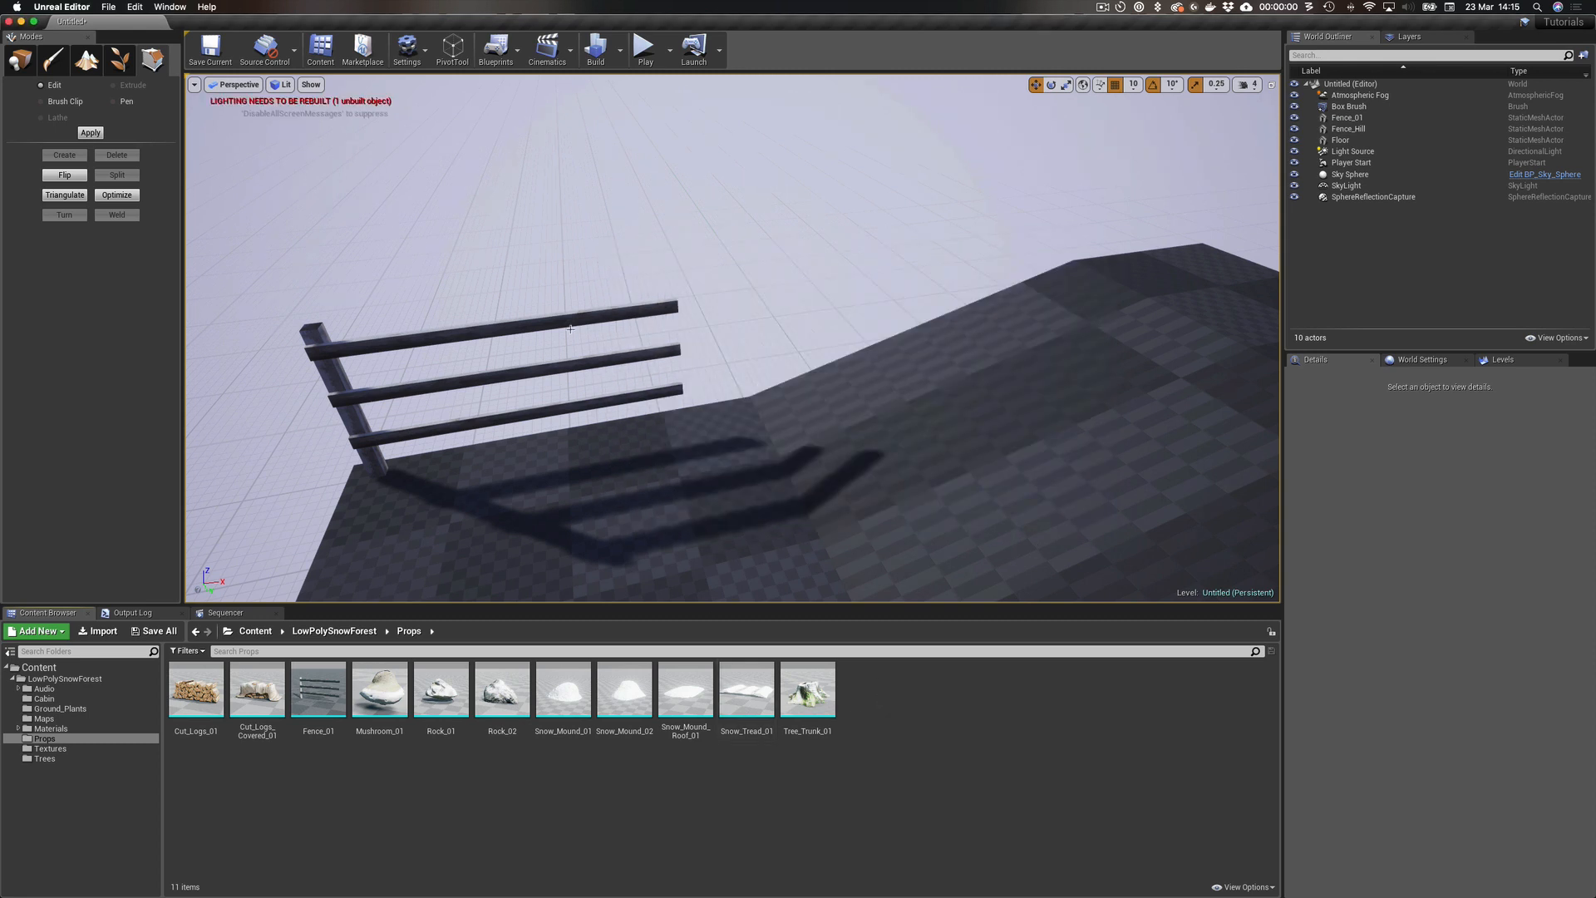
pyautogui.click(488, 367)
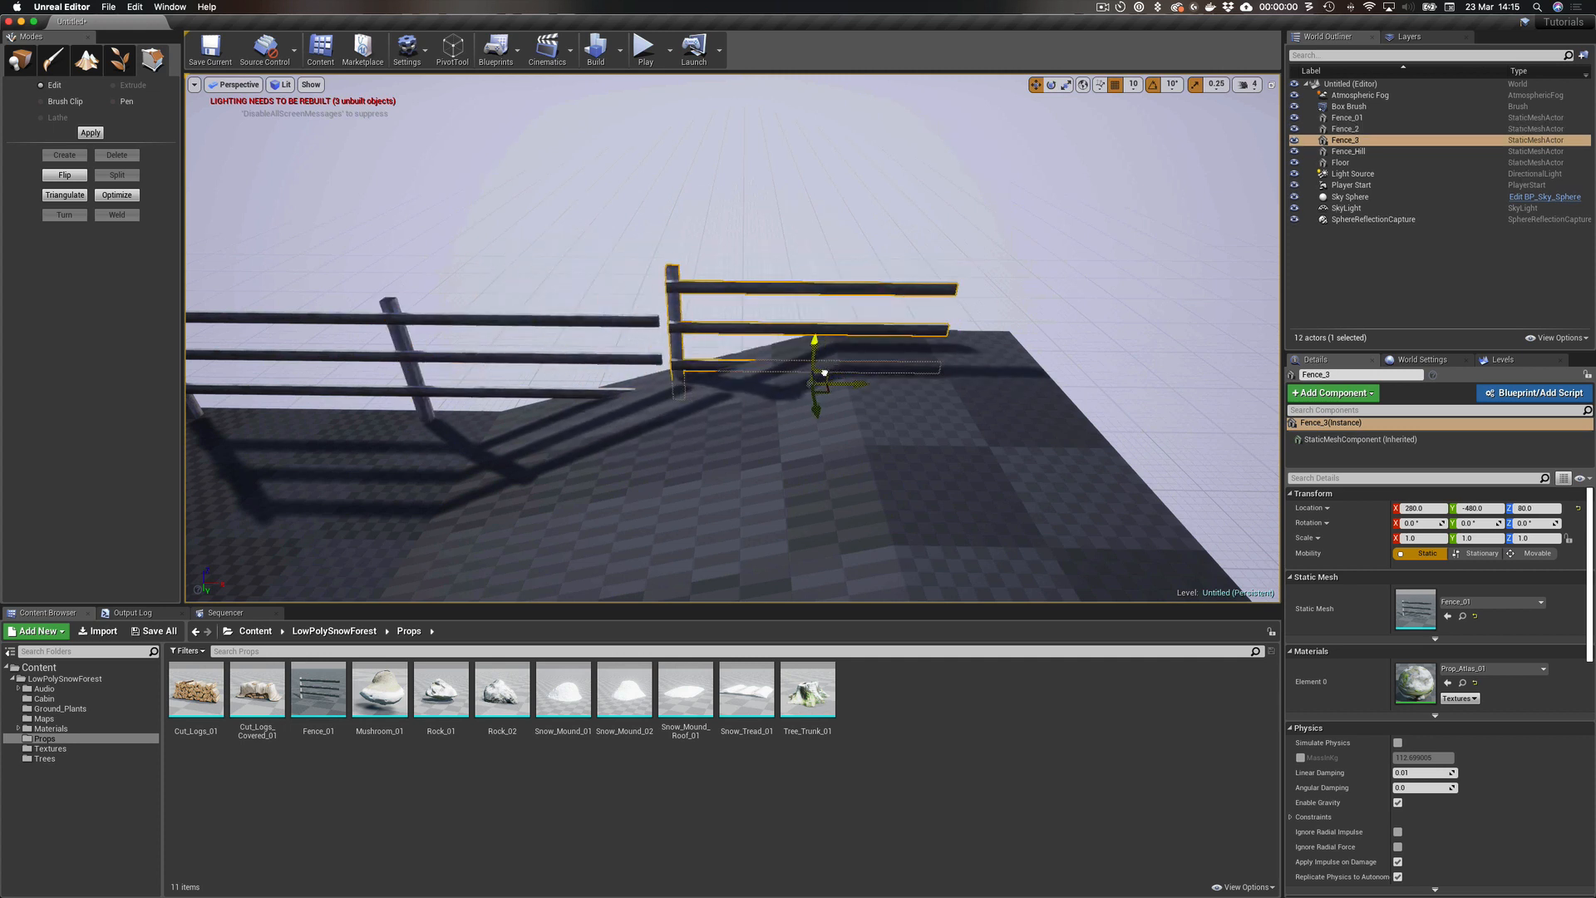
pyautogui.moveTo(815, 346); pyautogui.dragTo(807, 326)
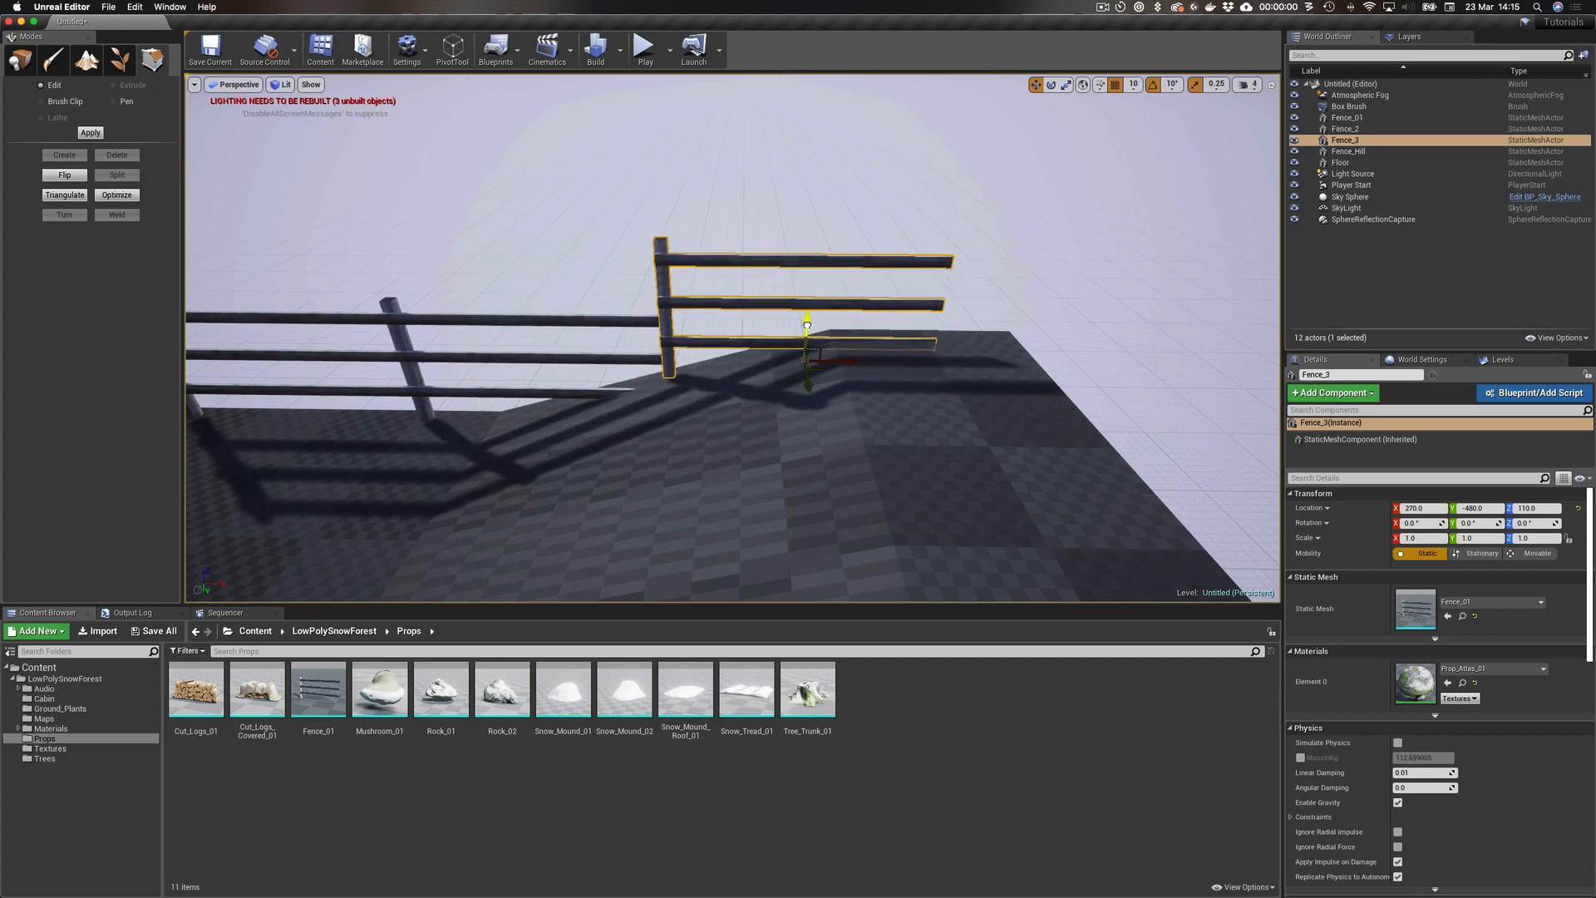
pyautogui.moveTo(807, 326); pyautogui.dragTo(807, 368)
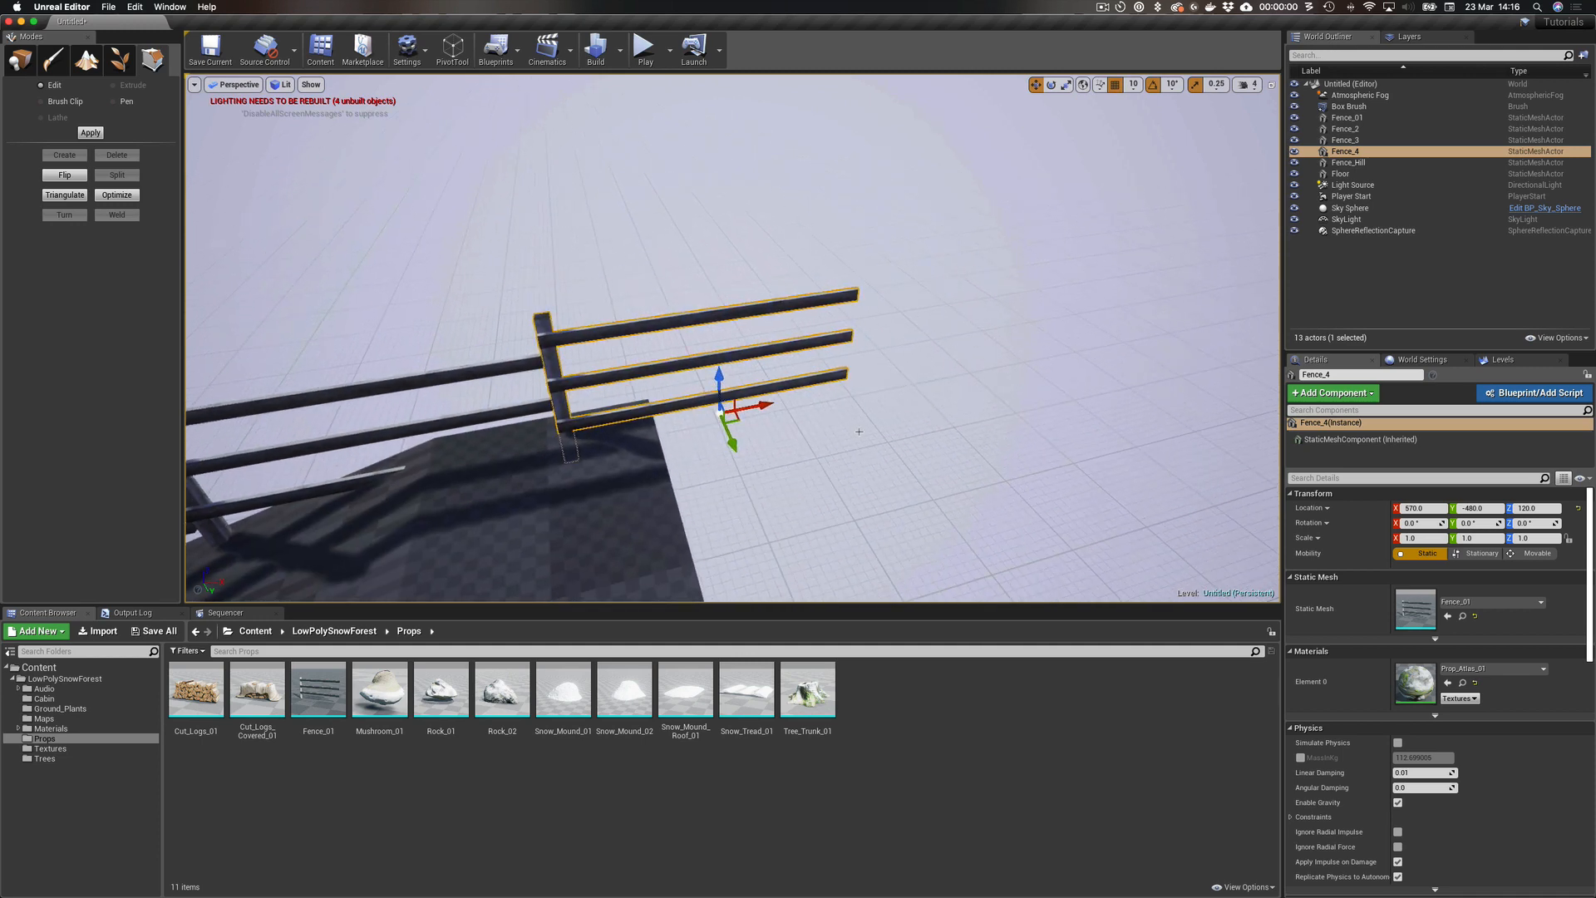
# Place additional fence copies up the slope and onto the lower slope to form the line.
pyautogui.moveTo(751, 407); pyautogui.dragTo(809, 399)
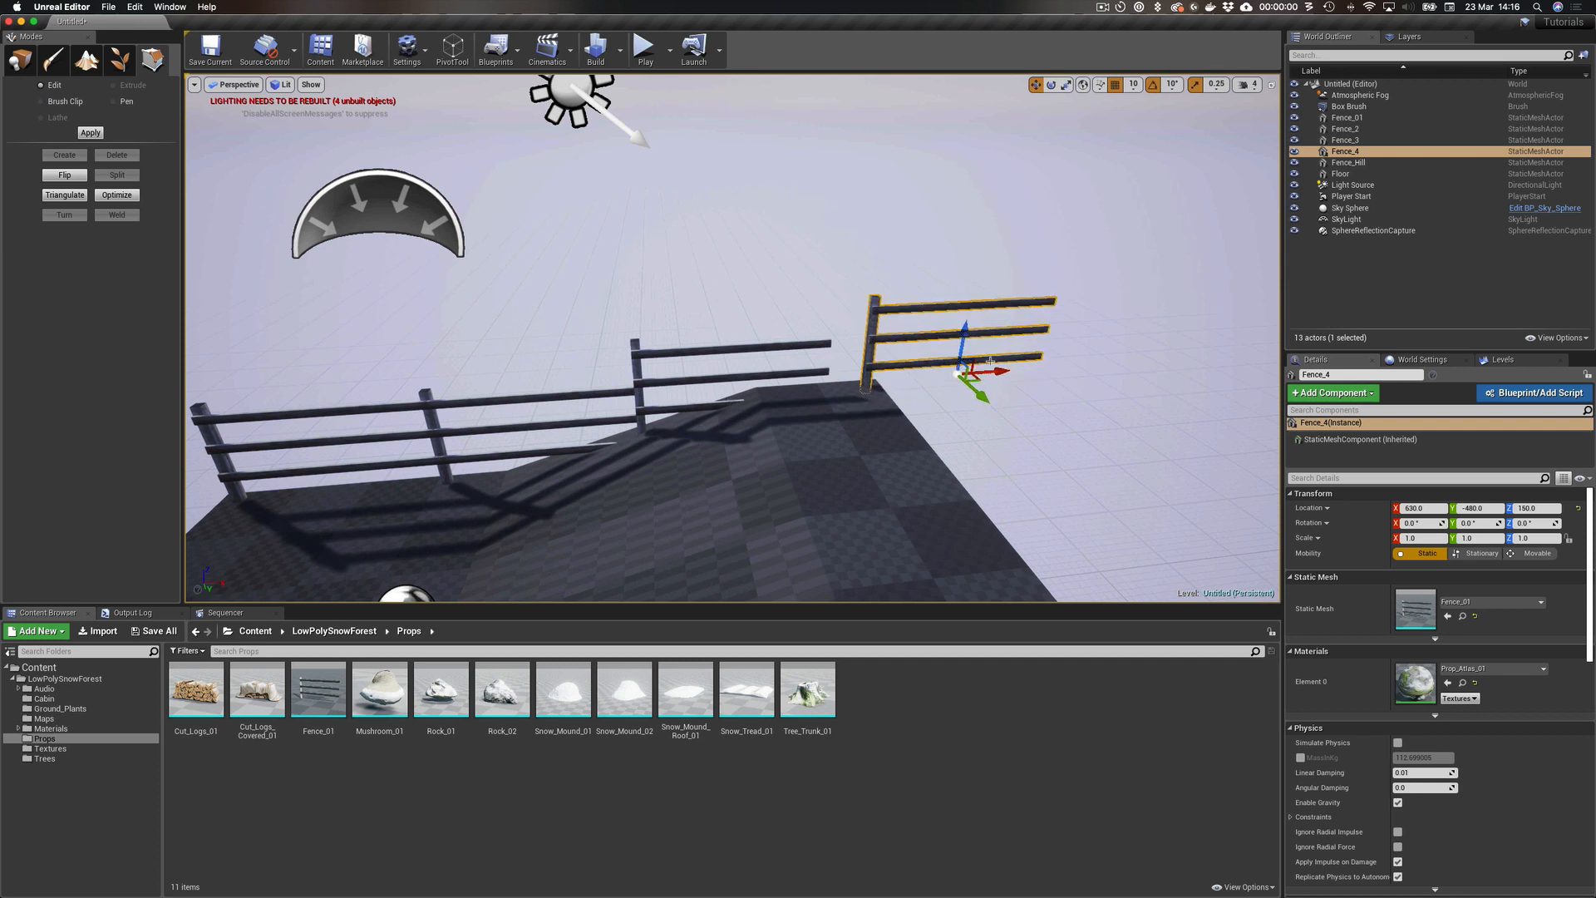
pyautogui.moveTo(1002, 372); pyautogui.dragTo(891, 379)
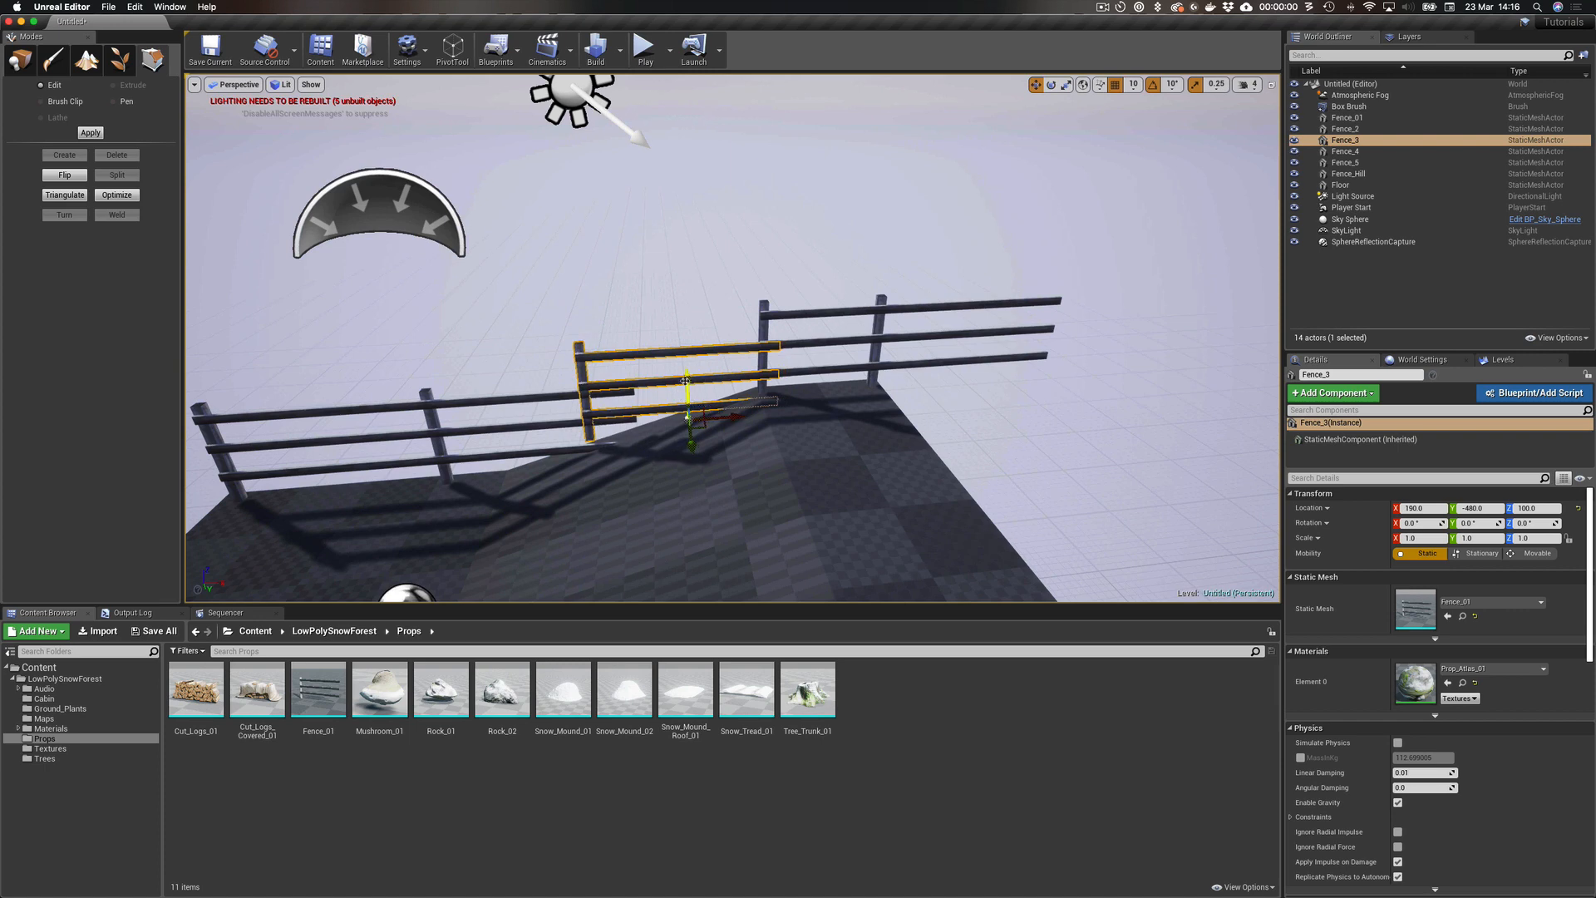
pyautogui.moveTo(690, 382); pyautogui.dragTo(731, 409)
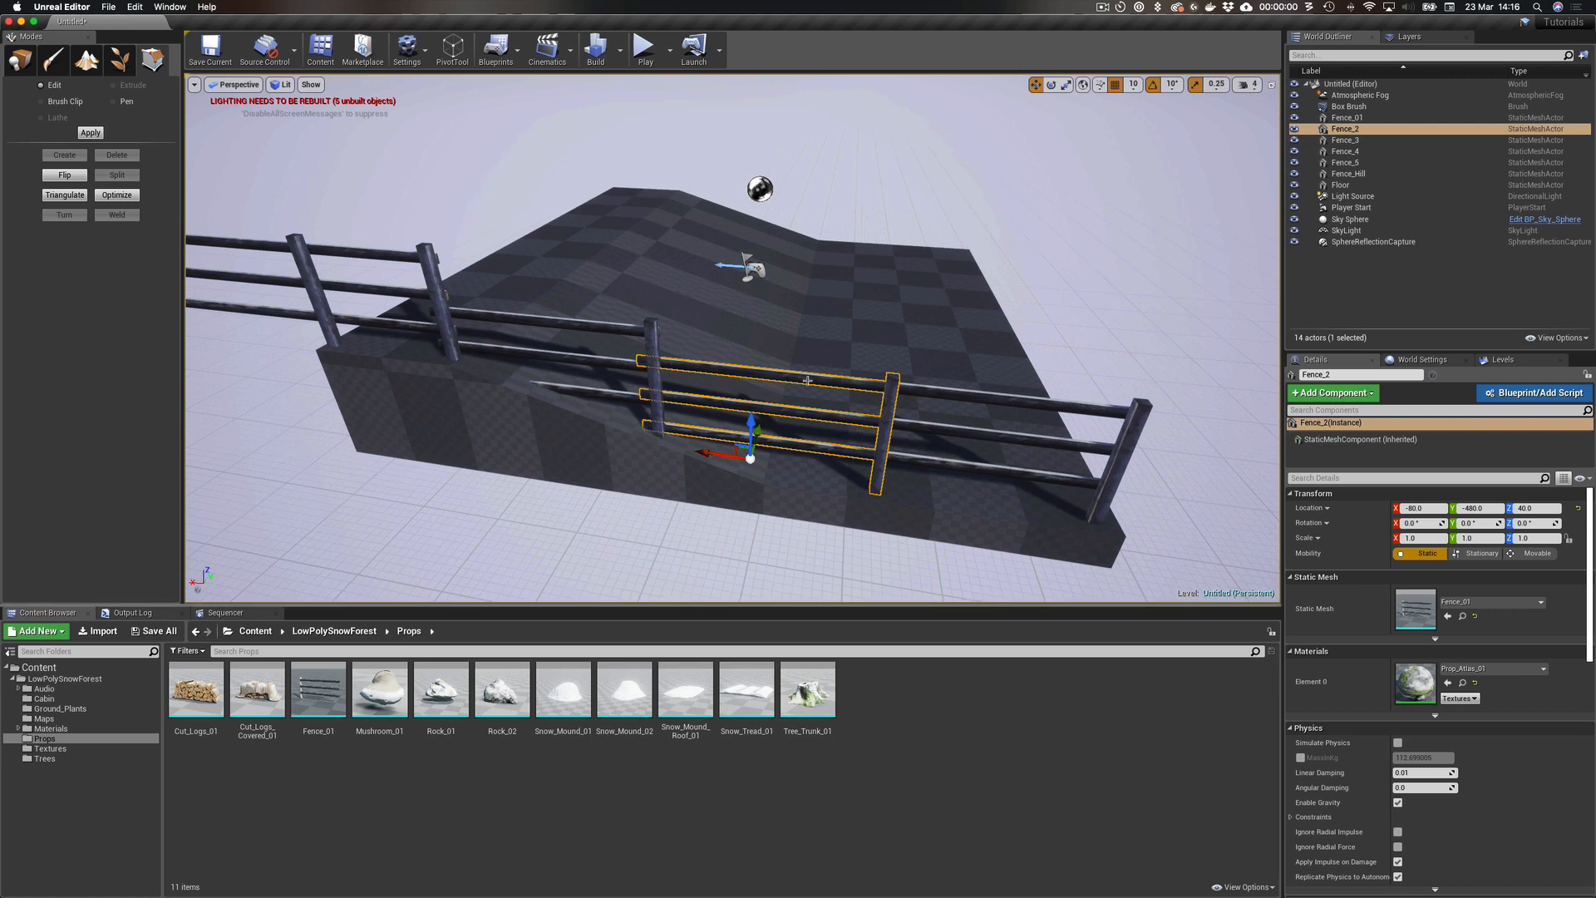
pyautogui.moveTo(809, 380)
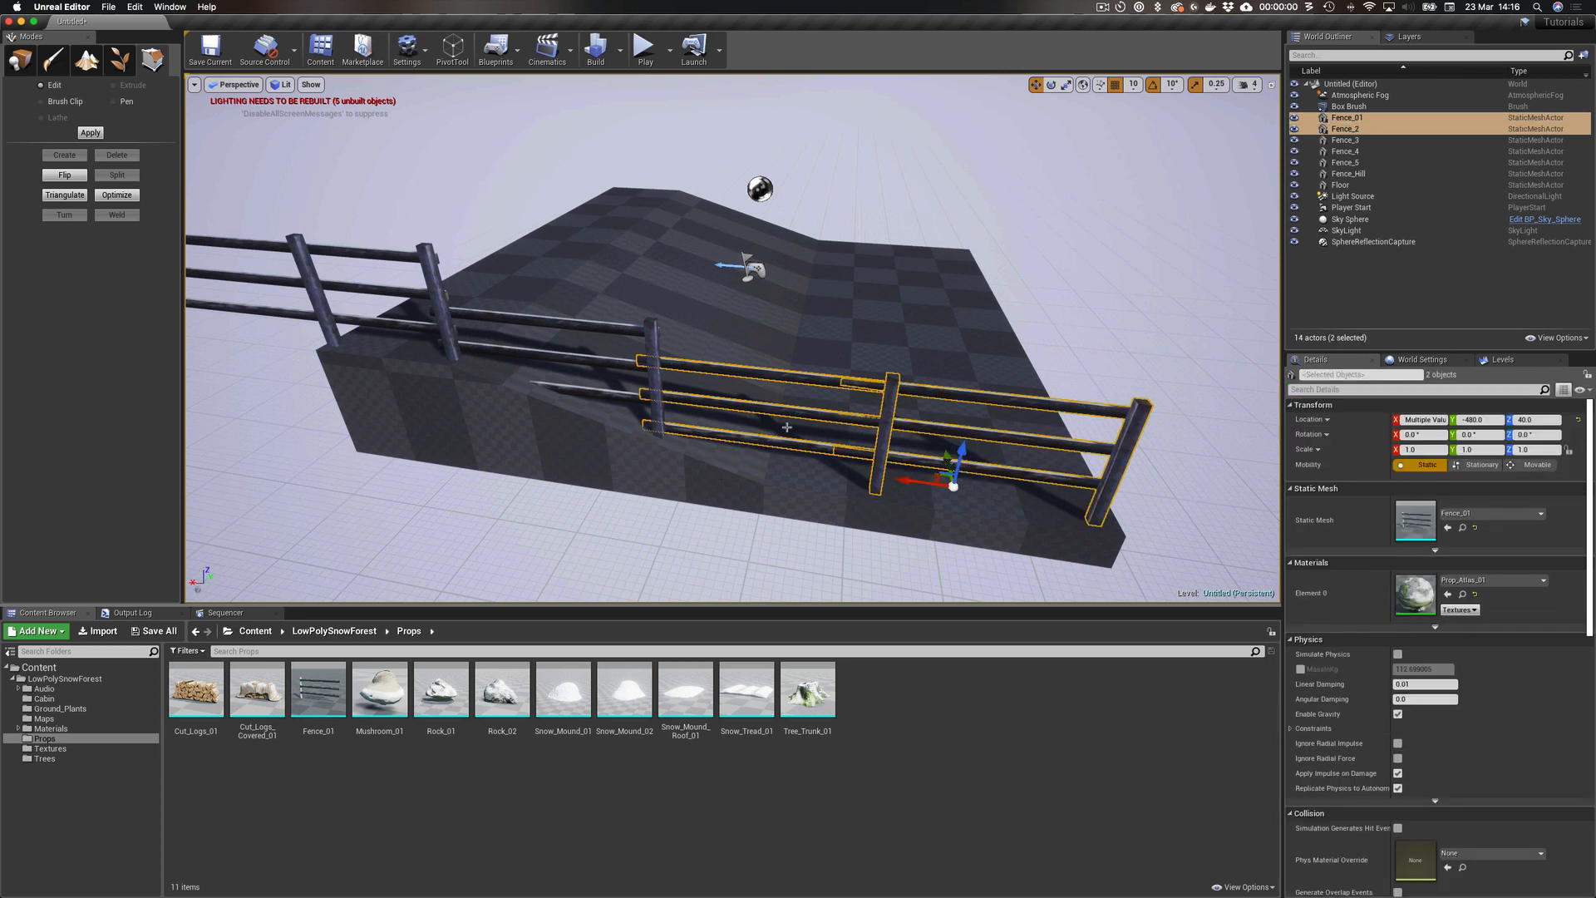
# Extend the selection to all five fence sections in the World Outliner.
pyautogui.click(1346, 140)
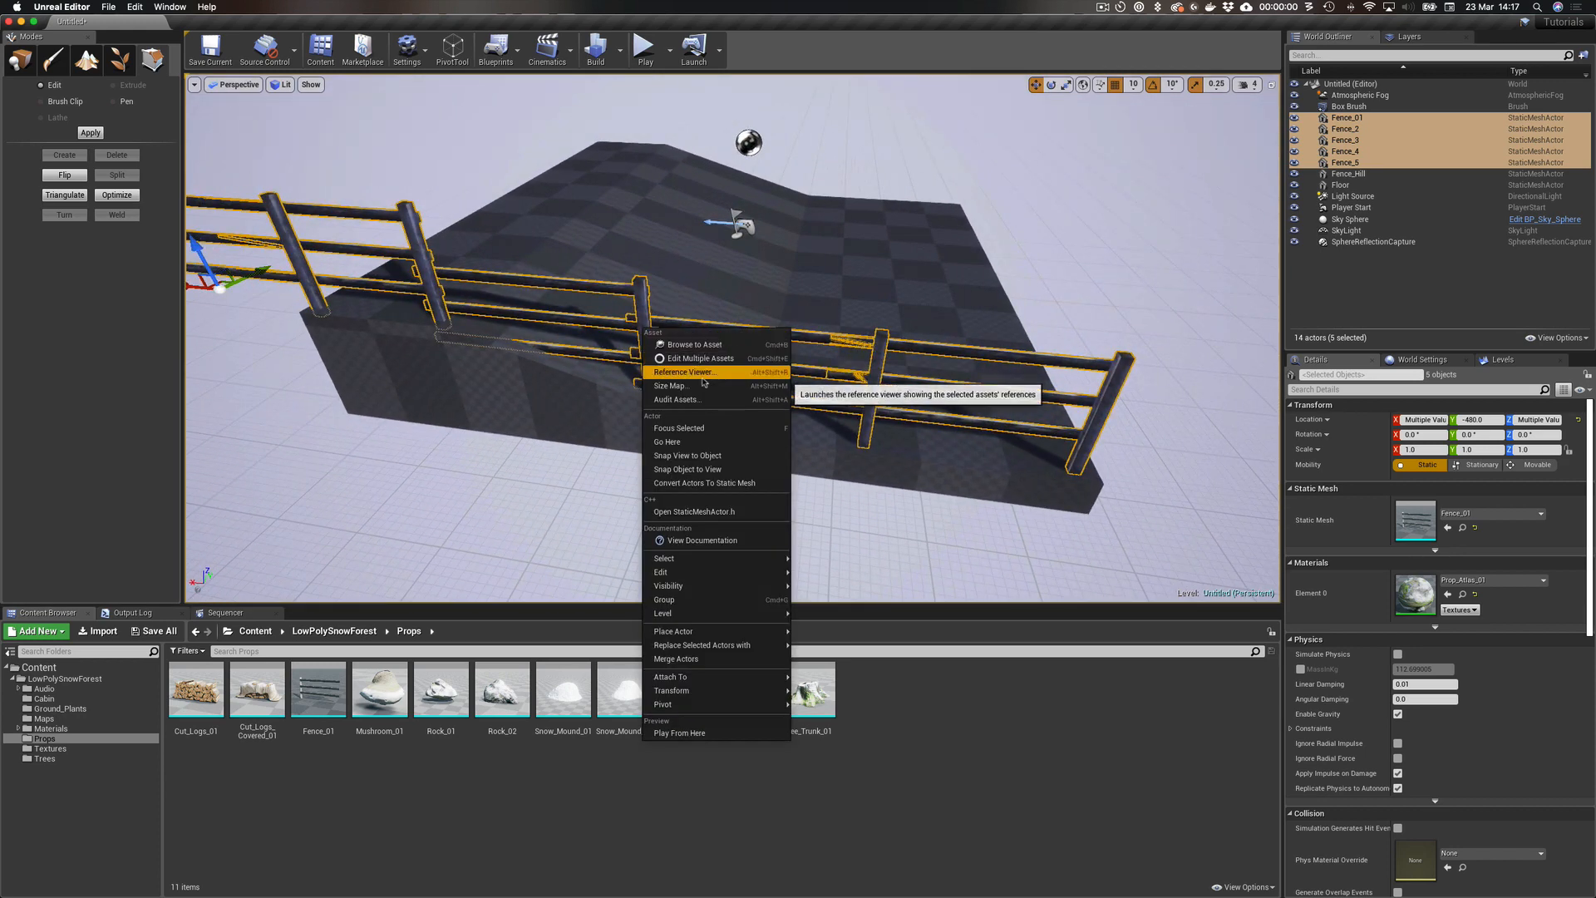
pyautogui.moveTo(702, 482)
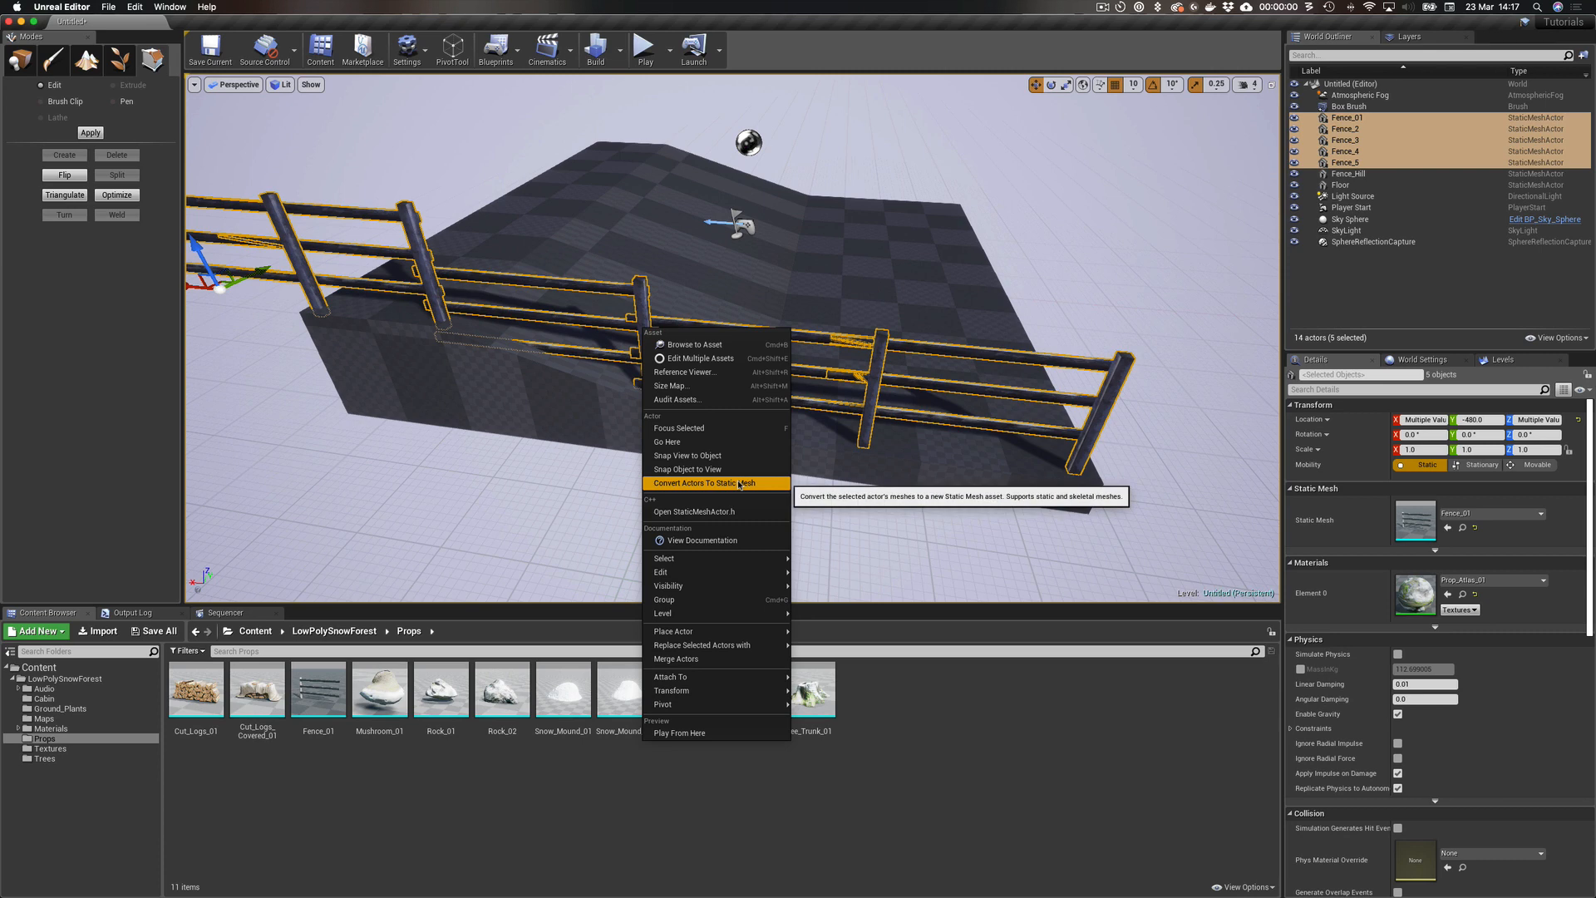
# Convert the fences to a static mesh SM_FullFence in LowPolySnowForest/Props and locate the asset.
pyautogui.click(702, 482)
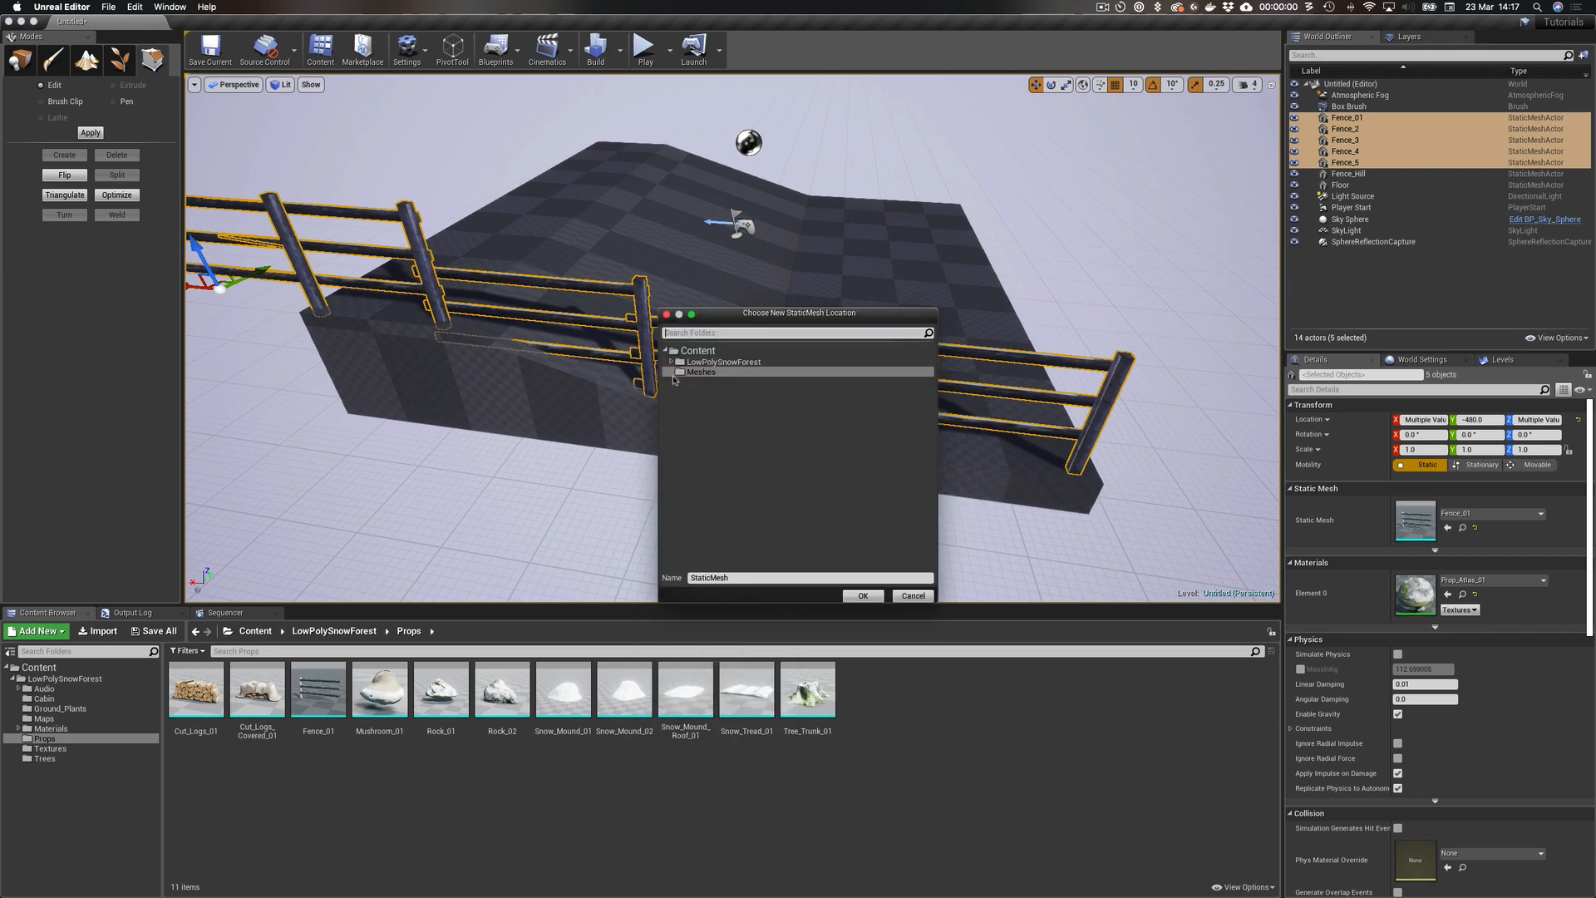
pyautogui.click(672, 361)
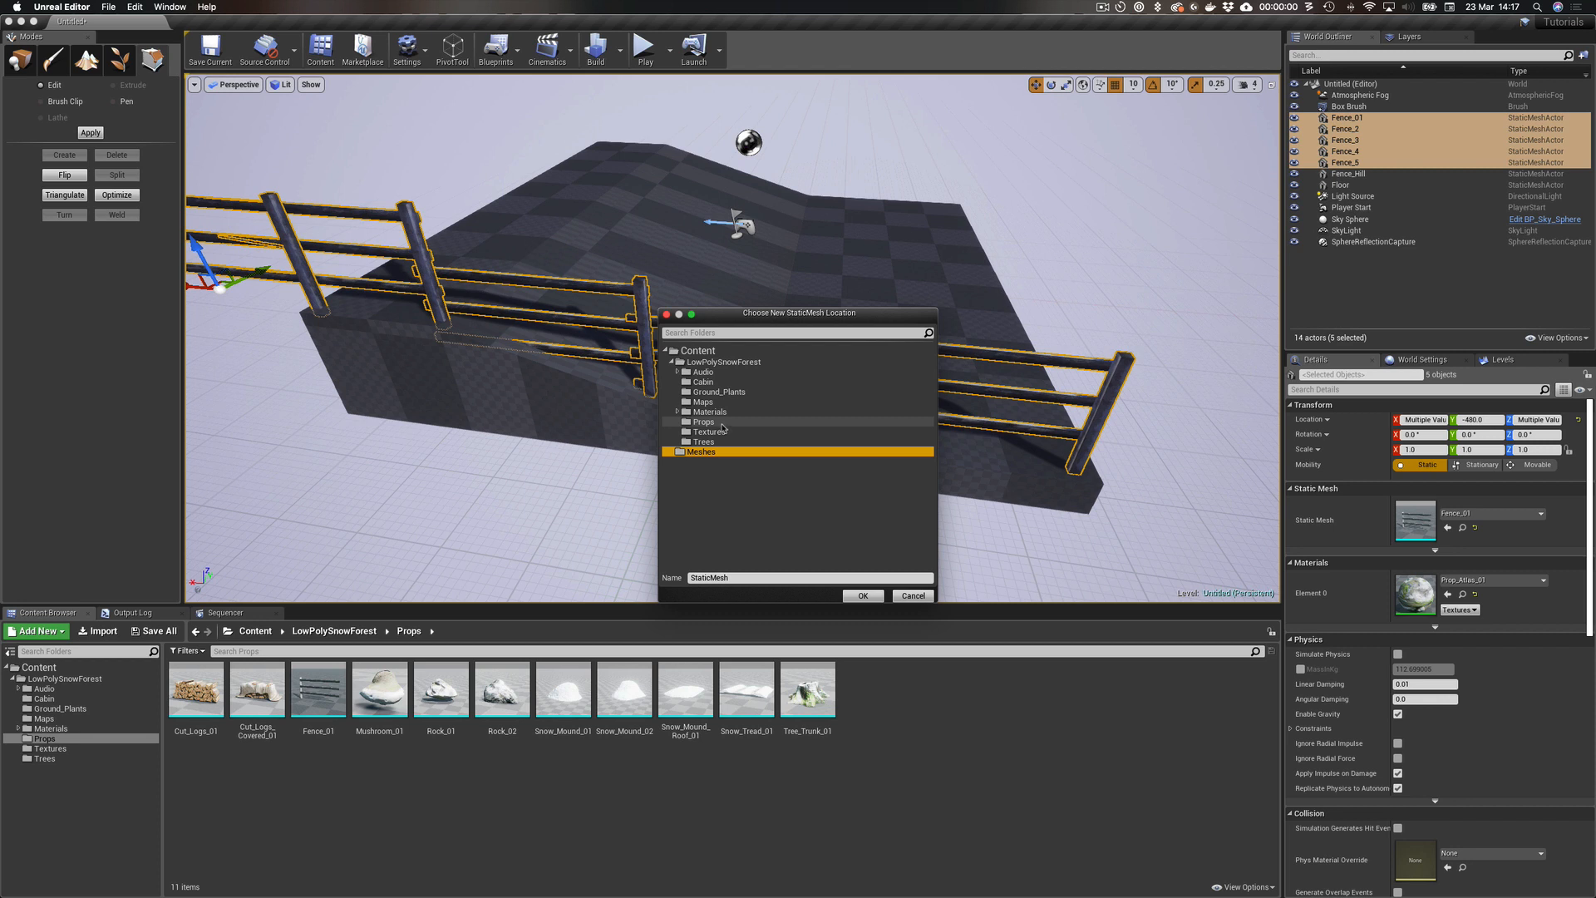
pyautogui.click(703, 421)
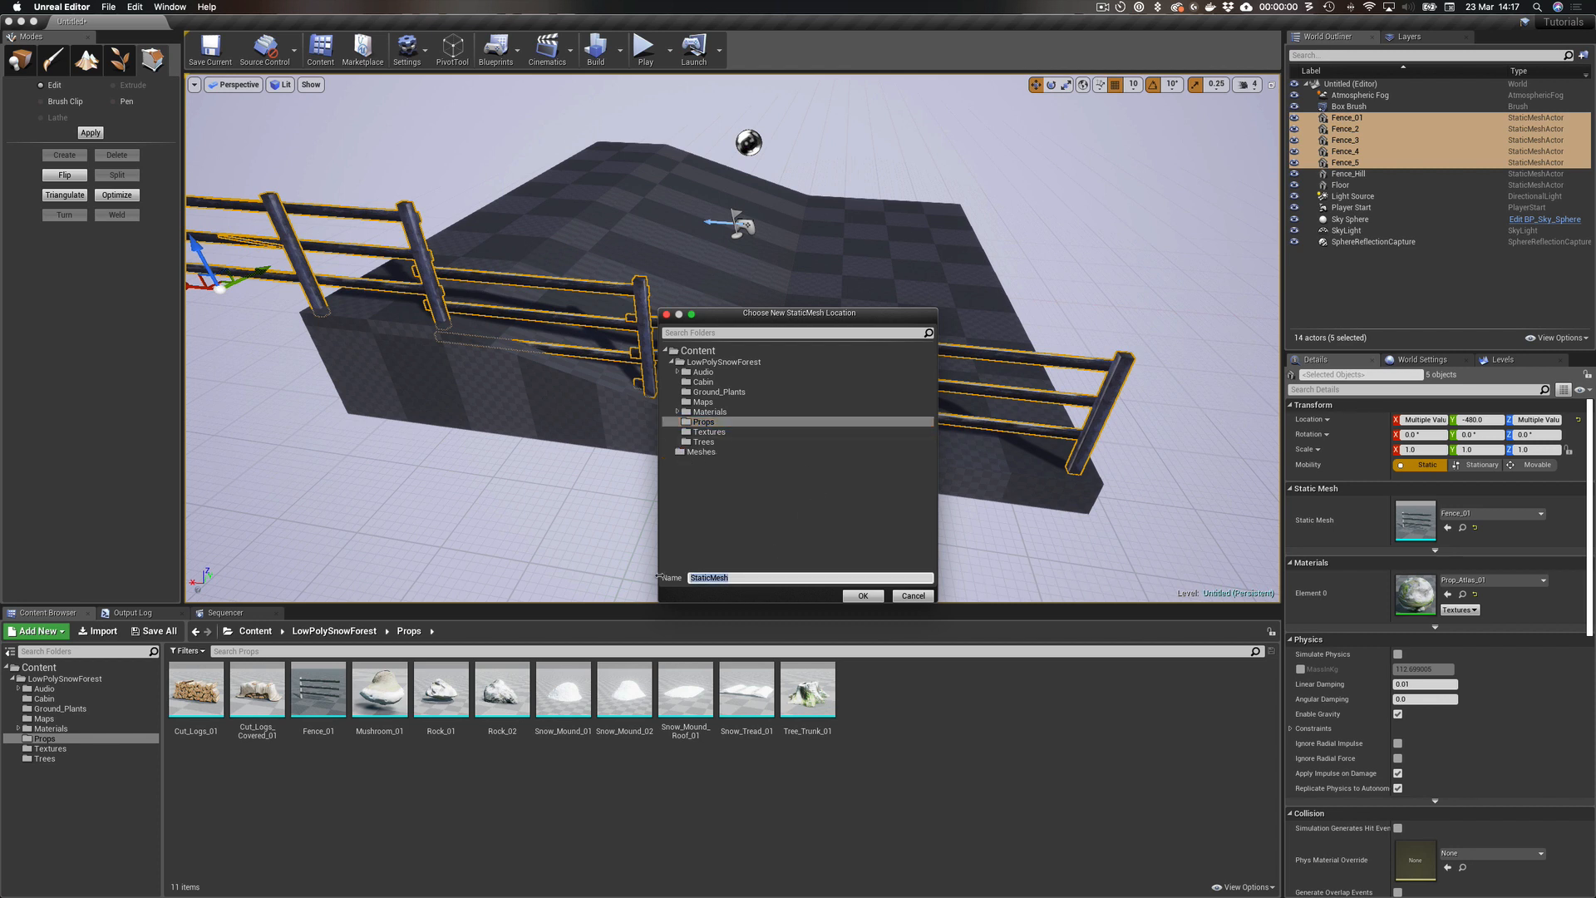
pyautogui.write('SM_FullF')
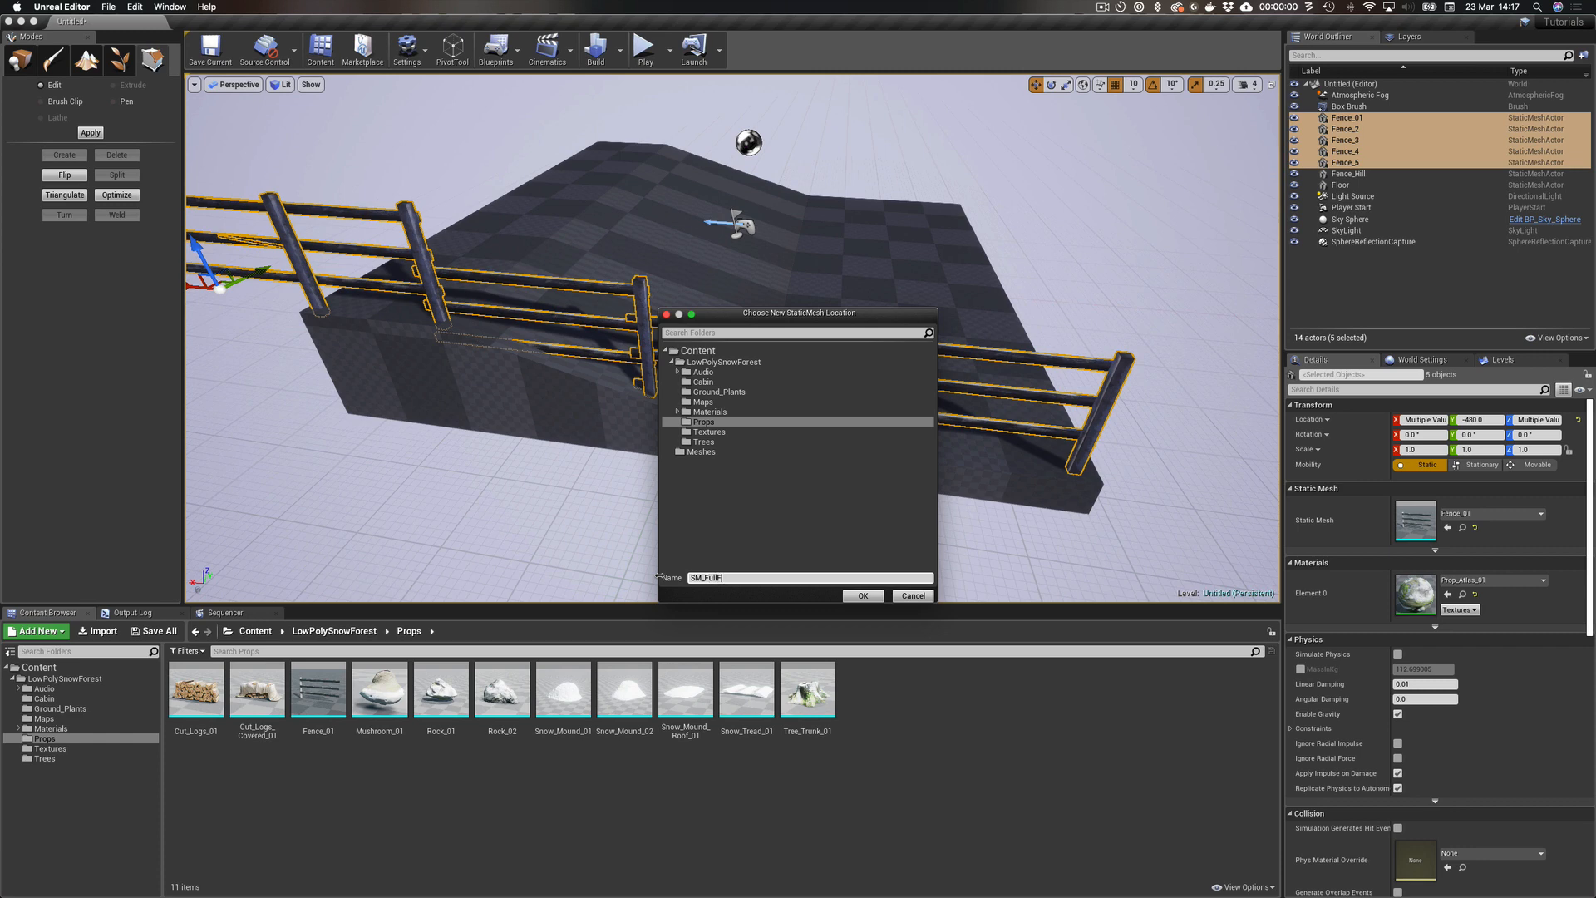
pyautogui.click(862, 596)
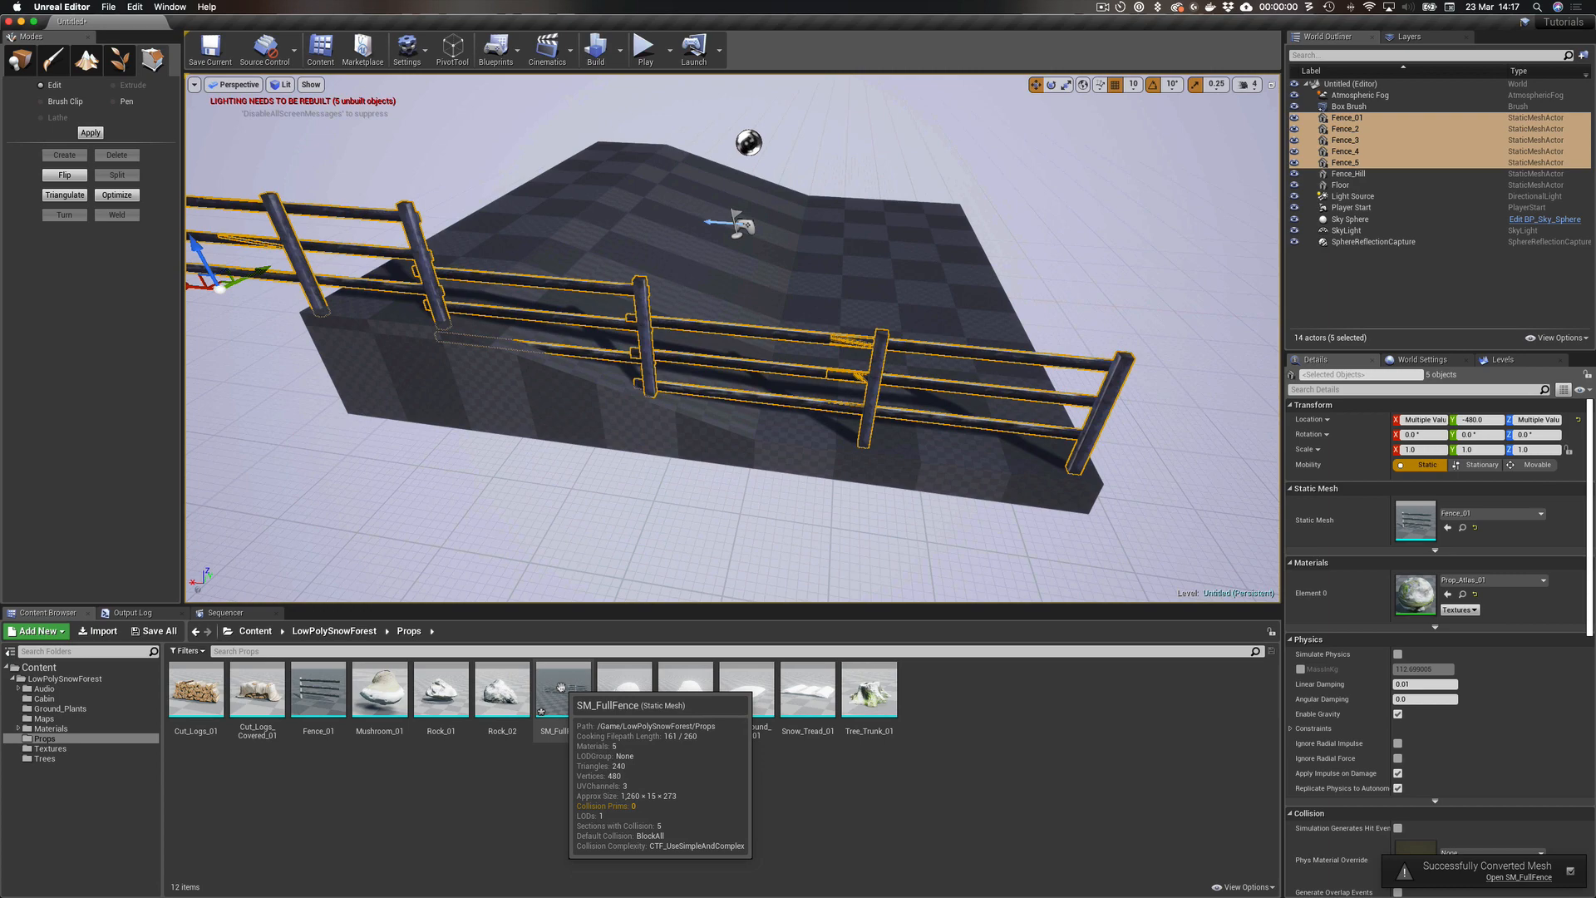
pyautogui.doubleClick(563, 689)
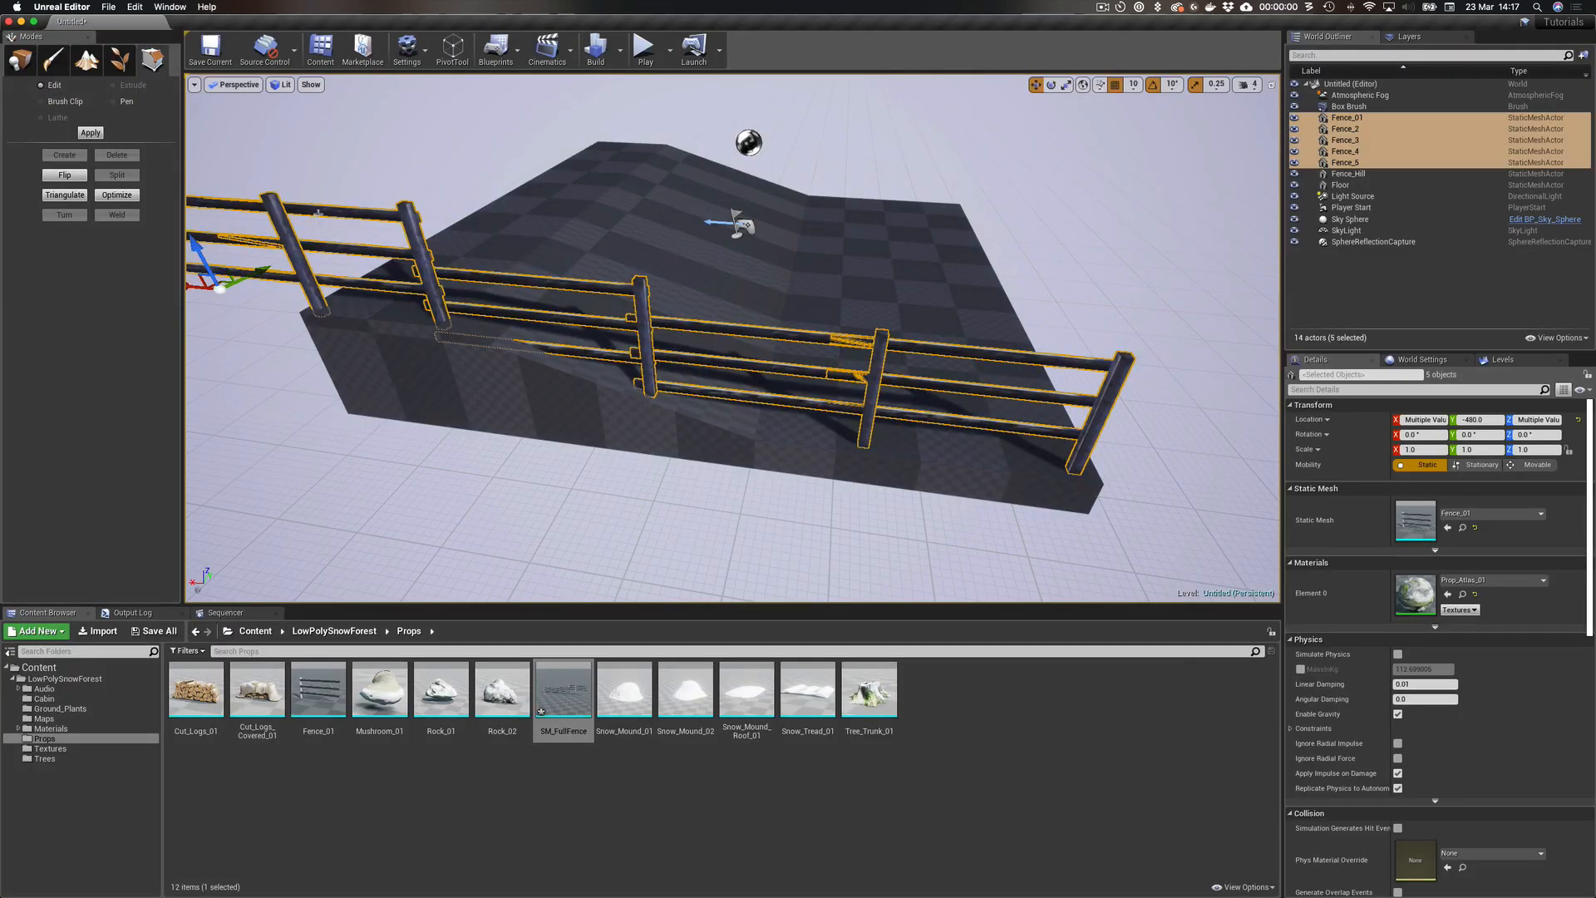
# Export SM_FullFence as Fence_Hill.FBX into Tutorials_Assets, replacing the existing file, and switch to Blender.
pyautogui.rightClick(563, 689)
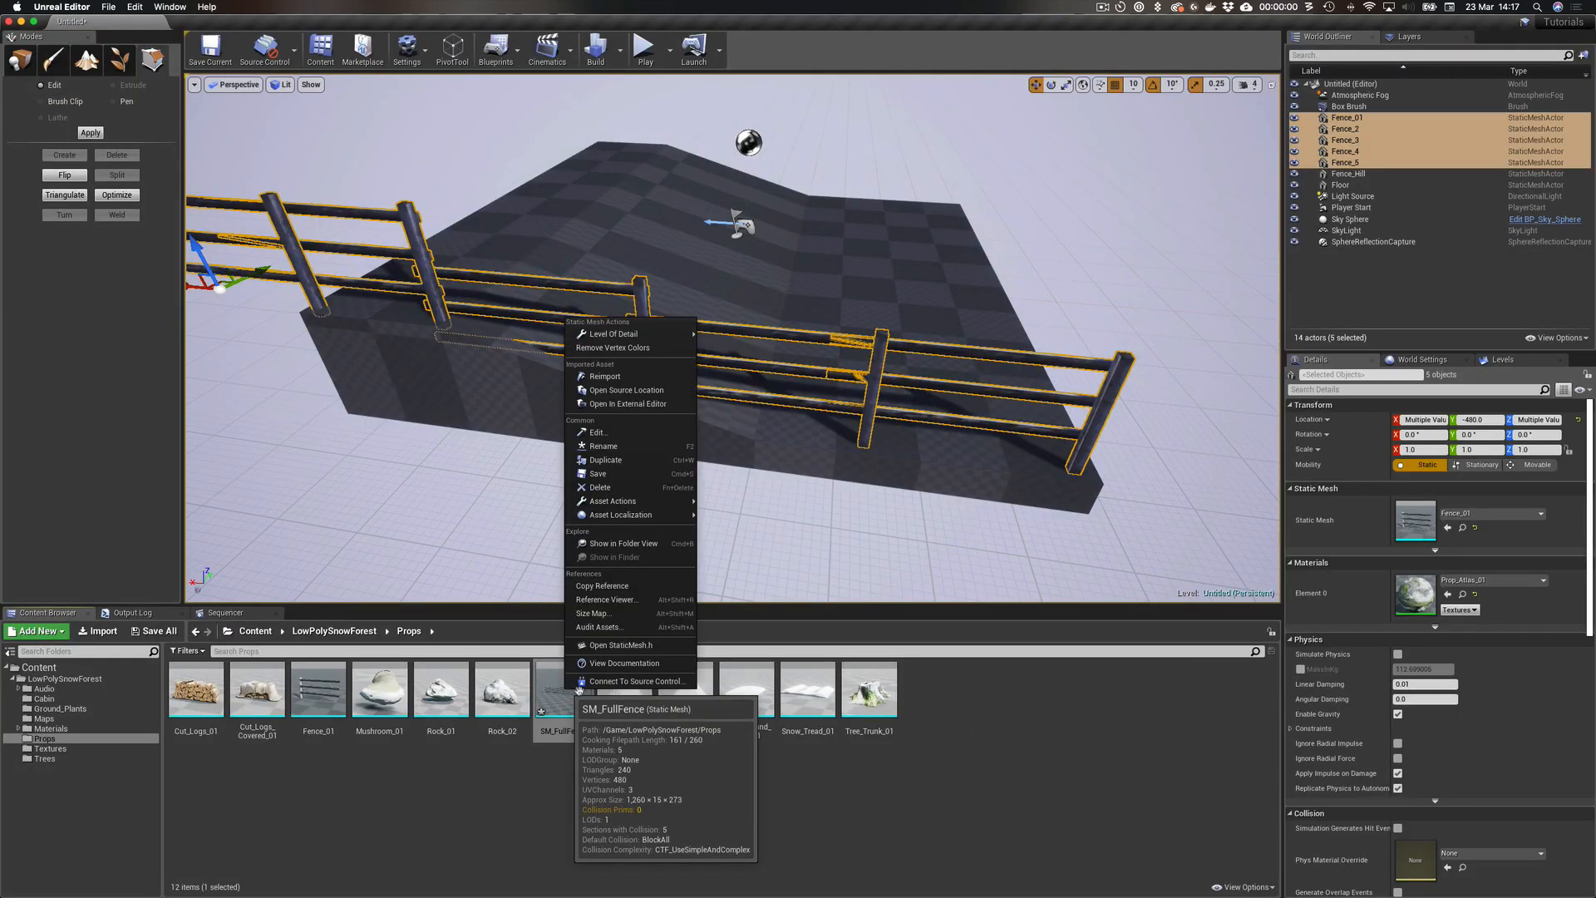
pyautogui.moveTo(598, 431)
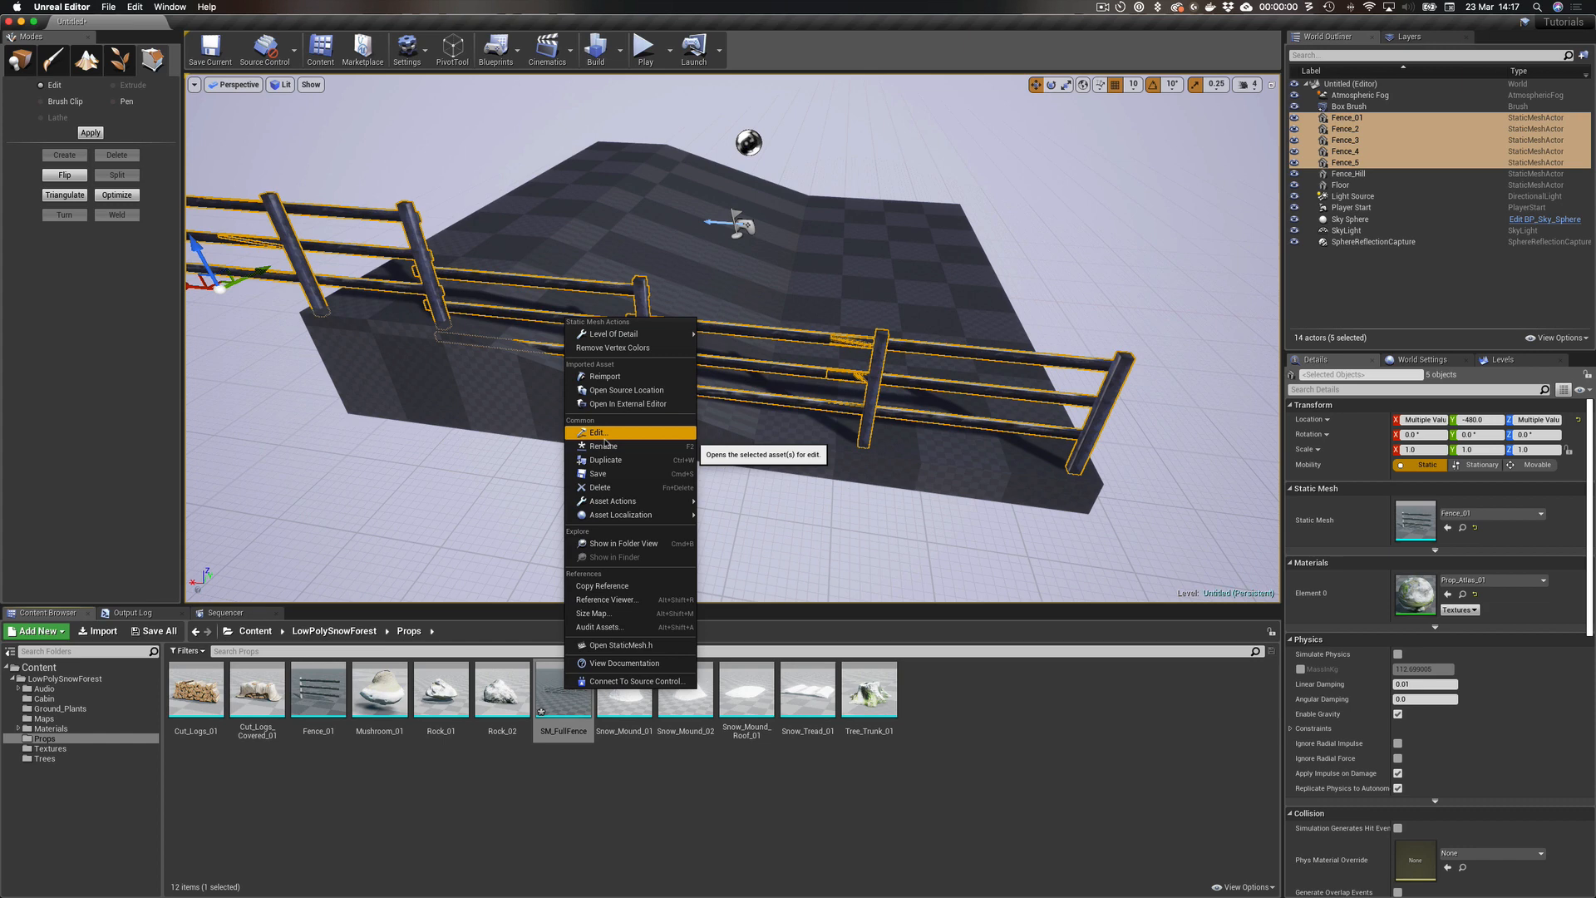
pyautogui.moveTo(612, 500)
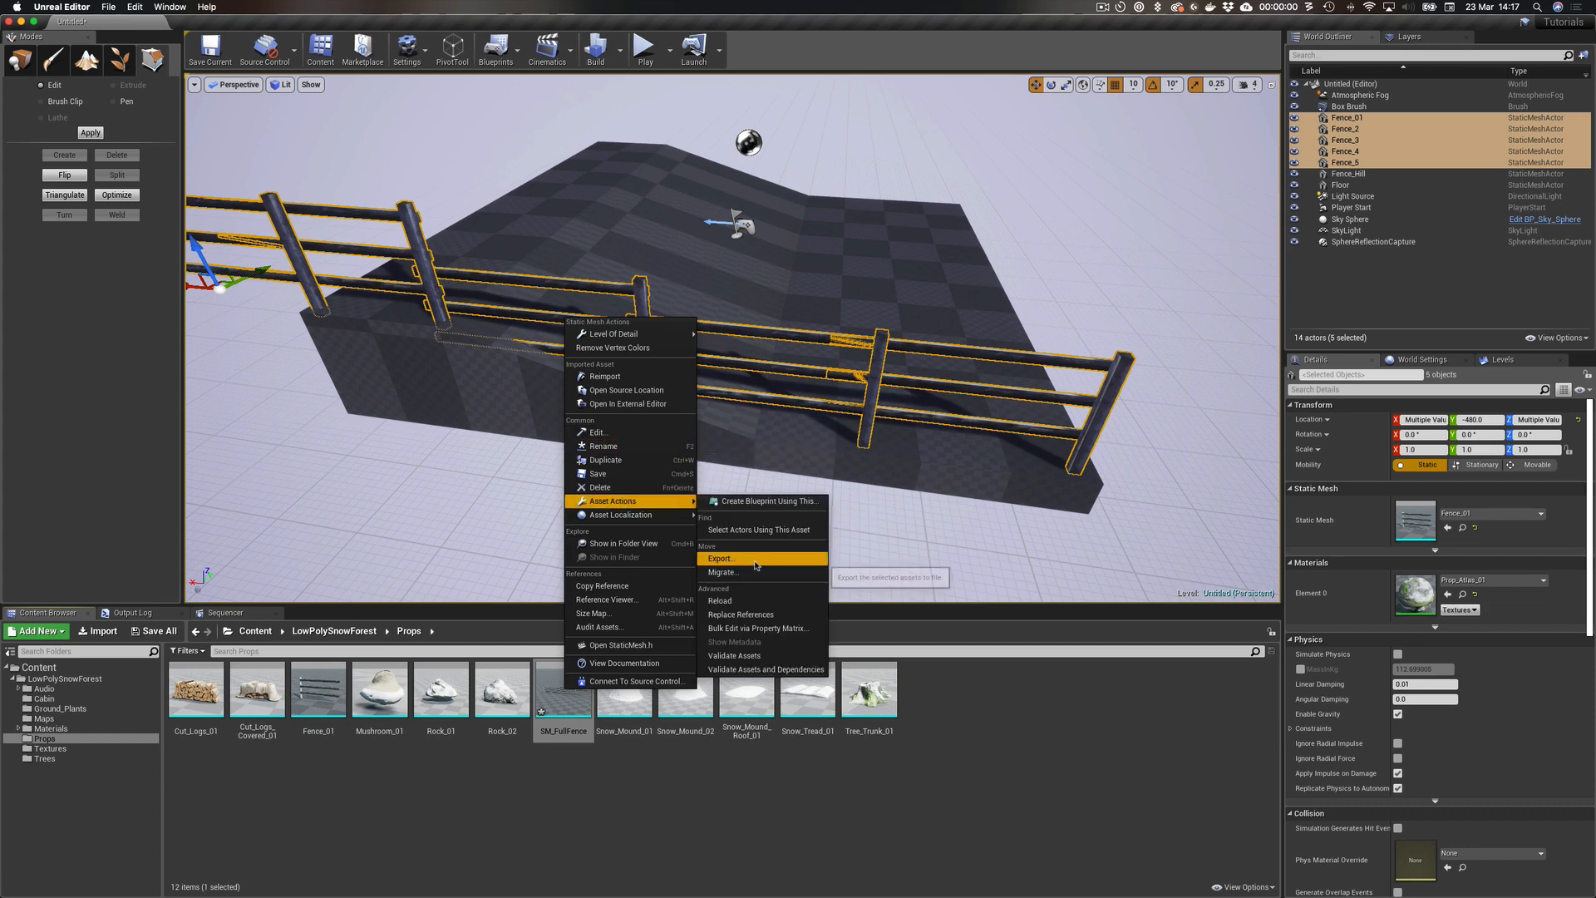
pyautogui.click(720, 558)
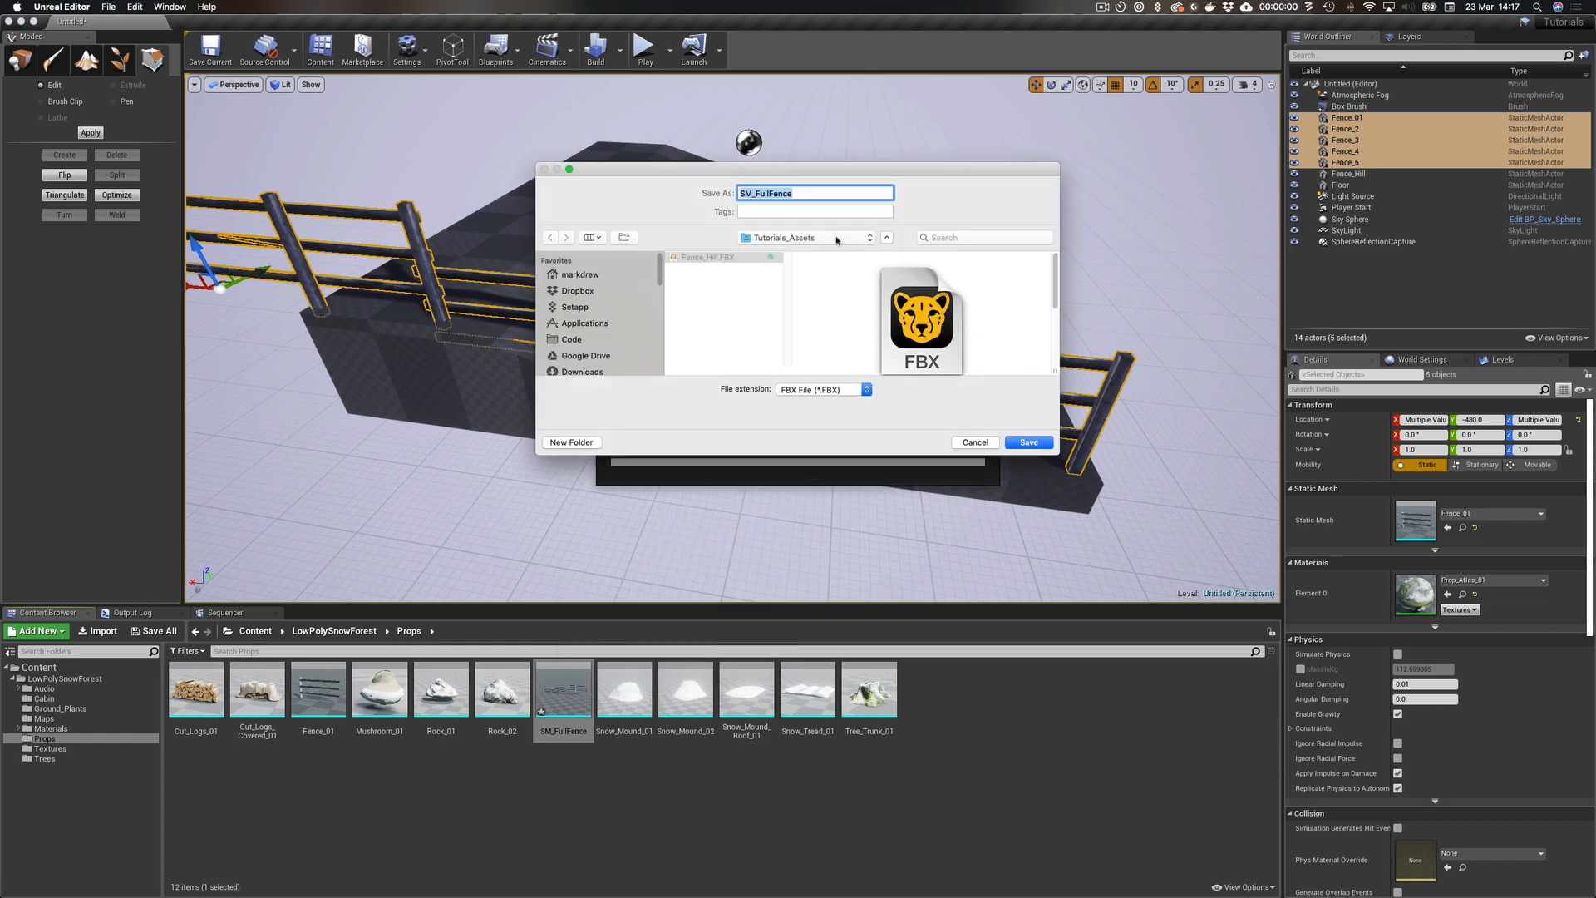
pyautogui.click(723, 255)
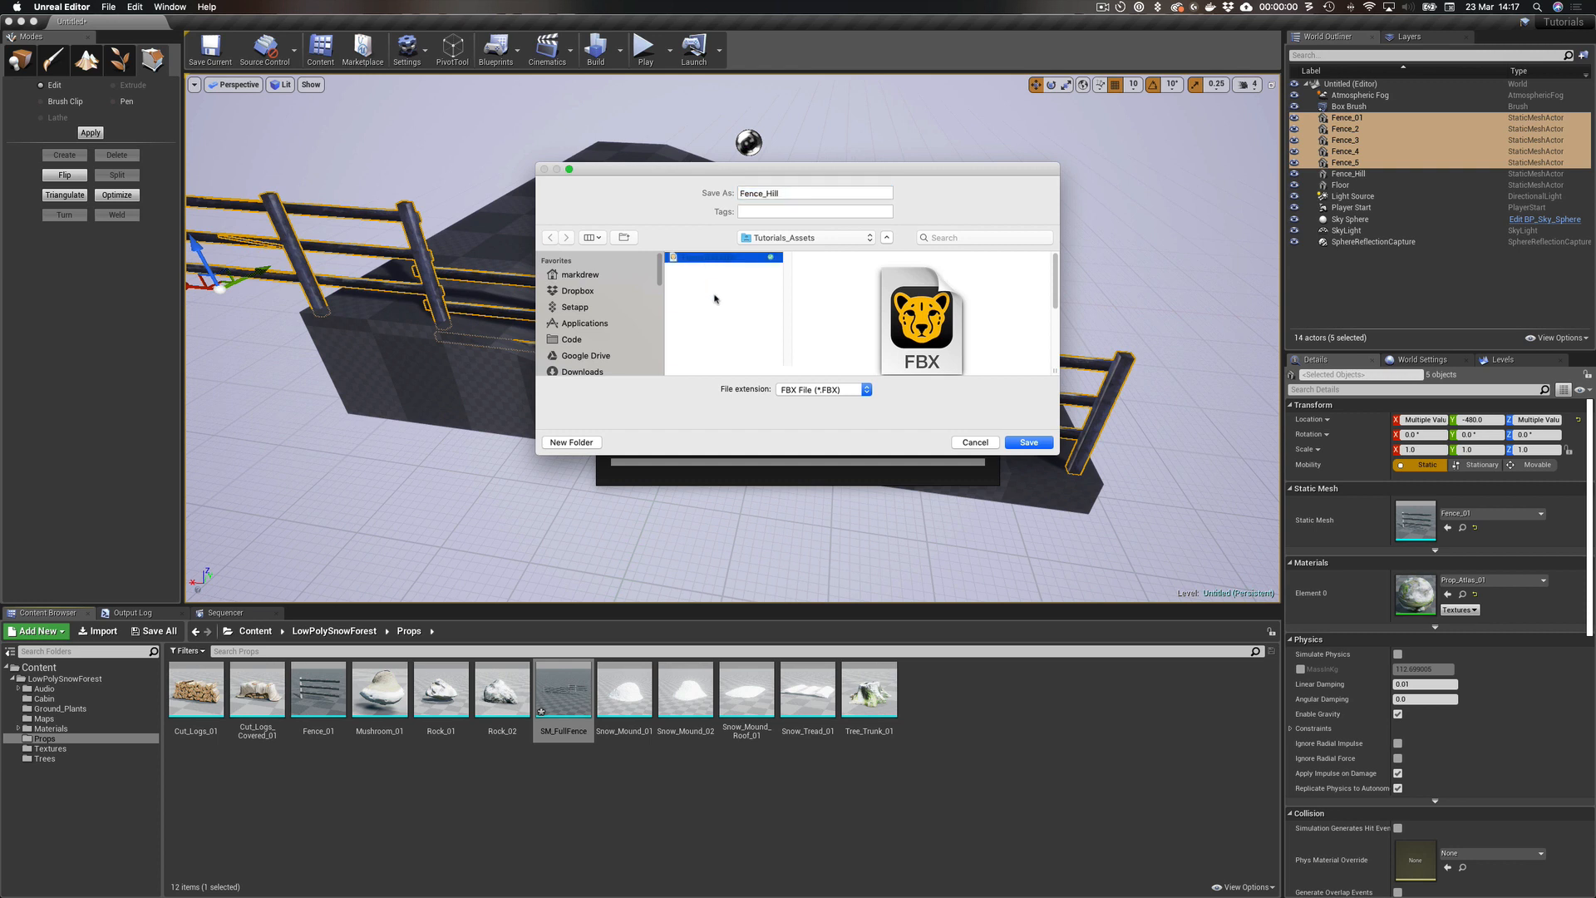
pyautogui.moveTo(743, 277)
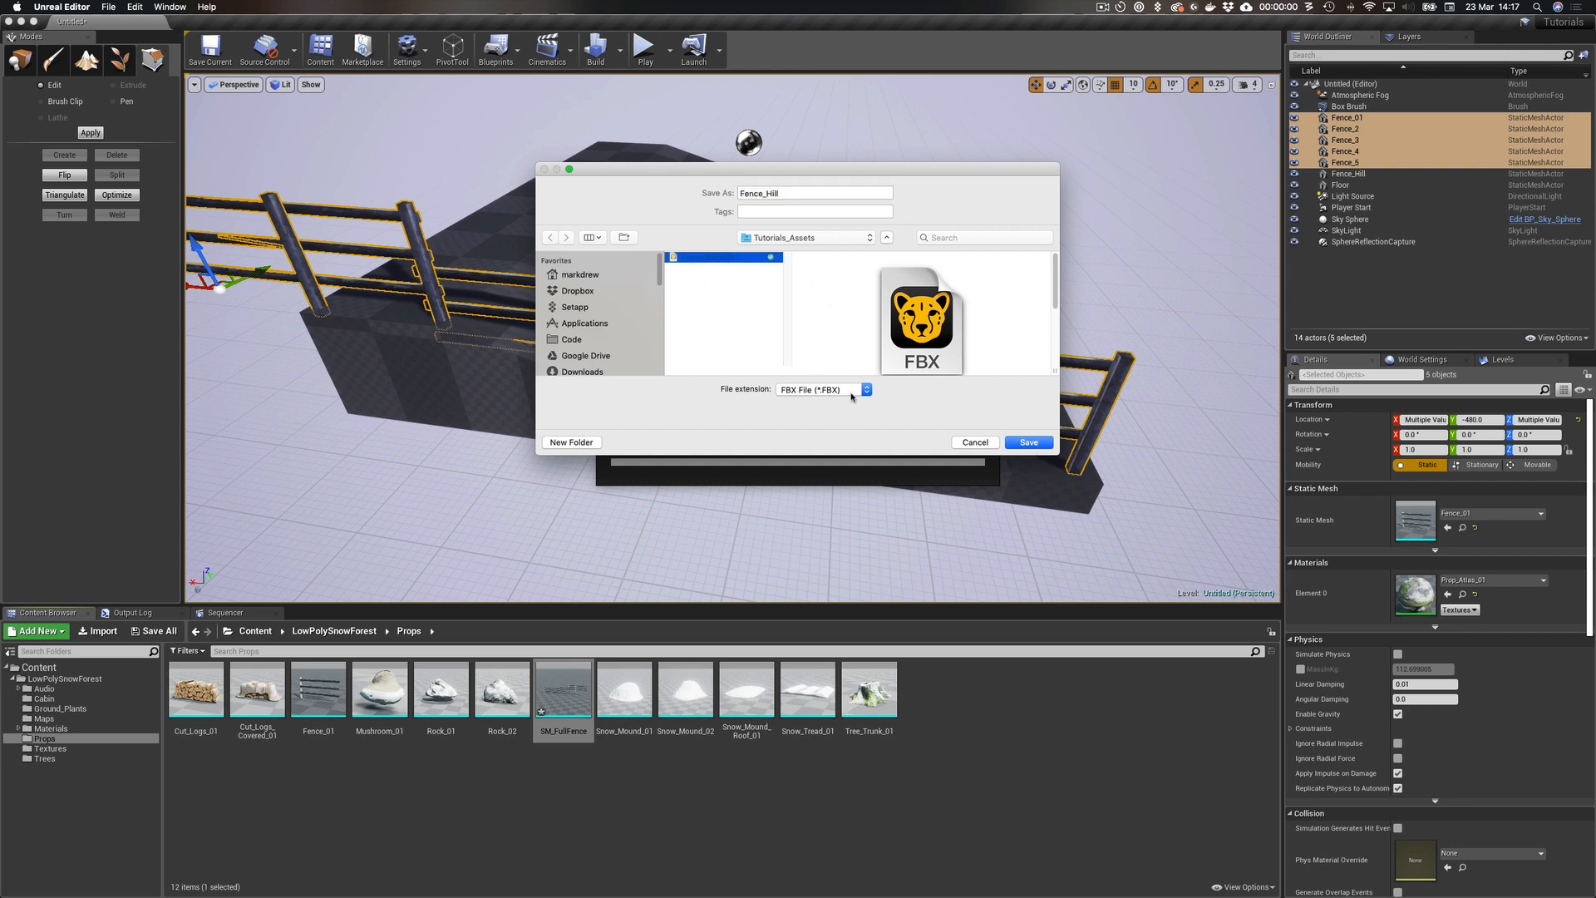
pyautogui.click(1028, 442)
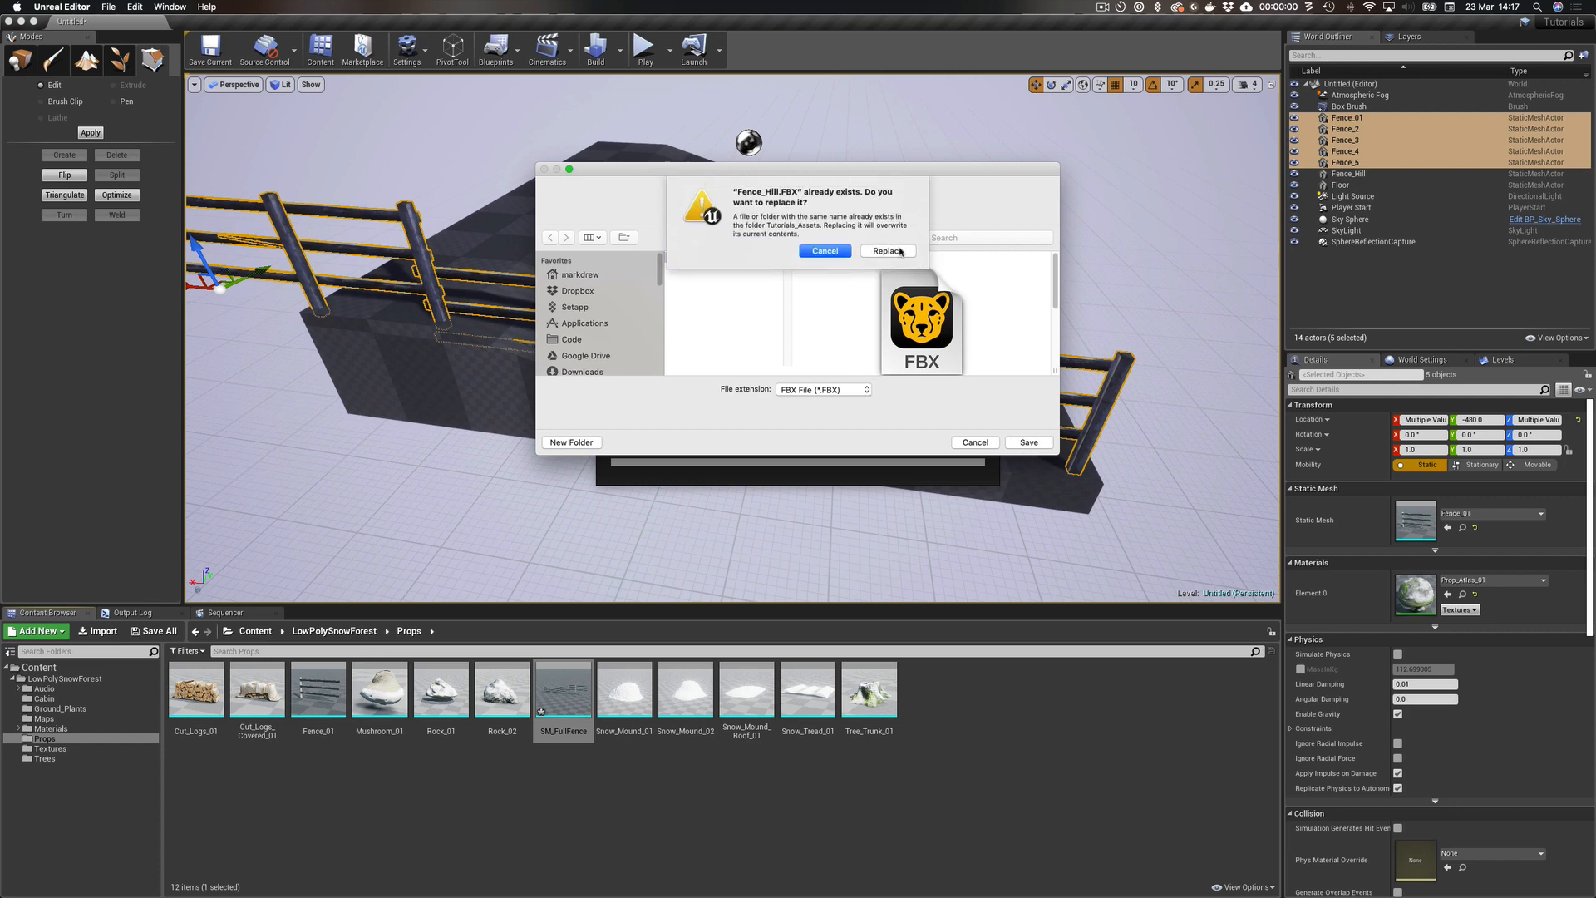
pyautogui.click(886, 251)
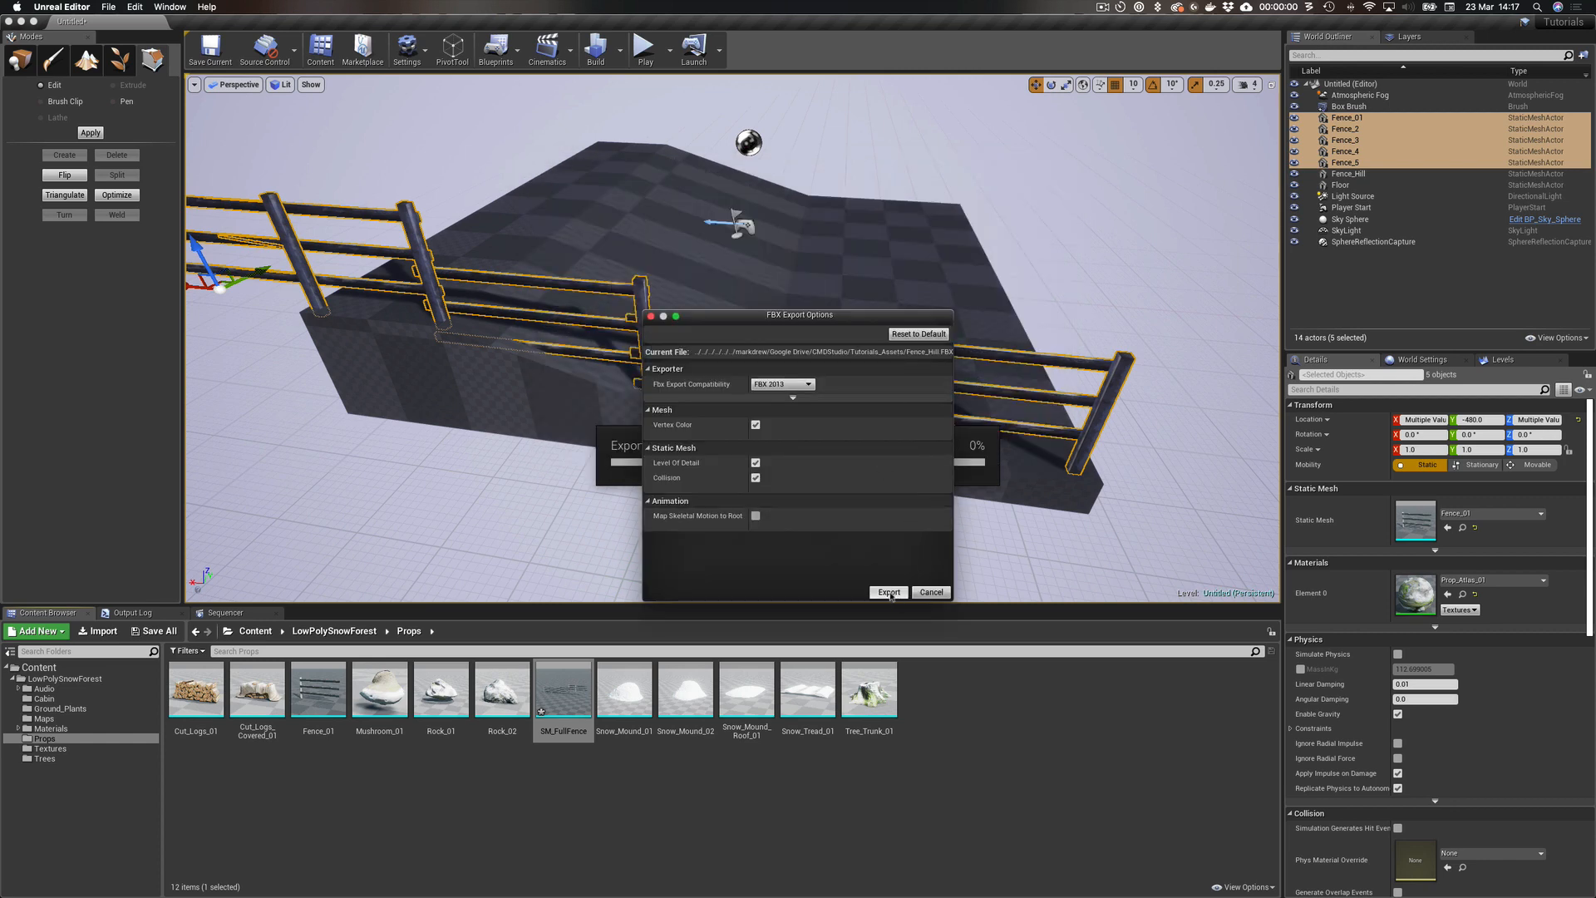
pyautogui.click(887, 592)
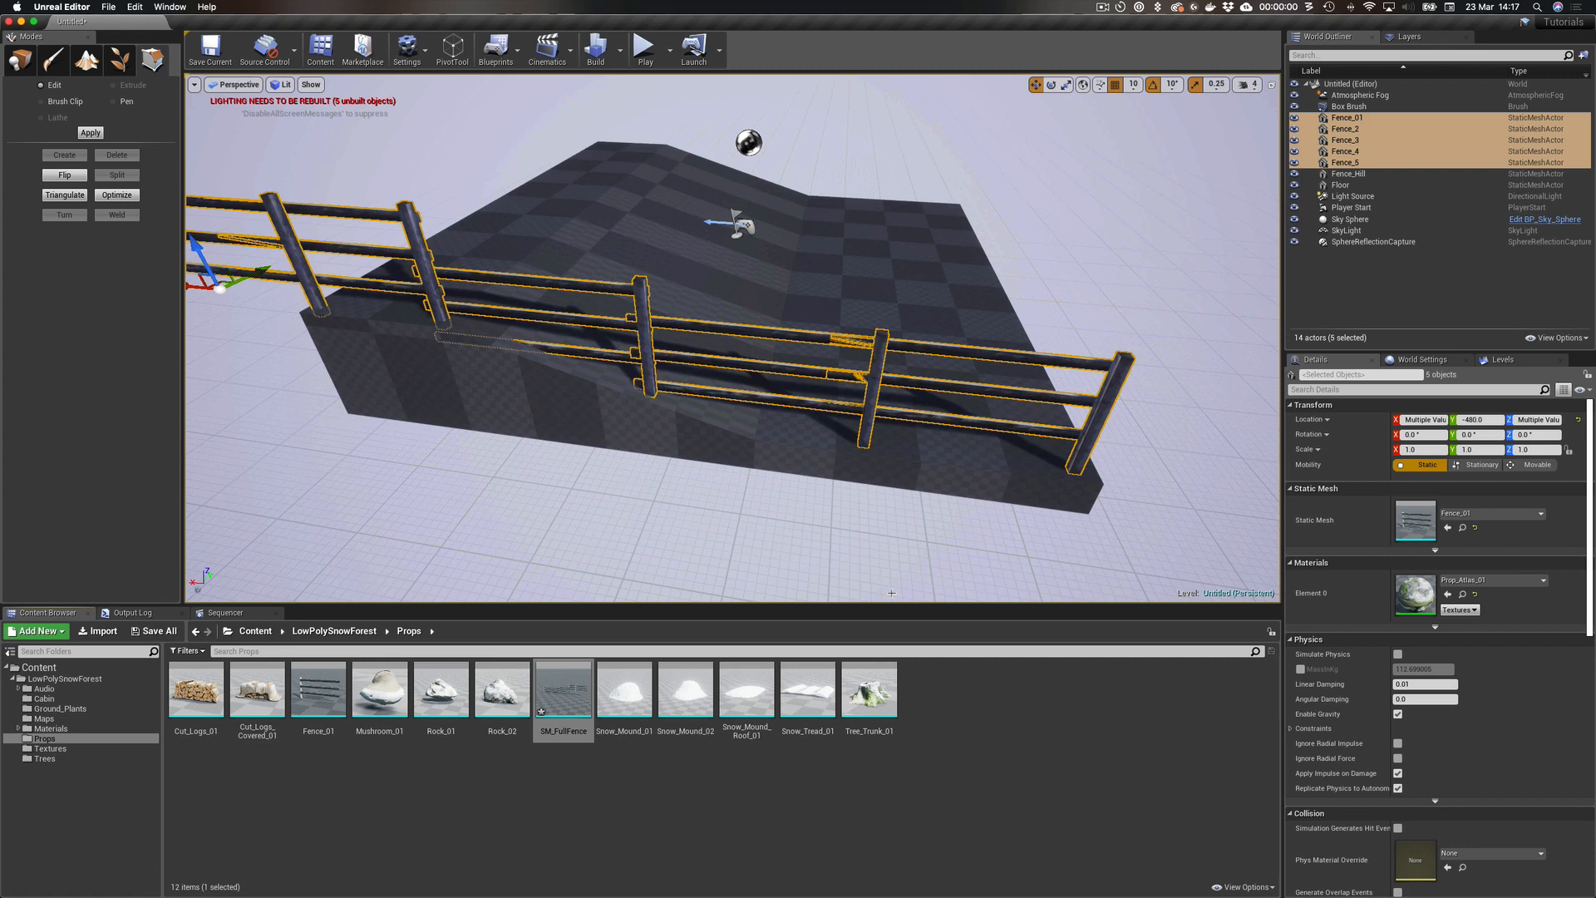
pyautogui.write('Blender')
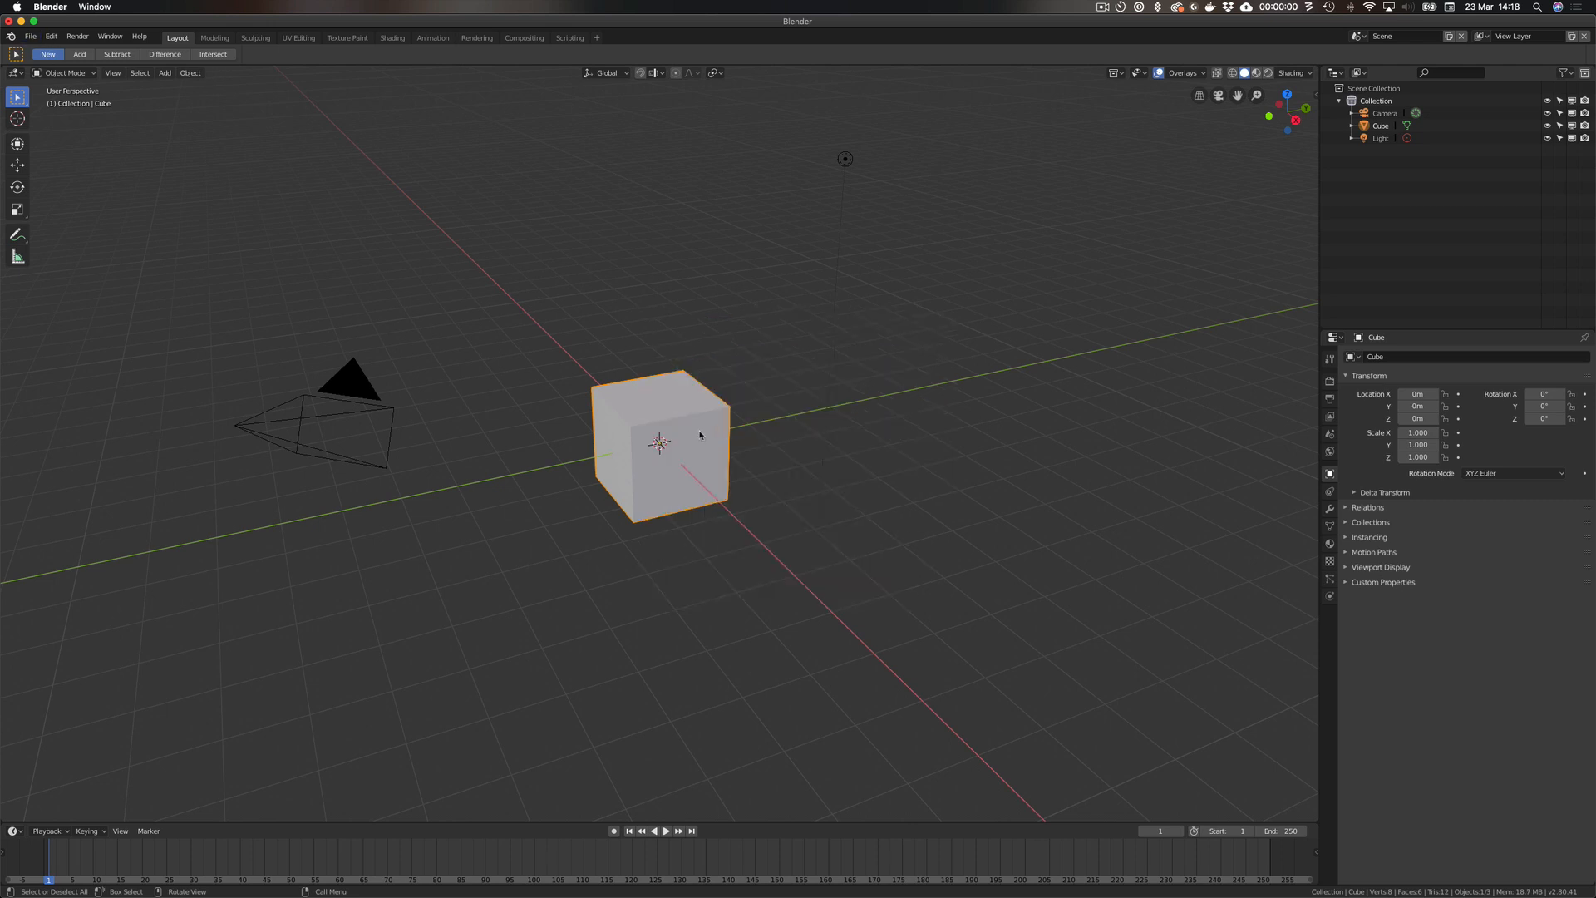
pyautogui.moveTo(776, 418)
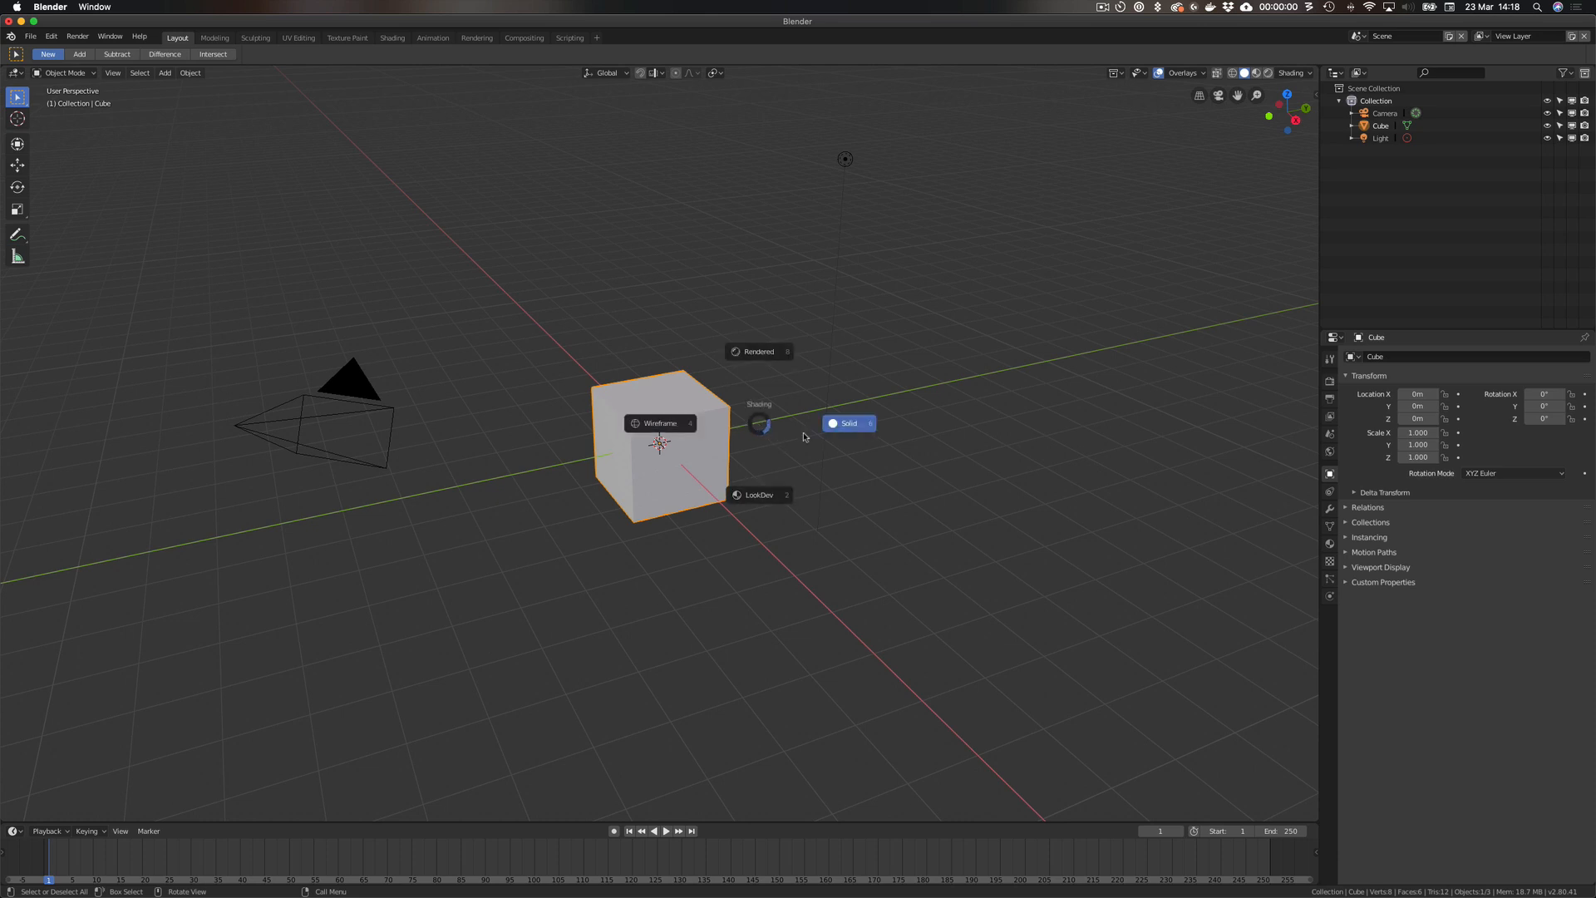
# Dismiss the viewport shading popup after deleting the default cube.
pyautogui.click(659, 422)
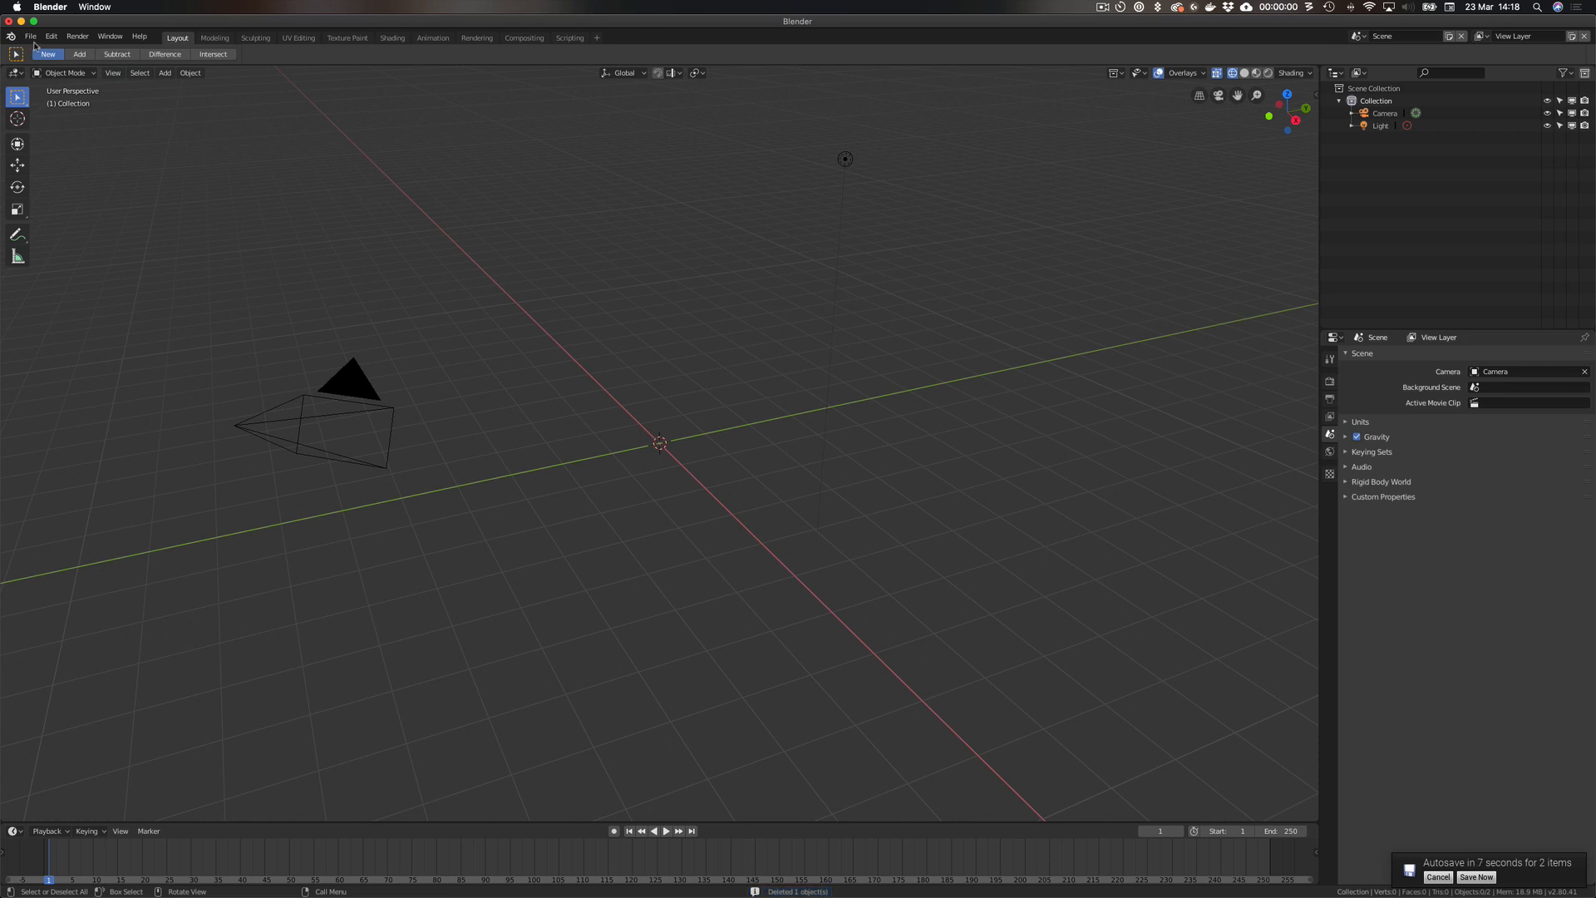
# Import Fence_Hill.FBX via File > Import > FBX into the empty scene.
pyautogui.click(30, 37)
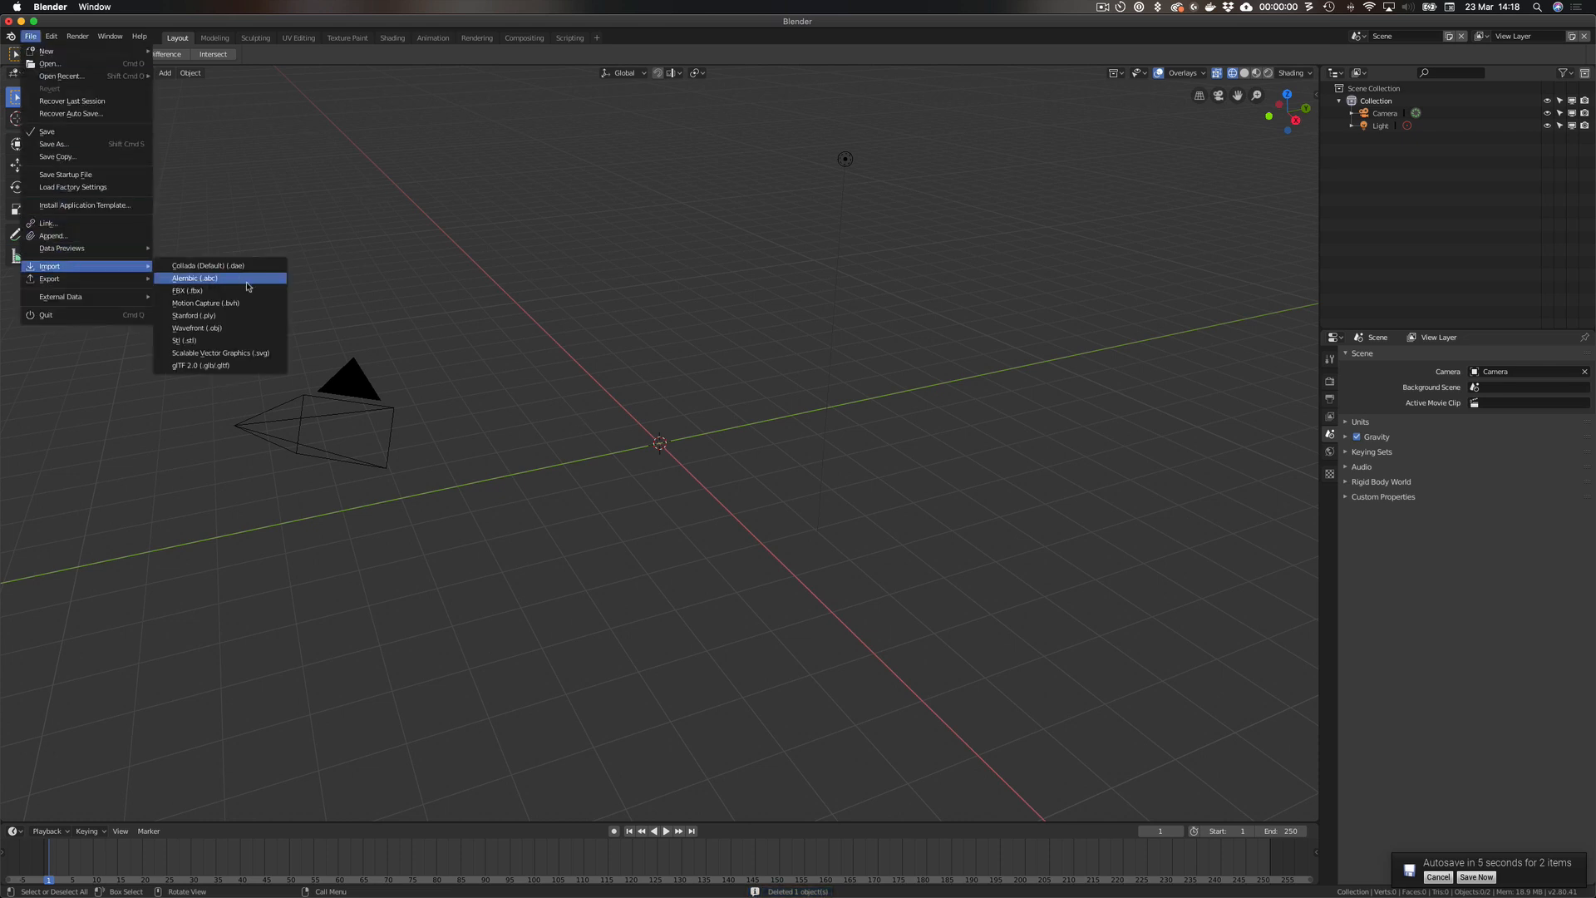
pyautogui.click(187, 290)
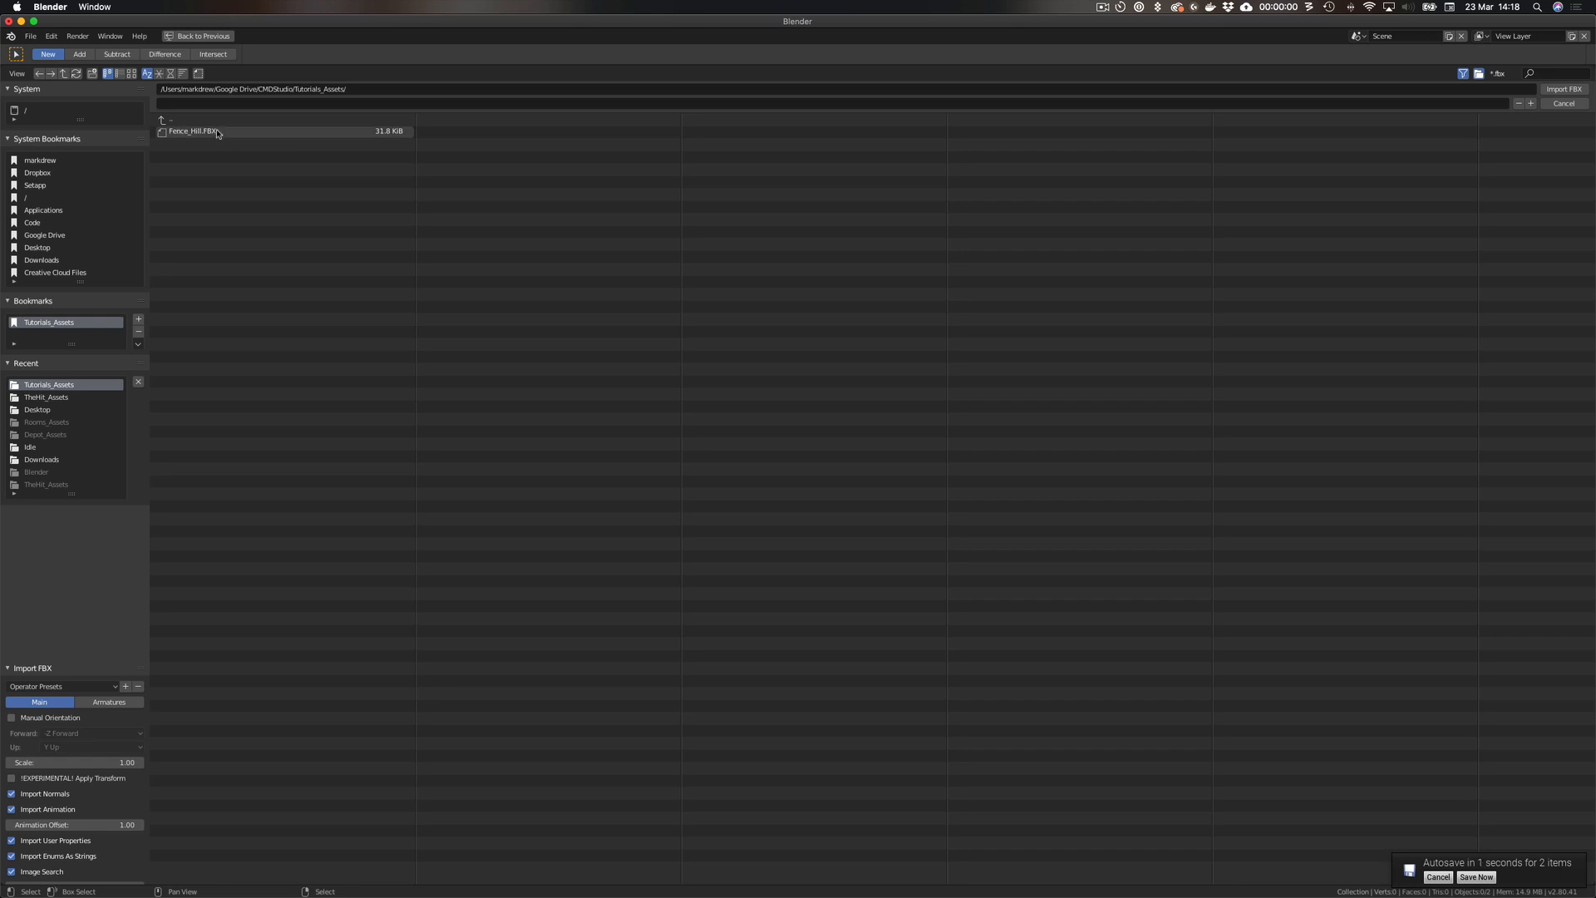
pyautogui.click(1576, 88)
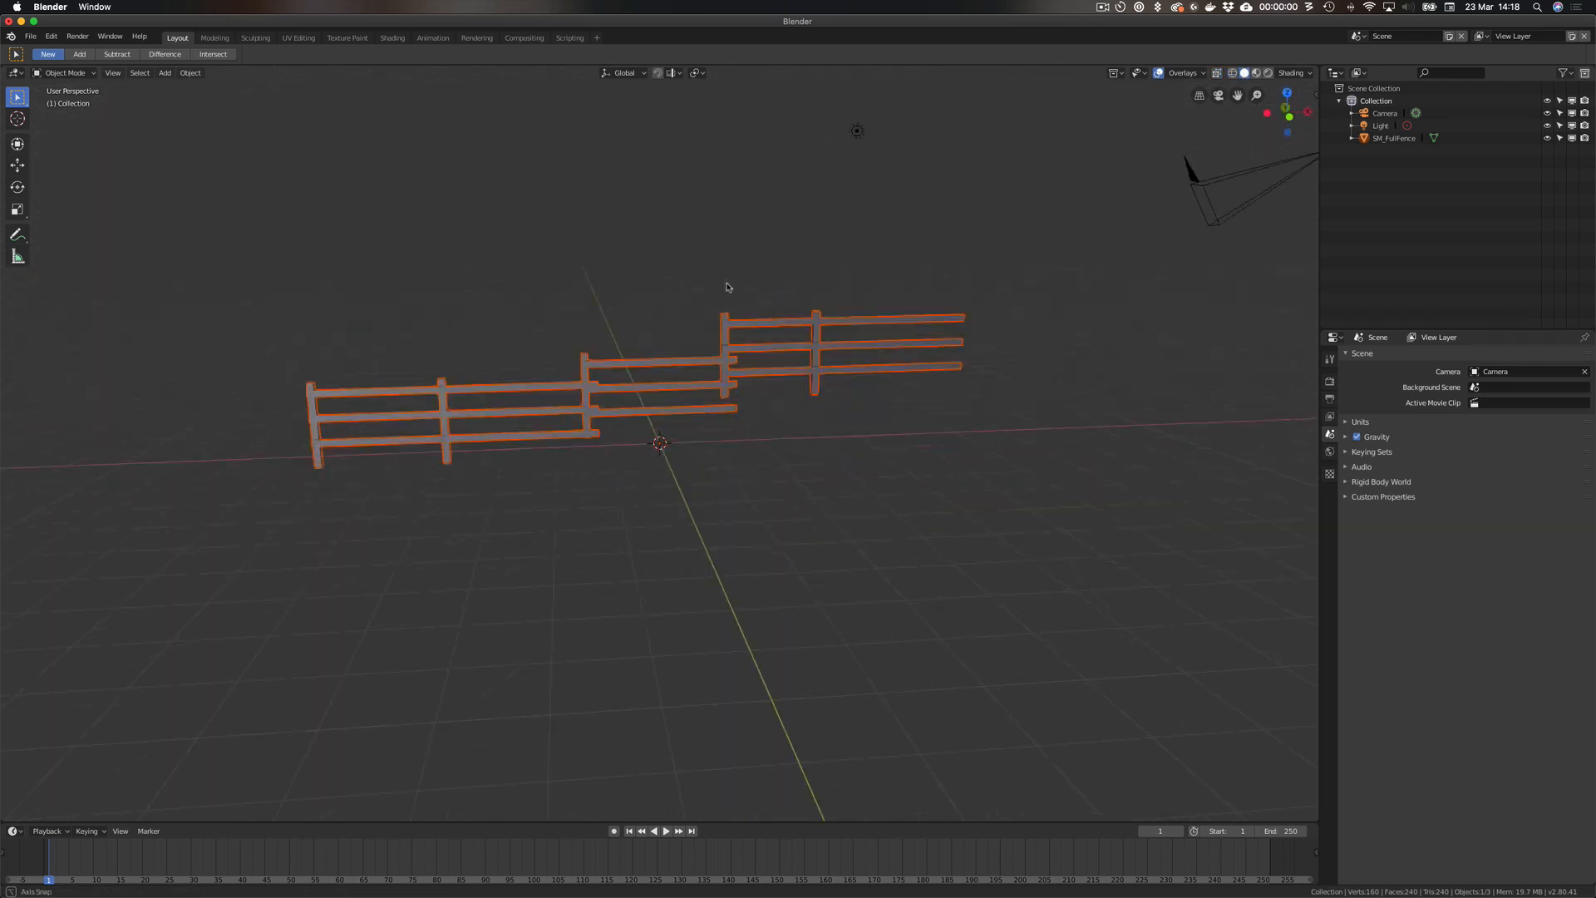
# Orbit around the imported fence and enter Edit Mode on SM_FullFence.
pyautogui.moveTo(728, 287); pyautogui.dragTo(1026, 266)
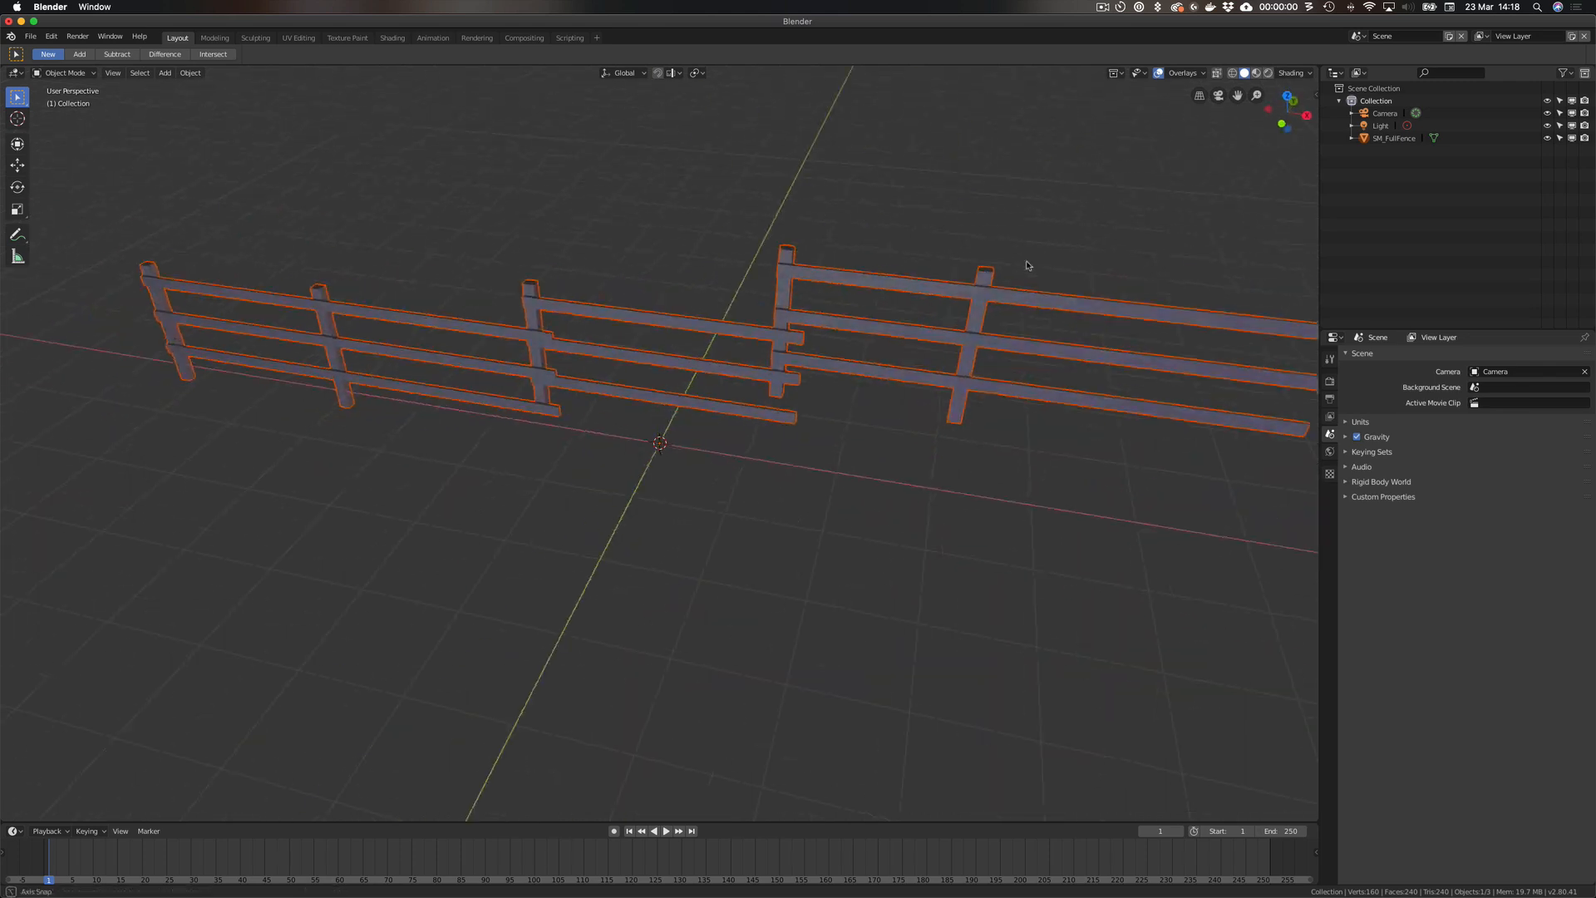
pyautogui.press('Tab')
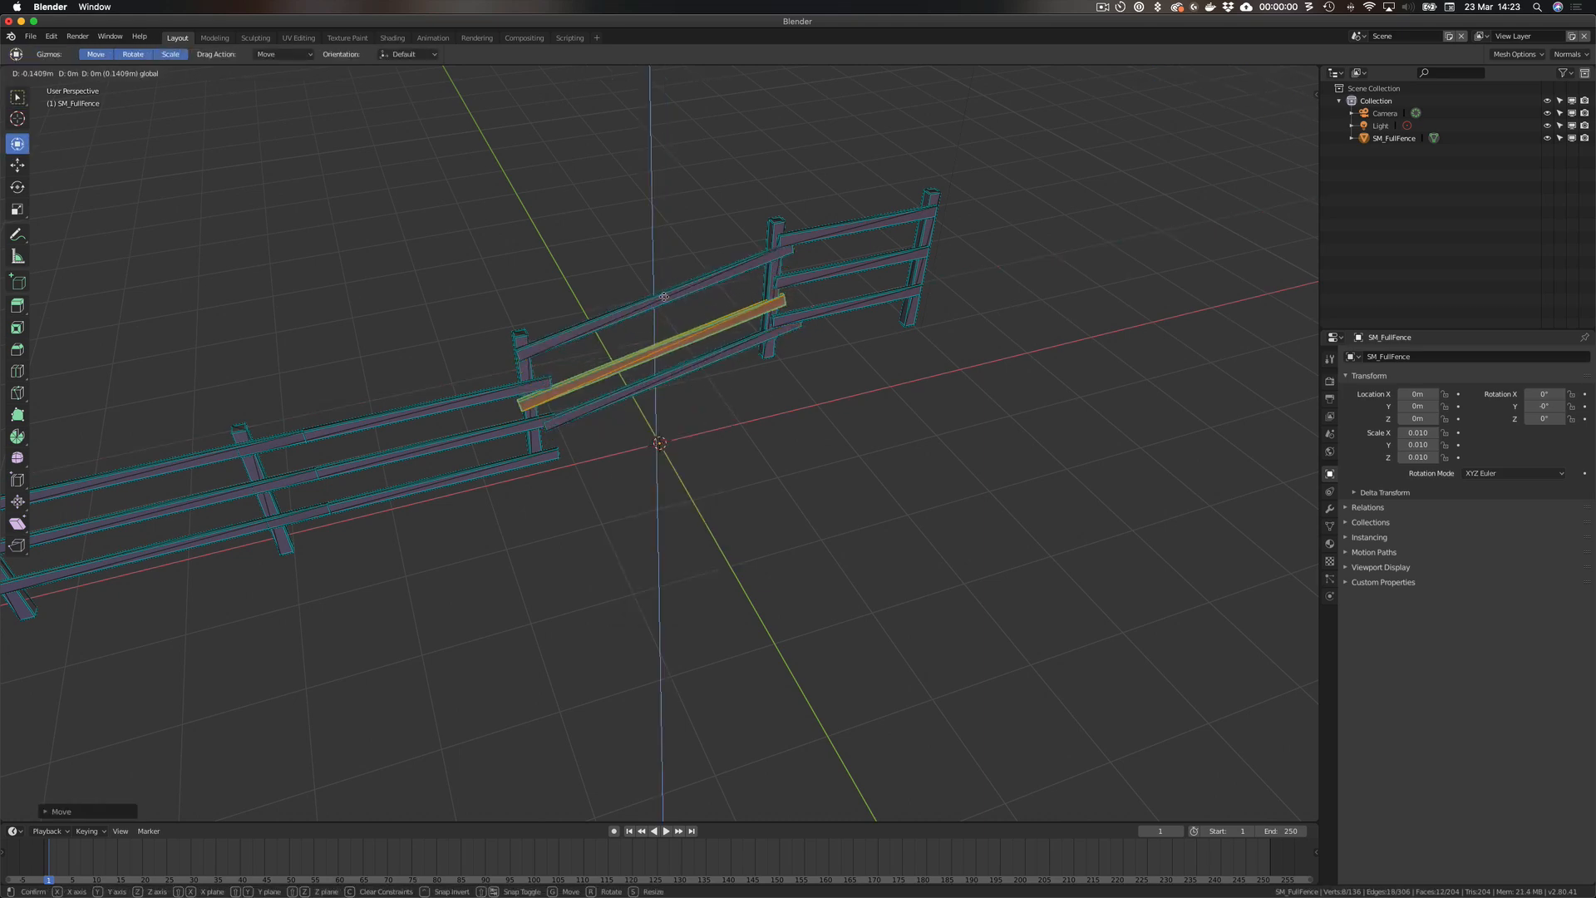
# Confirm the moved rail, then shrink the left-section rails and the upper middle rail.
pyautogui.press('Tab')
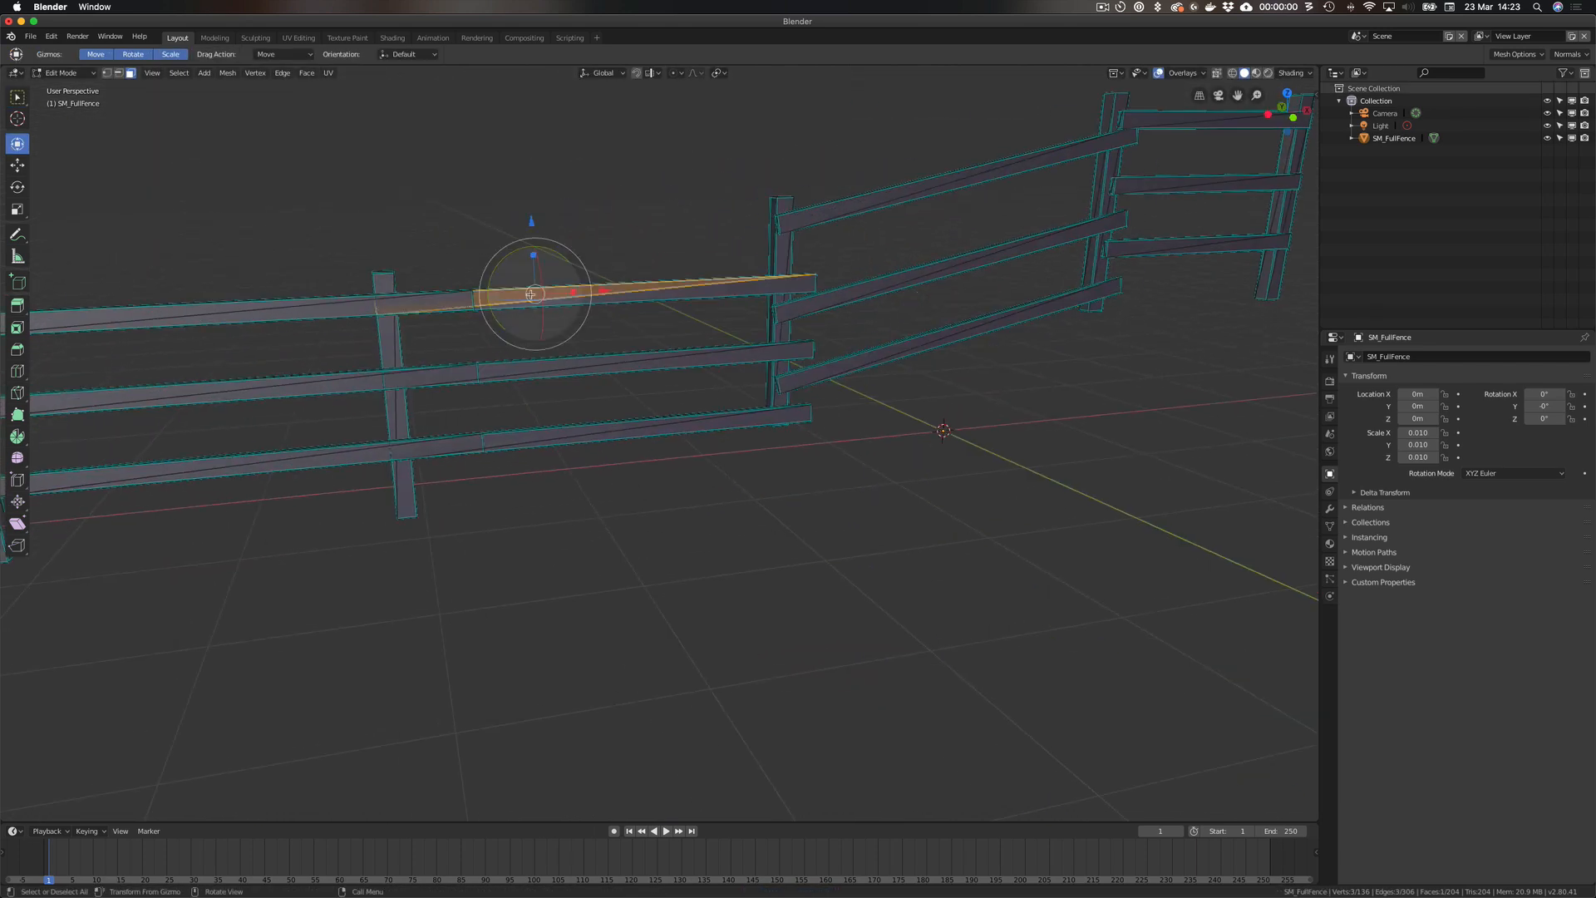
pyautogui.press('s')
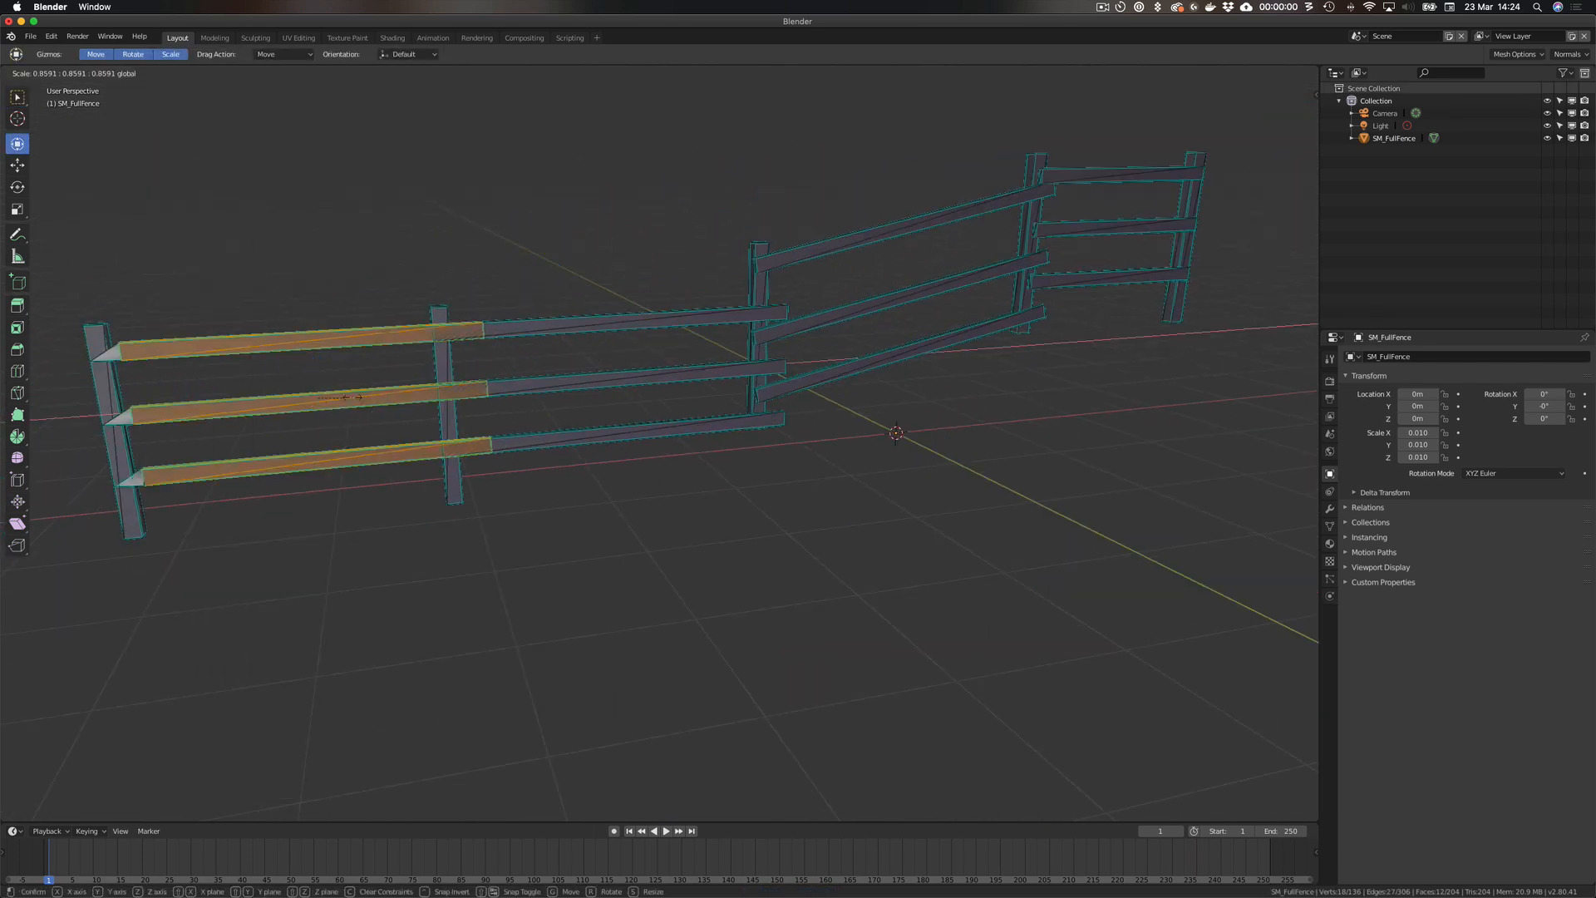
pyautogui.press('Tab')
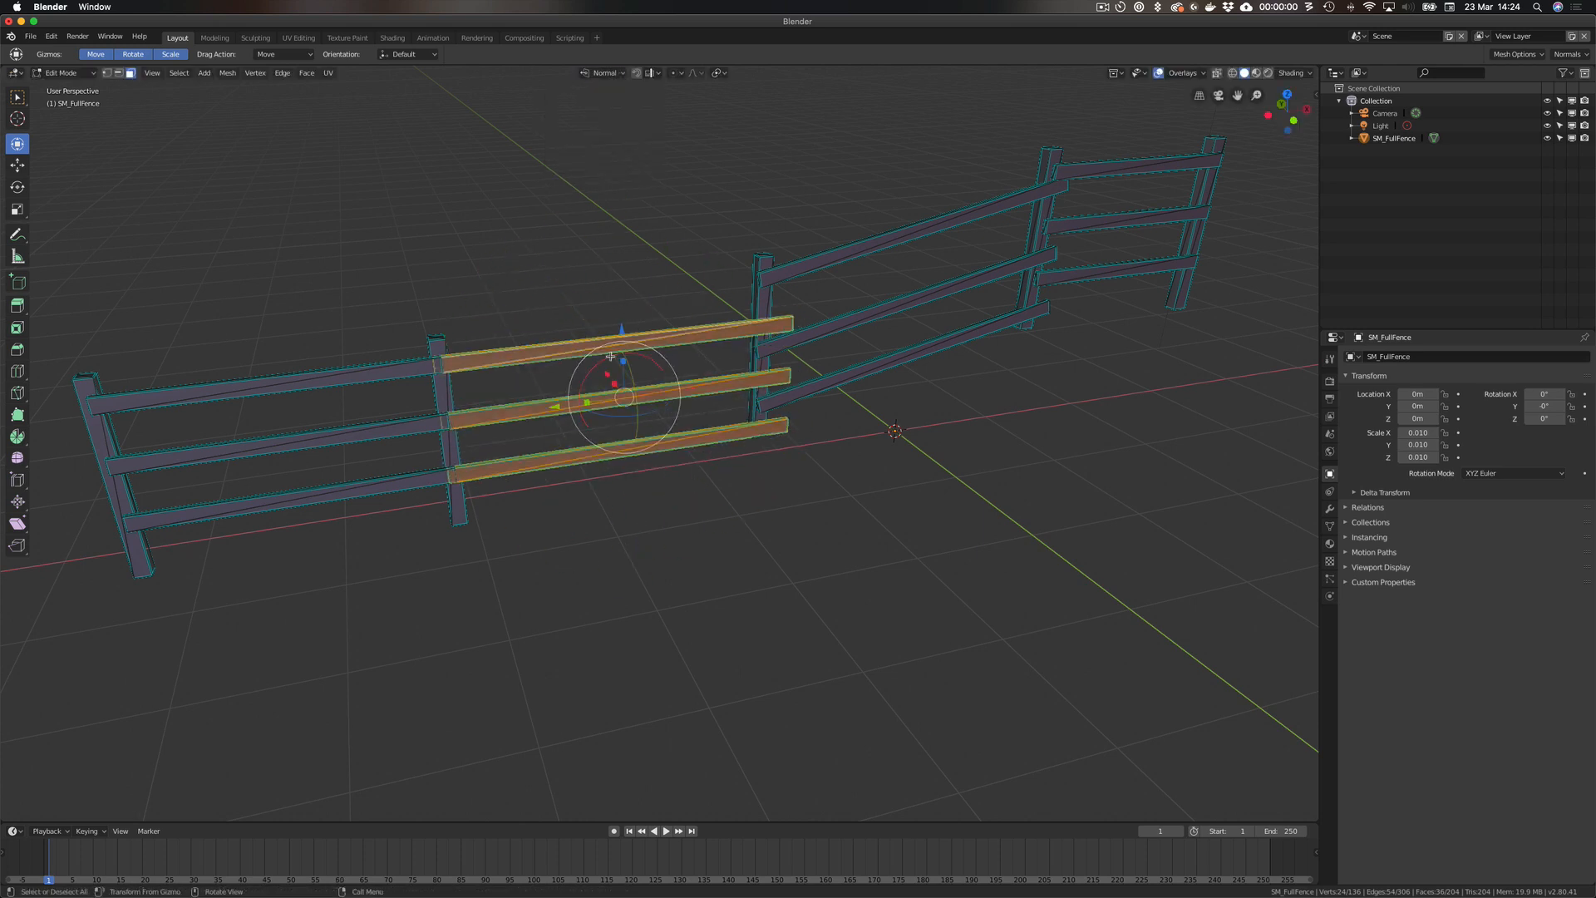
pyautogui.press('s')
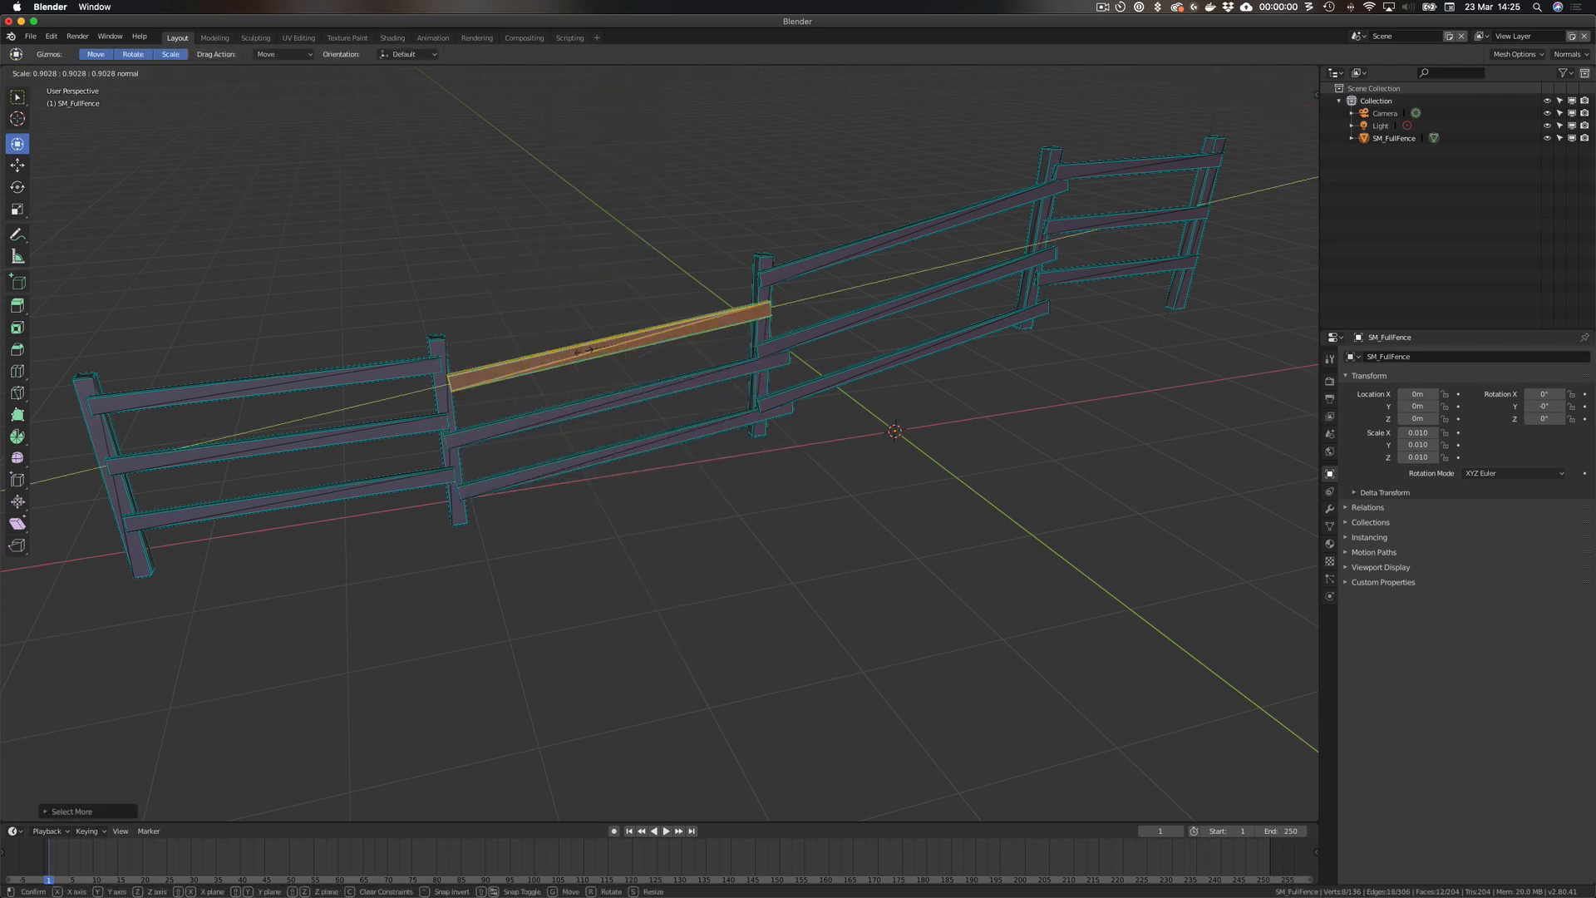
pyautogui.press('Tab')
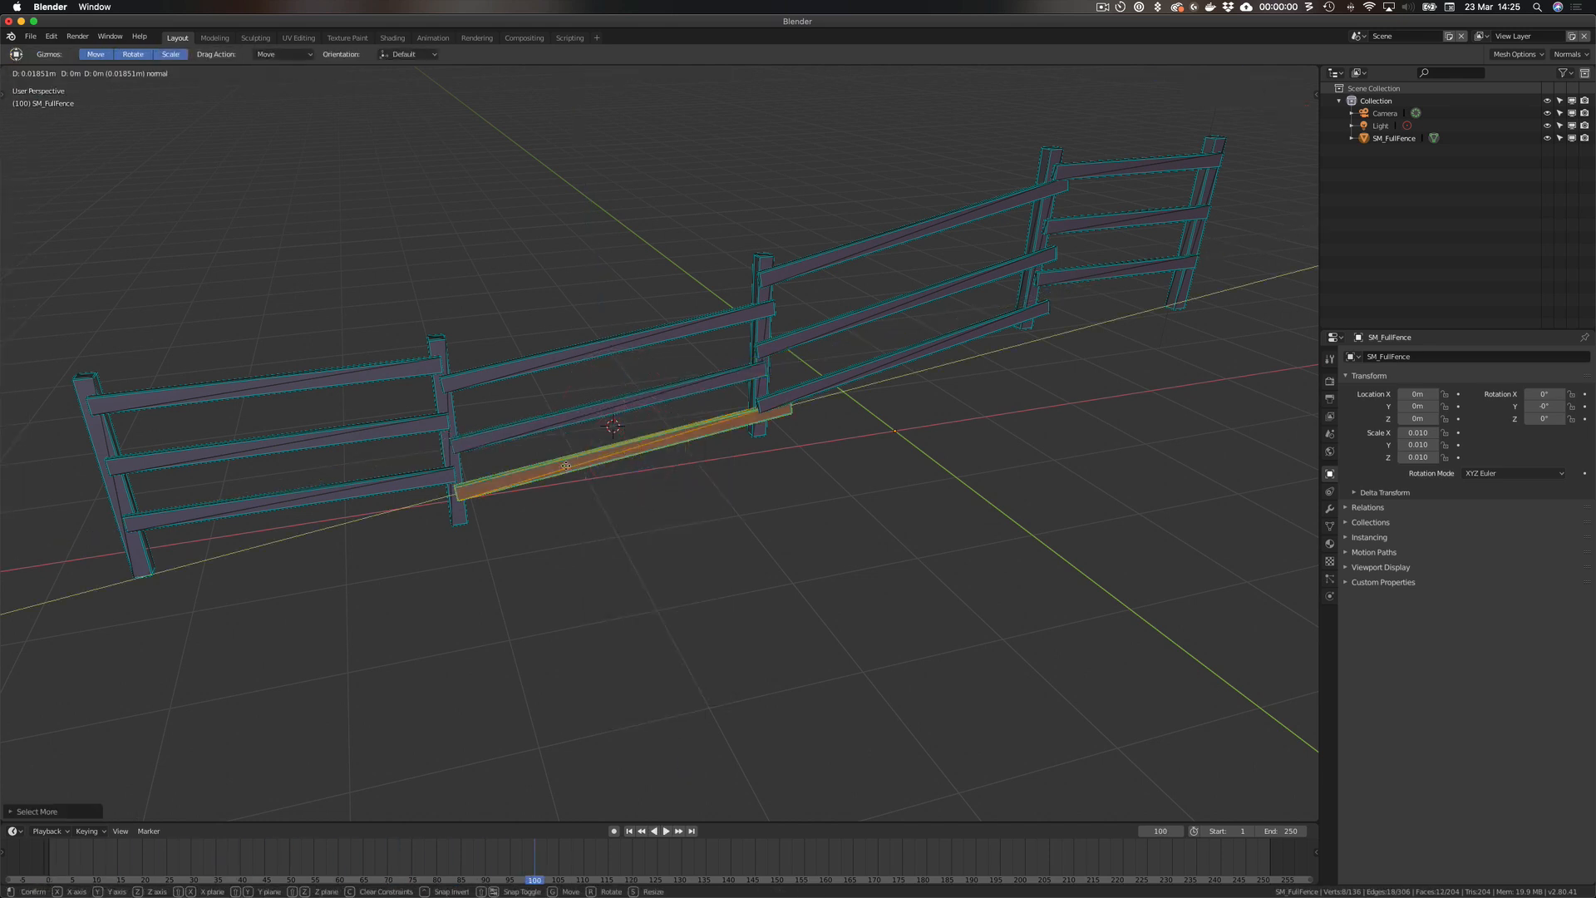
# Move the lower rail to meet its post and return to Object Mode.
pyautogui.moveTo(565, 467); pyautogui.dragTo(555, 471)
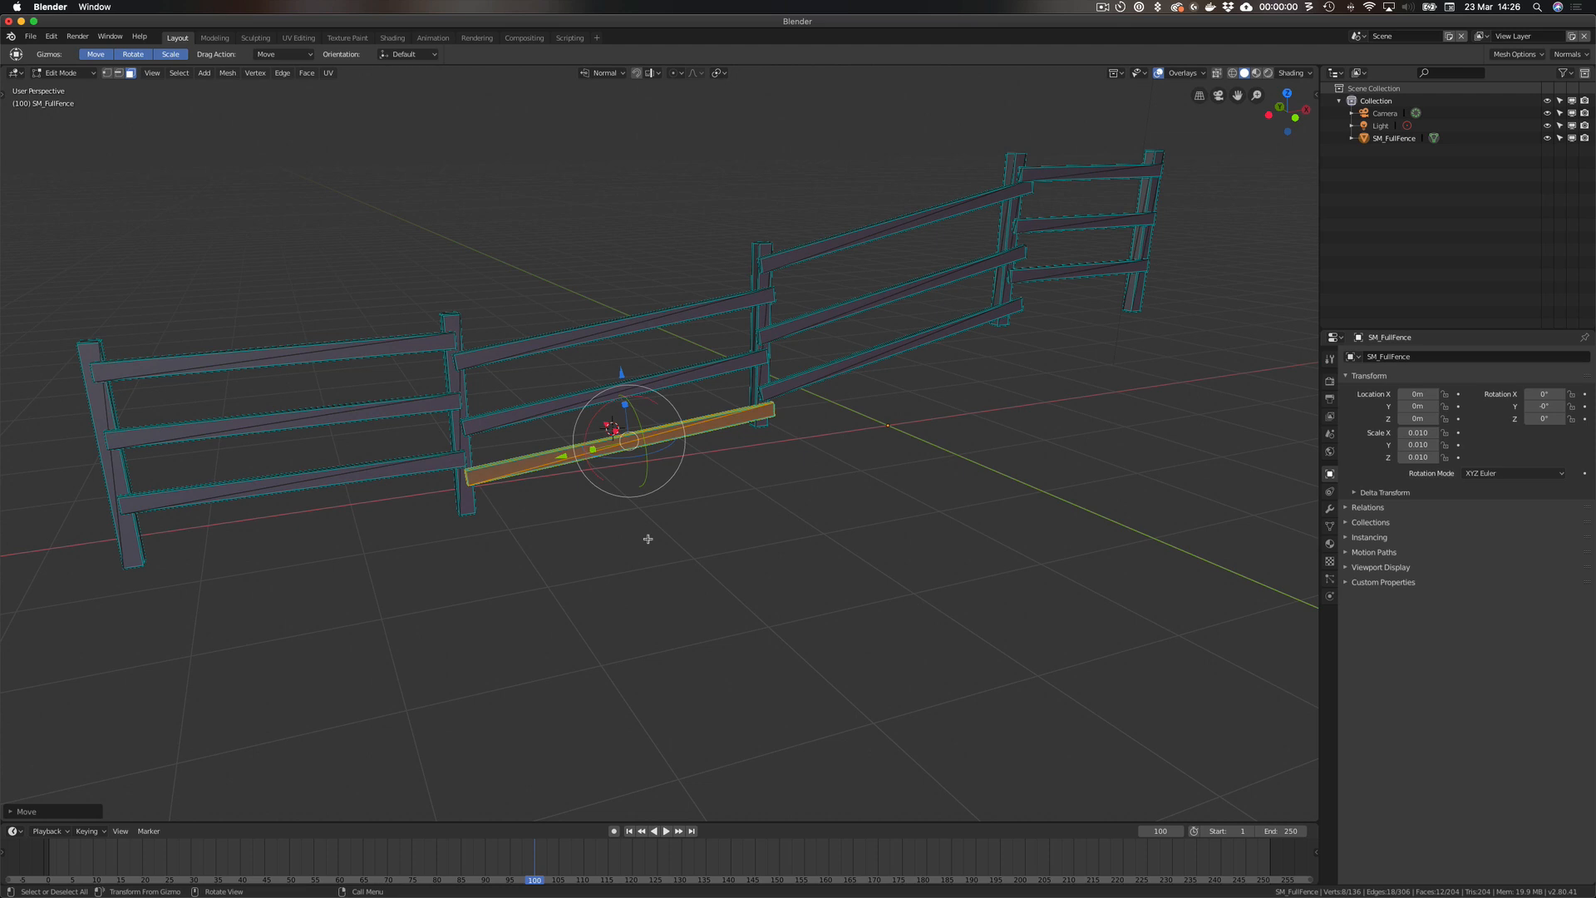
pyautogui.press('Tab')
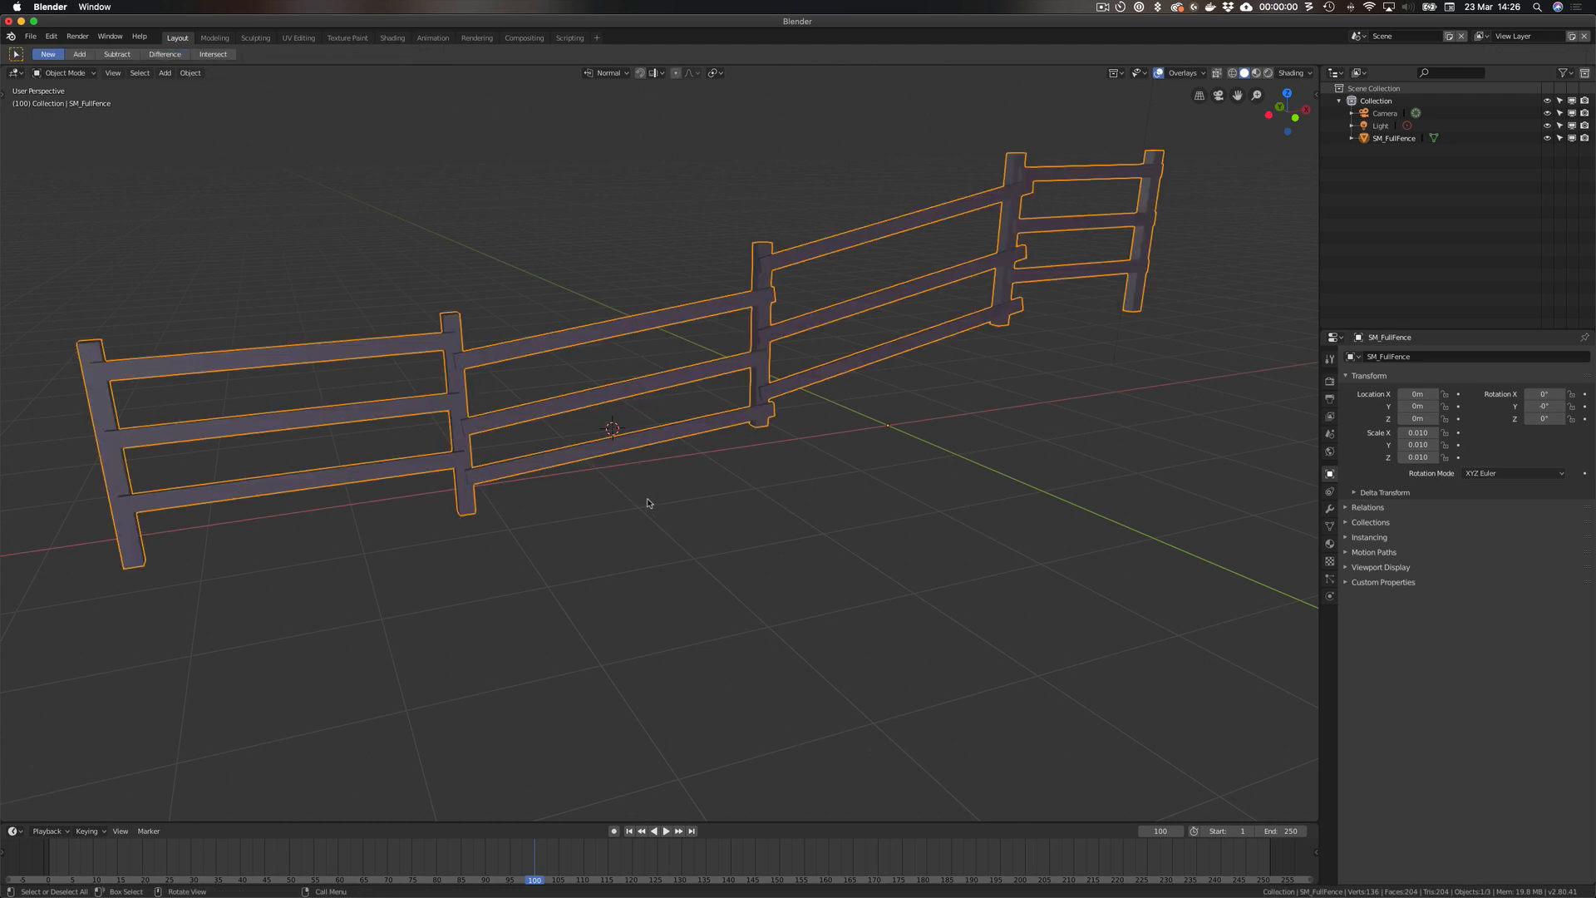
pyautogui.moveTo(724, 219)
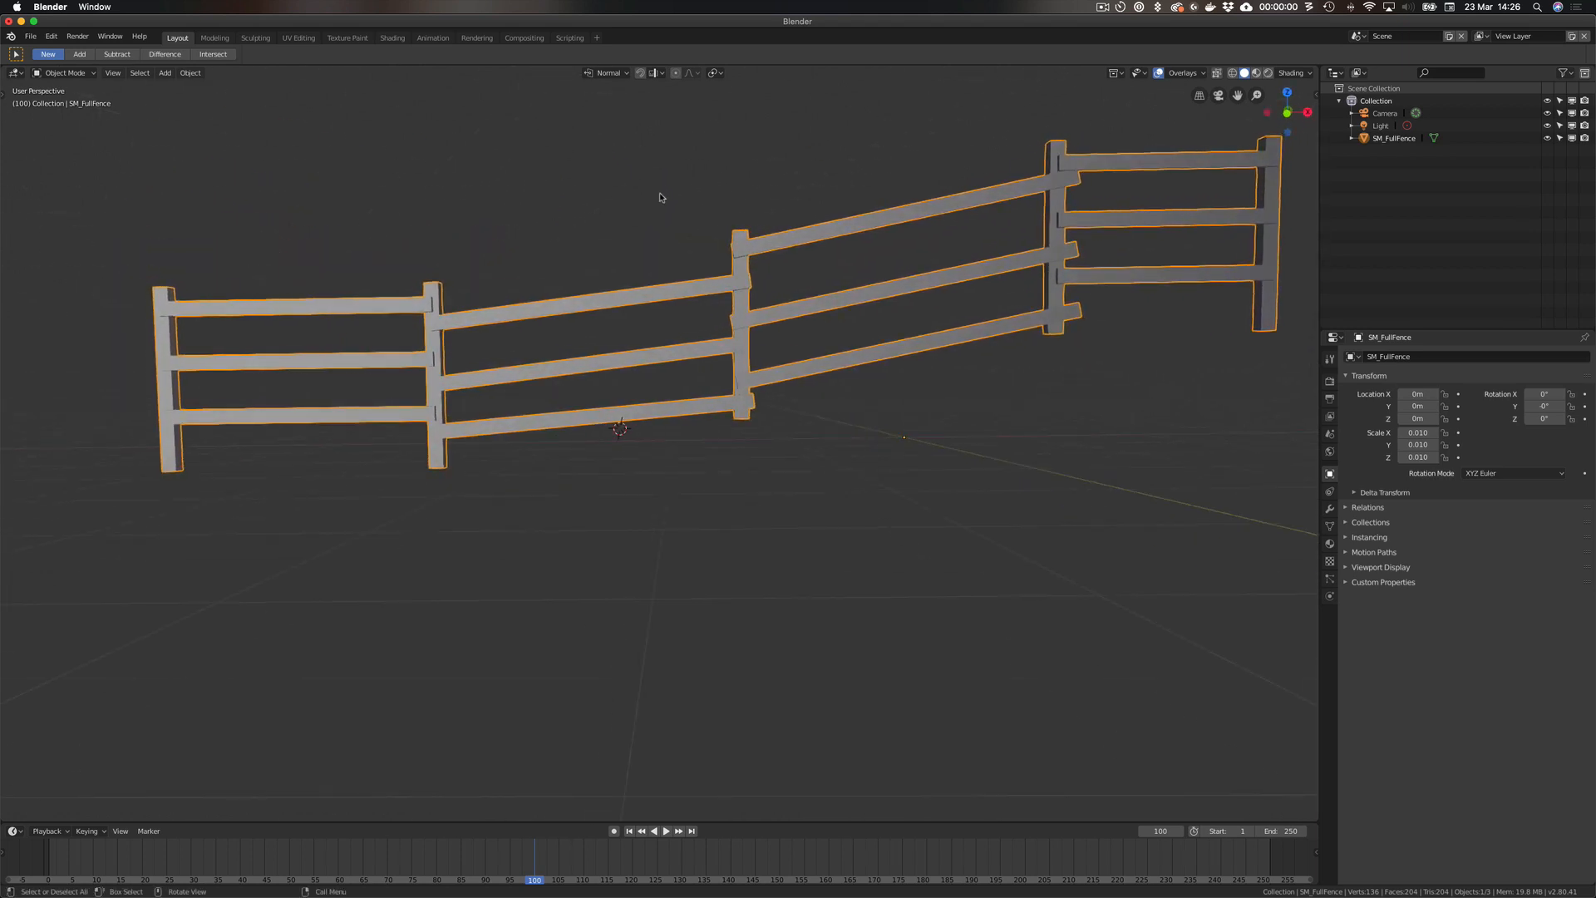
pyautogui.moveTo(284, 163)
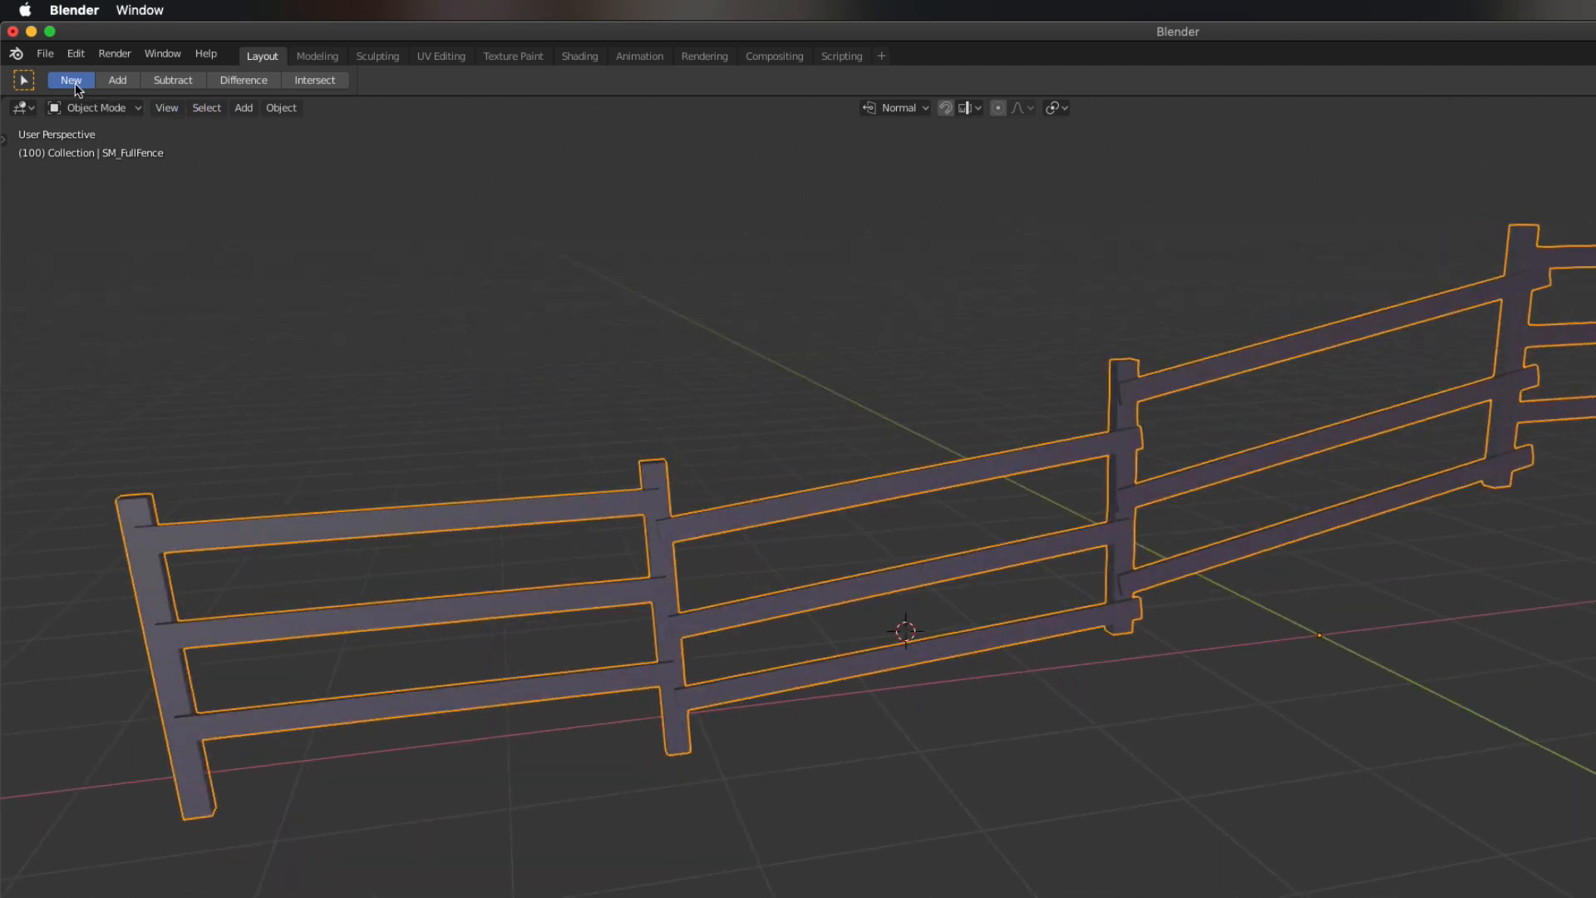
# Bring up Blender's File menu for exporting the fence.
pyautogui.click(45, 53)
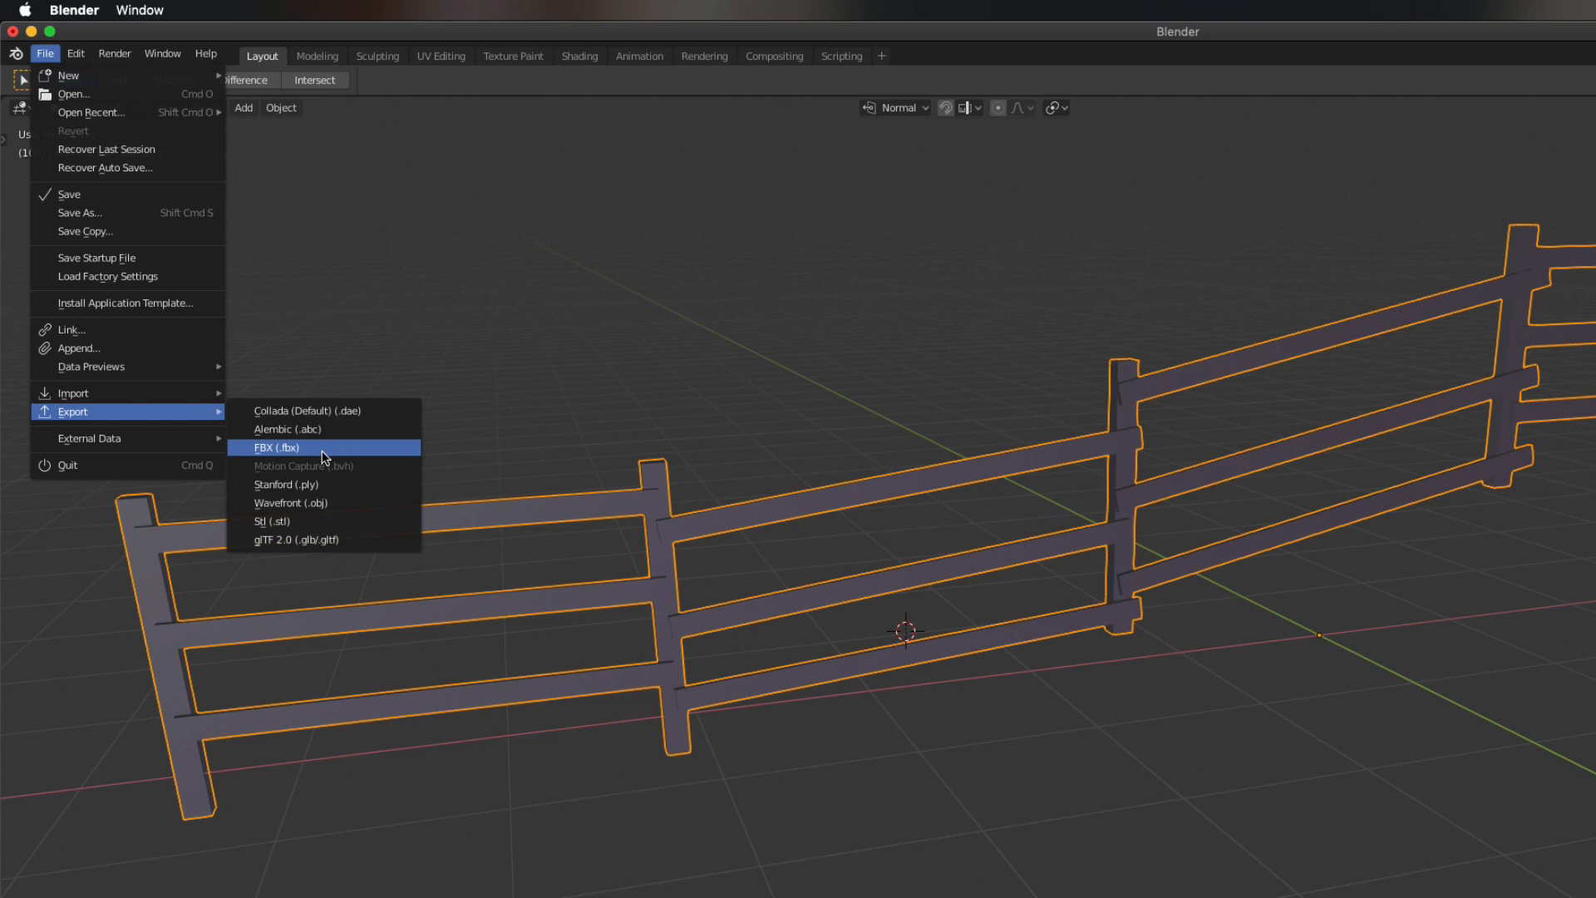
# Export selected objects as FBX over the existing Fence_Hill.FBX.
pyautogui.click(277, 448)
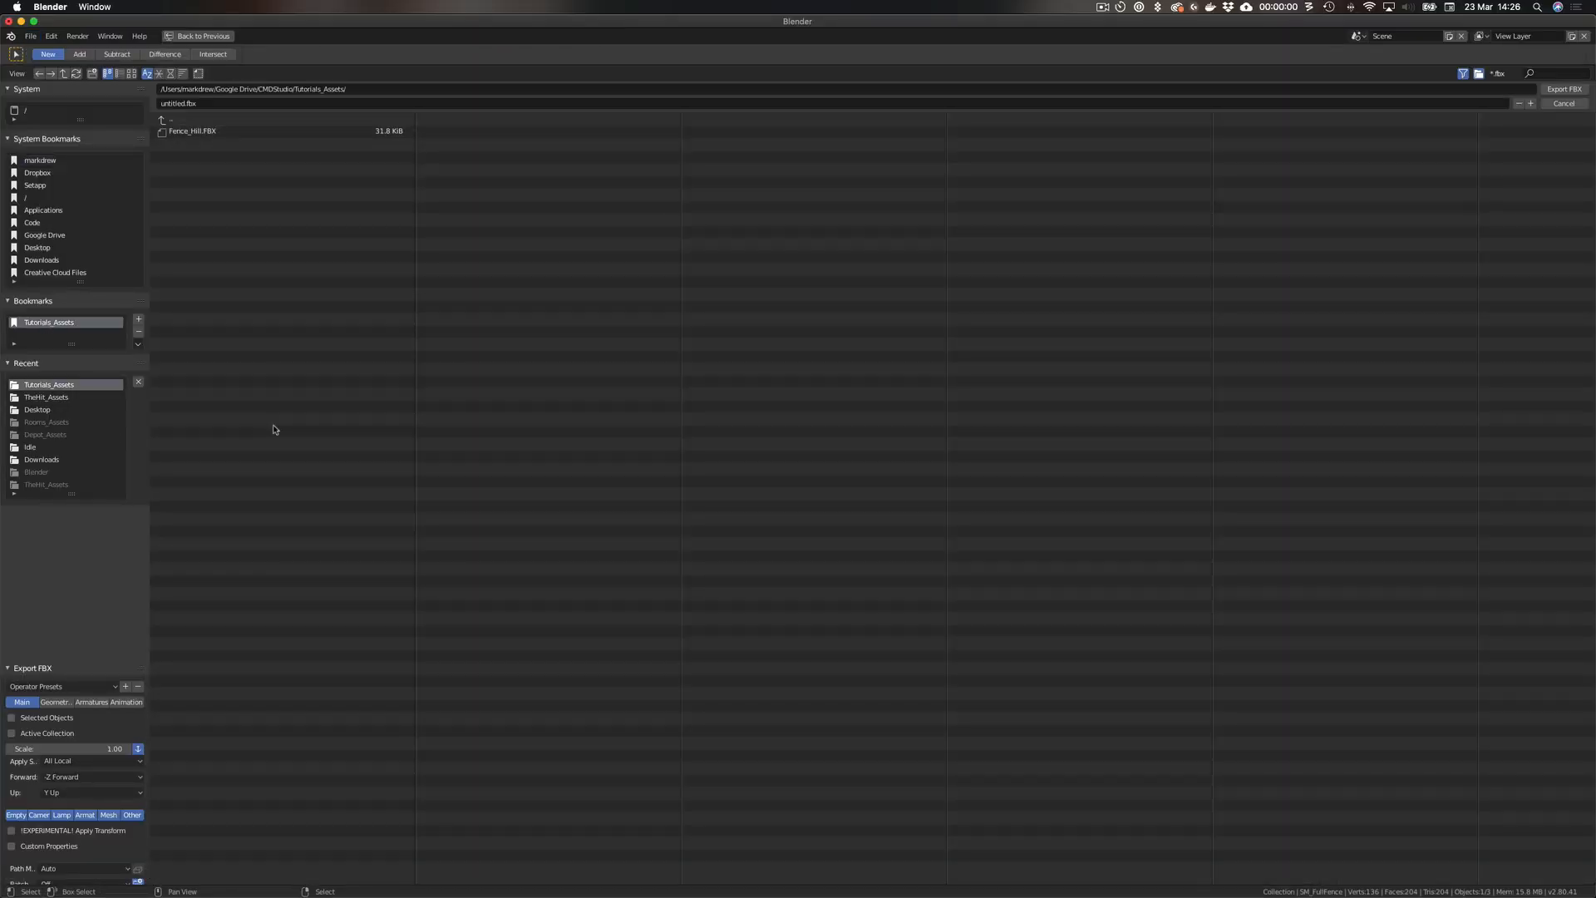
pyautogui.click(192, 130)
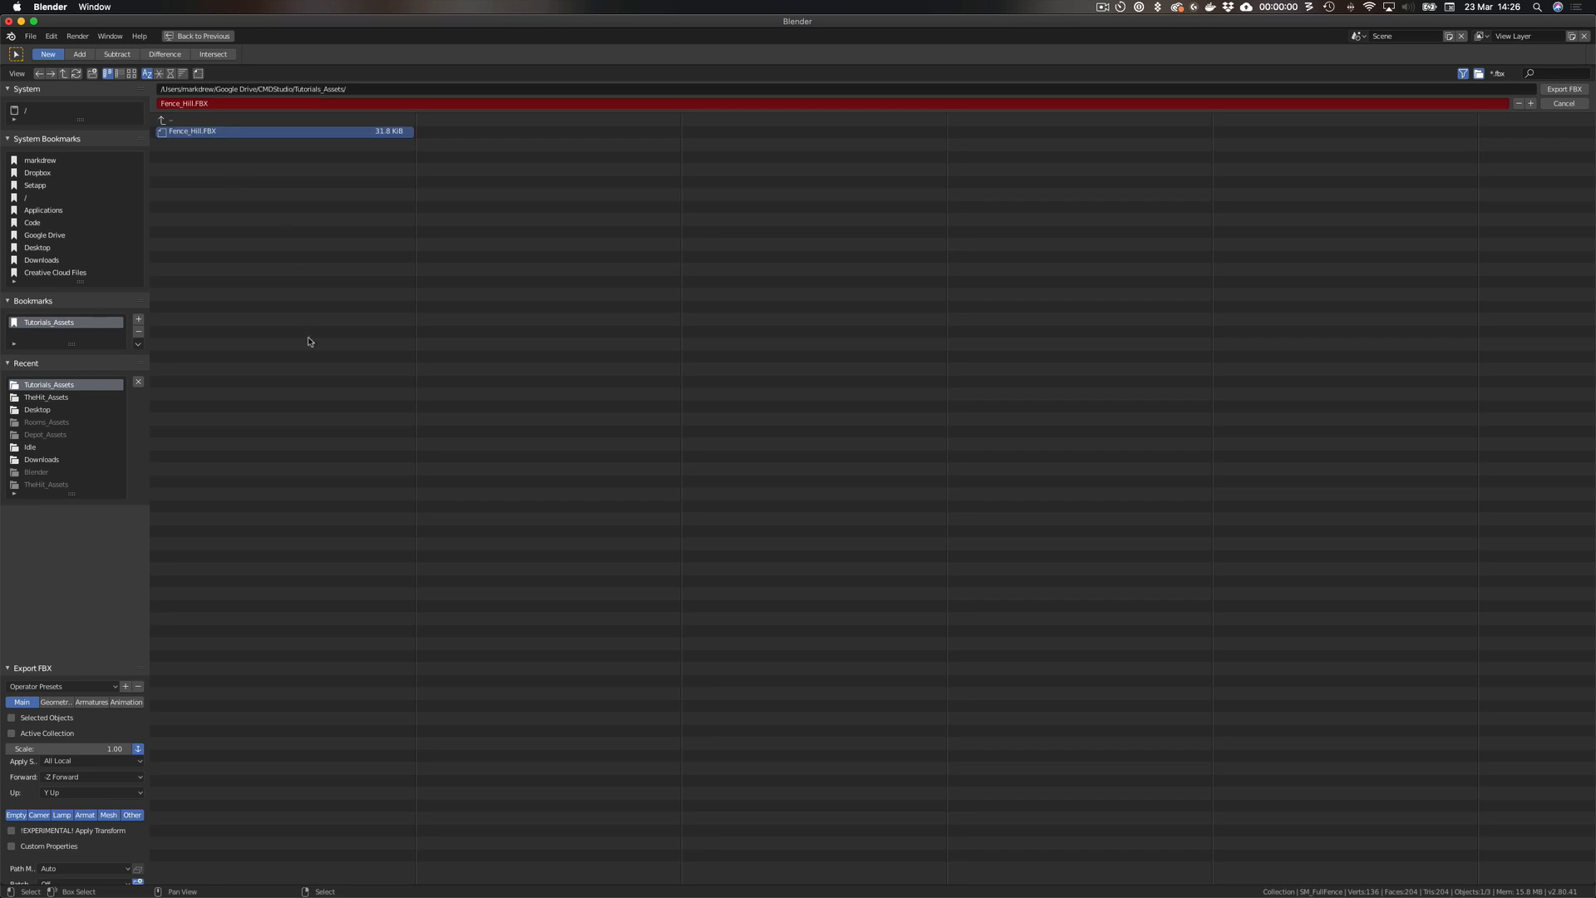
pyautogui.moveTo(346, 423)
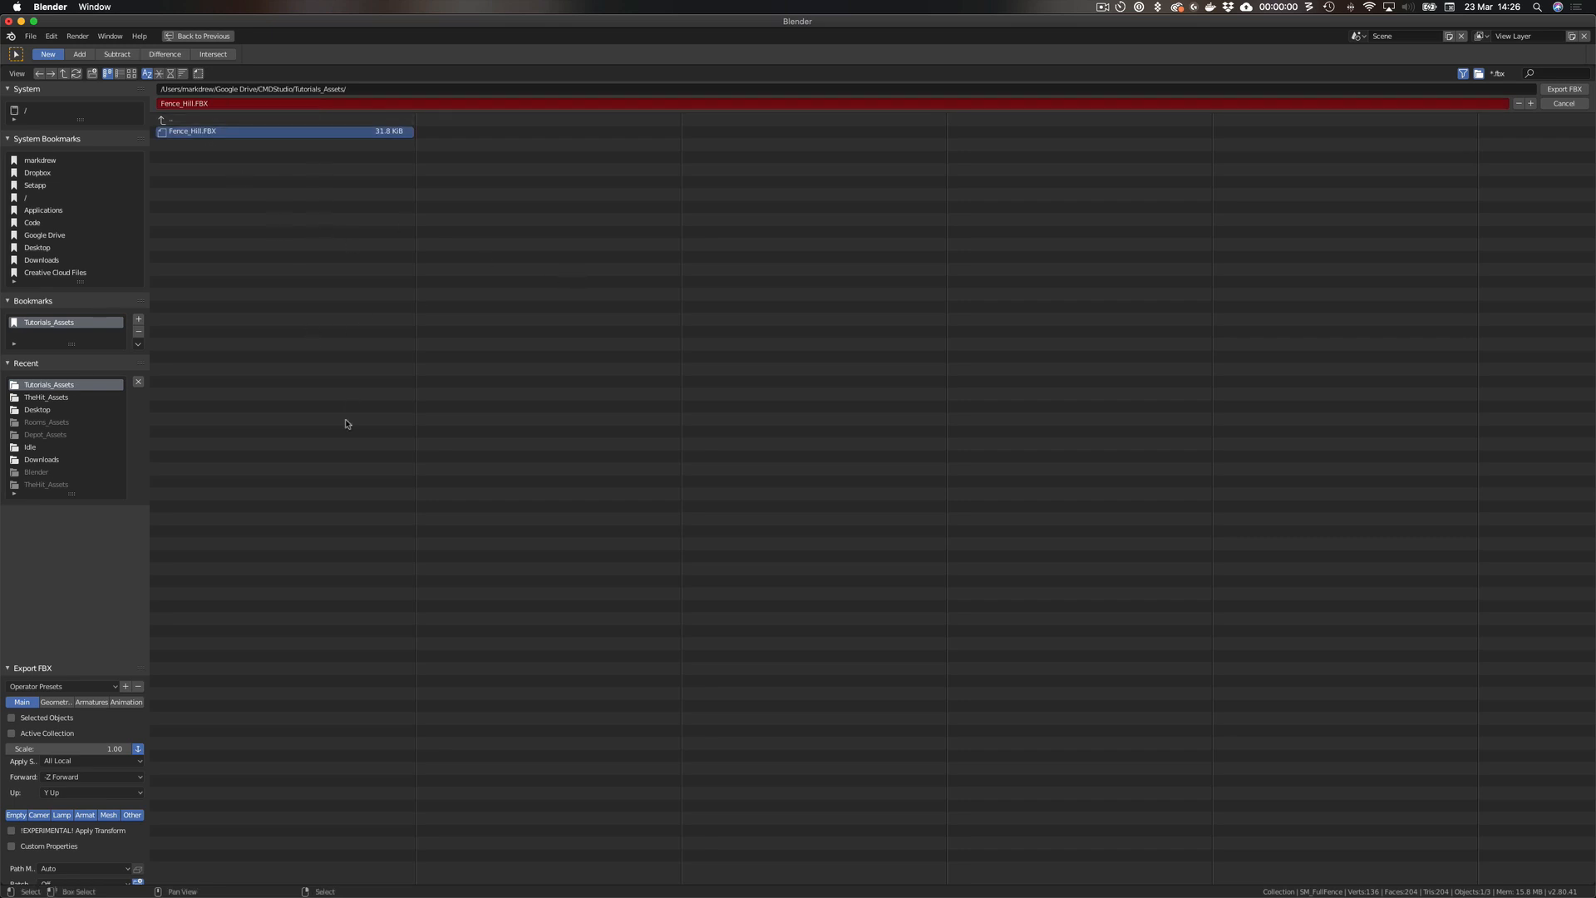
pyautogui.click(11, 717)
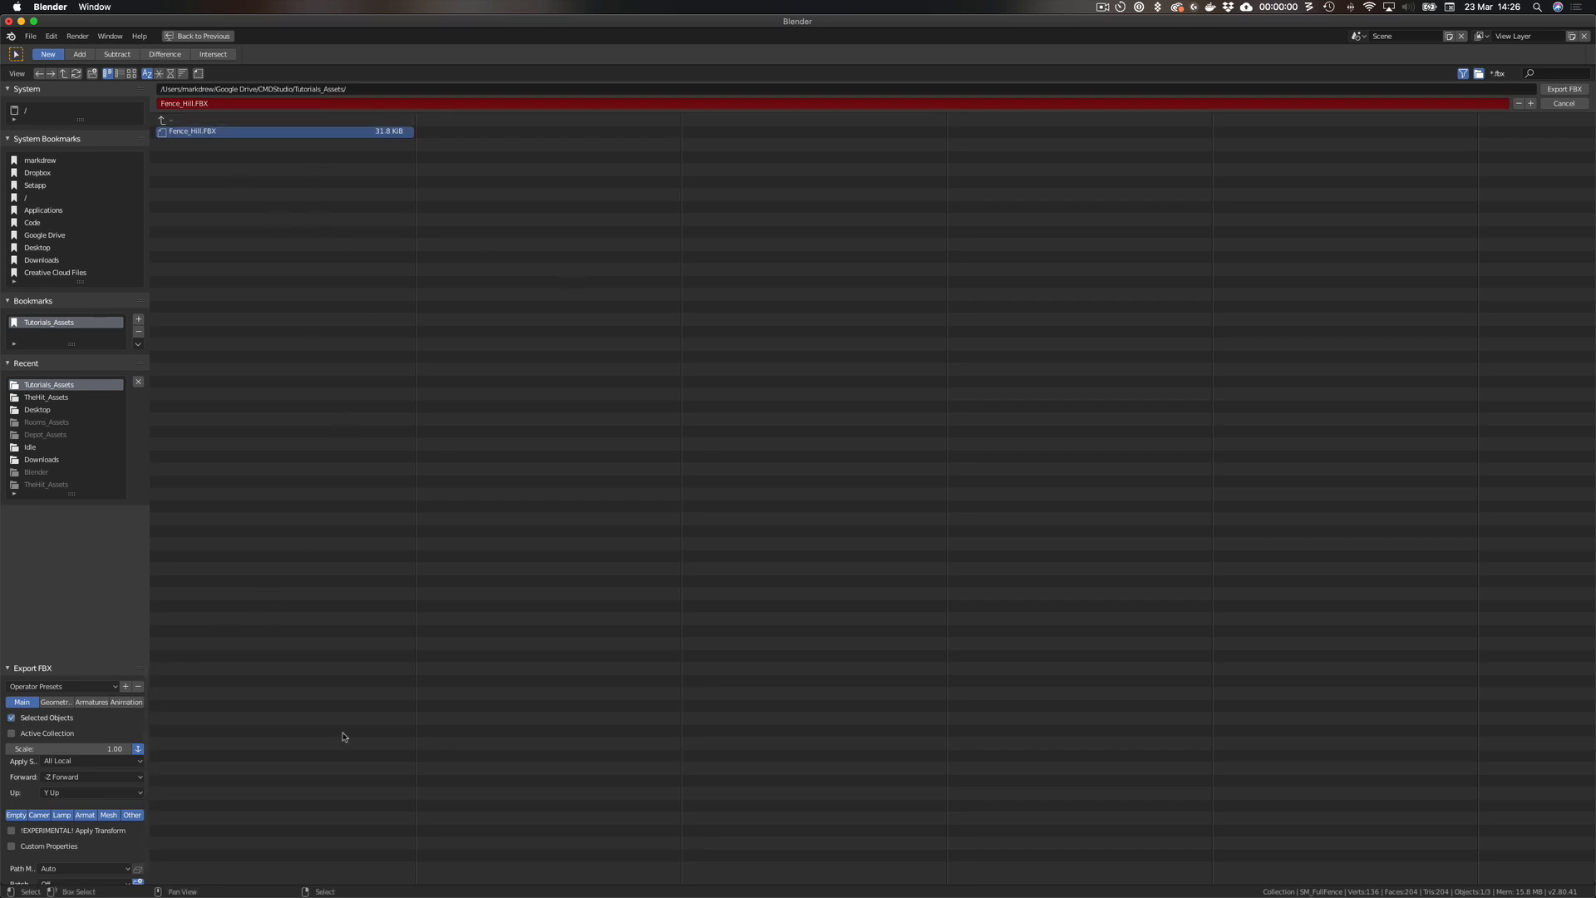
pyautogui.moveTo(1531, 162)
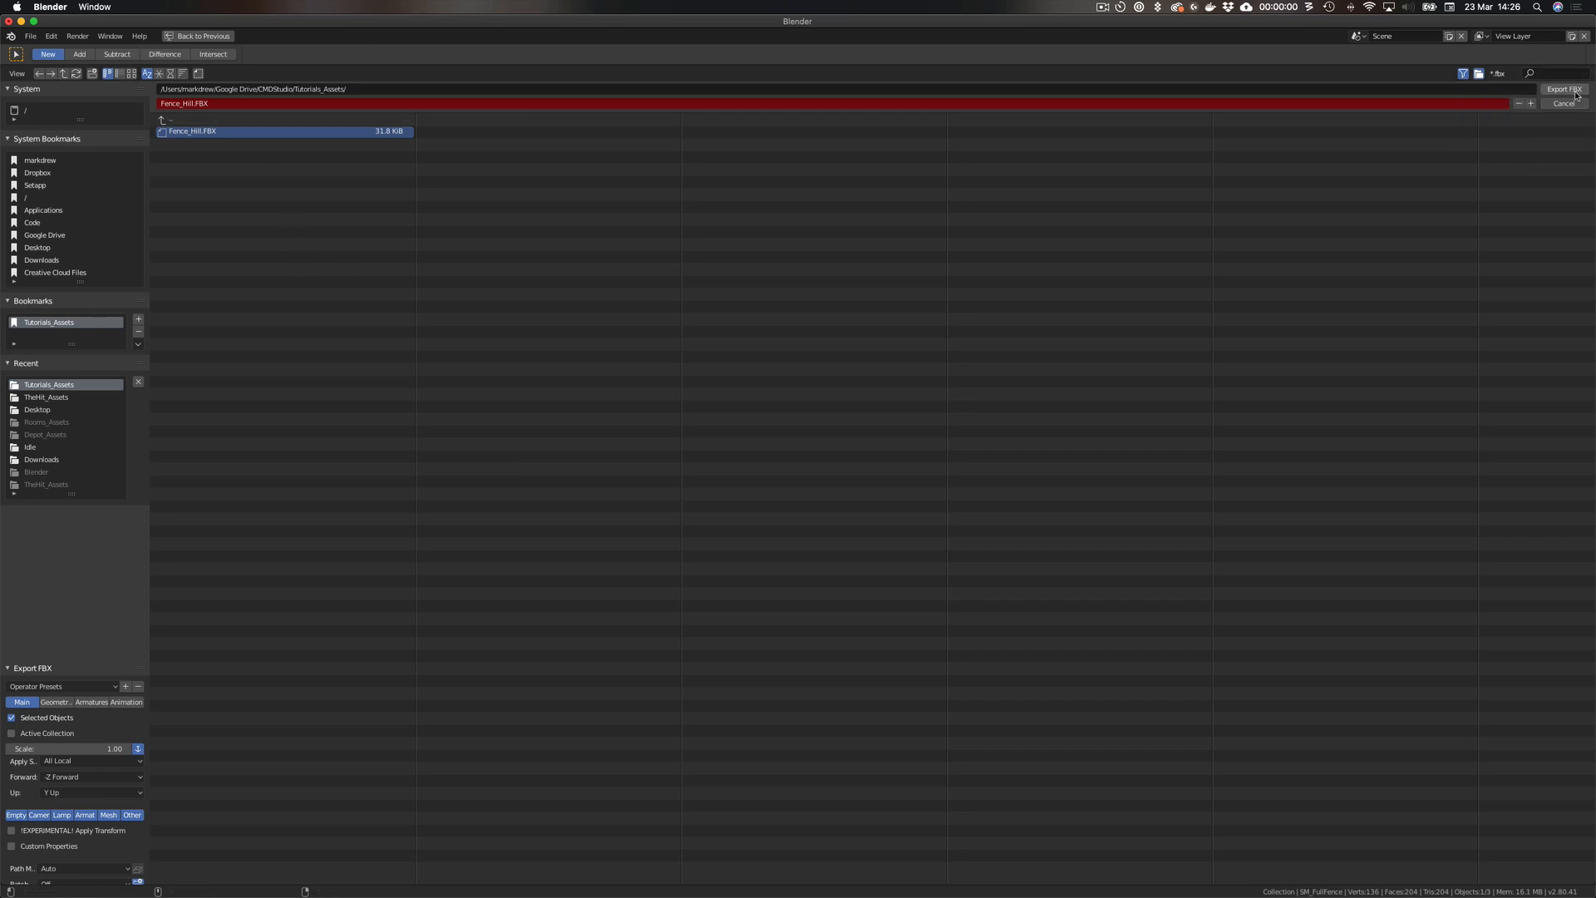
pyautogui.click(1564, 89)
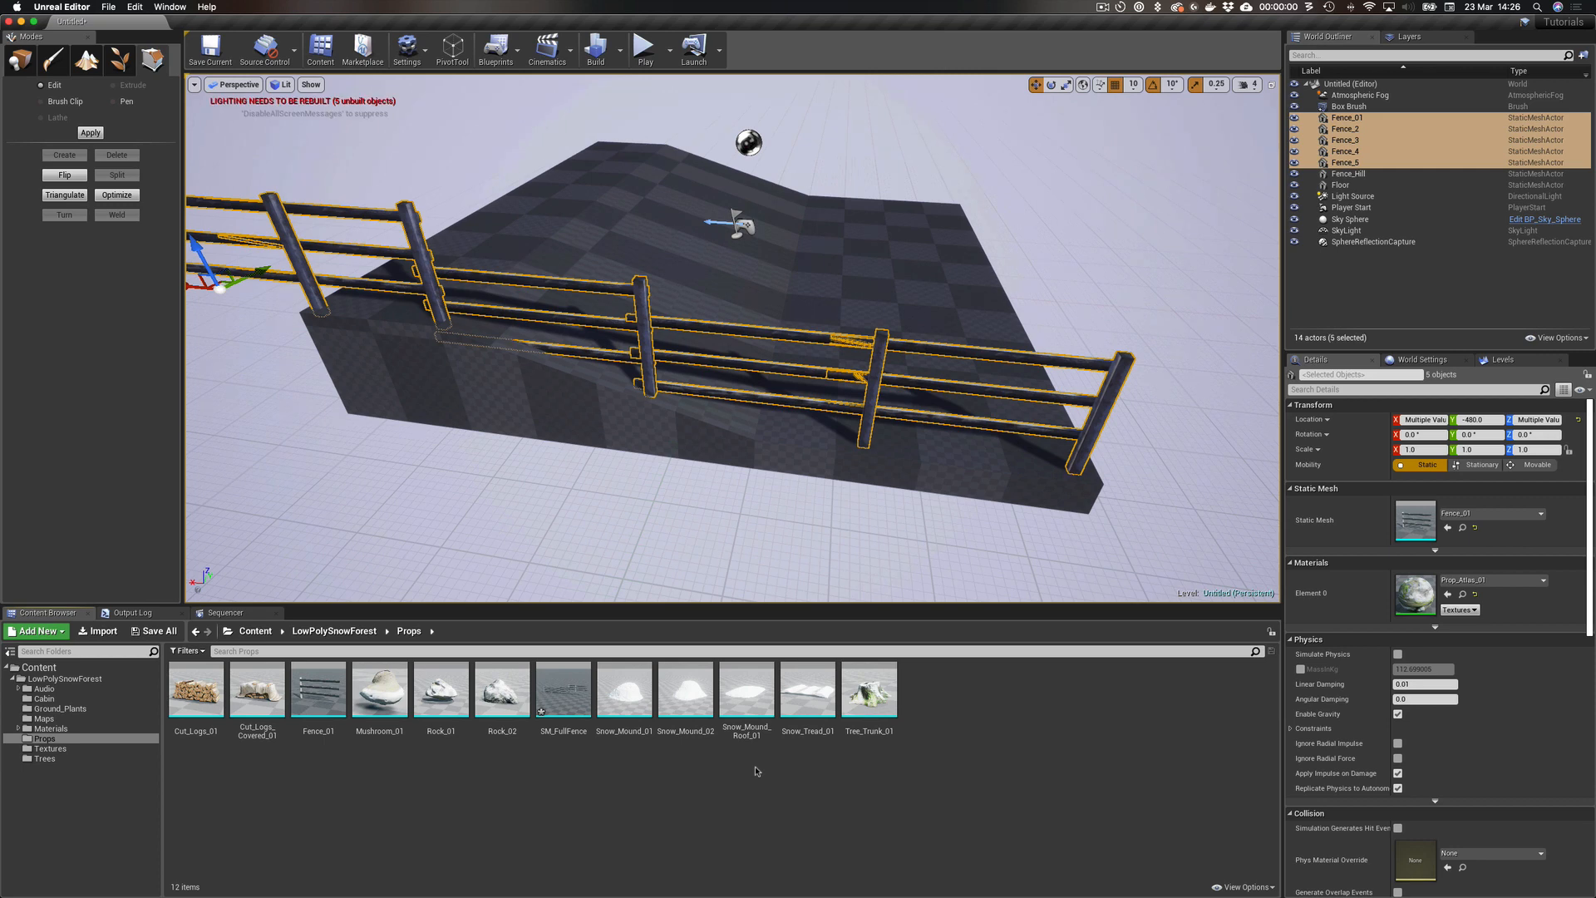
# Reimport SM_FullFence with a new source file, choosing the re-exported Fence_Hill.FBX.
pyautogui.rightClick(563, 689)
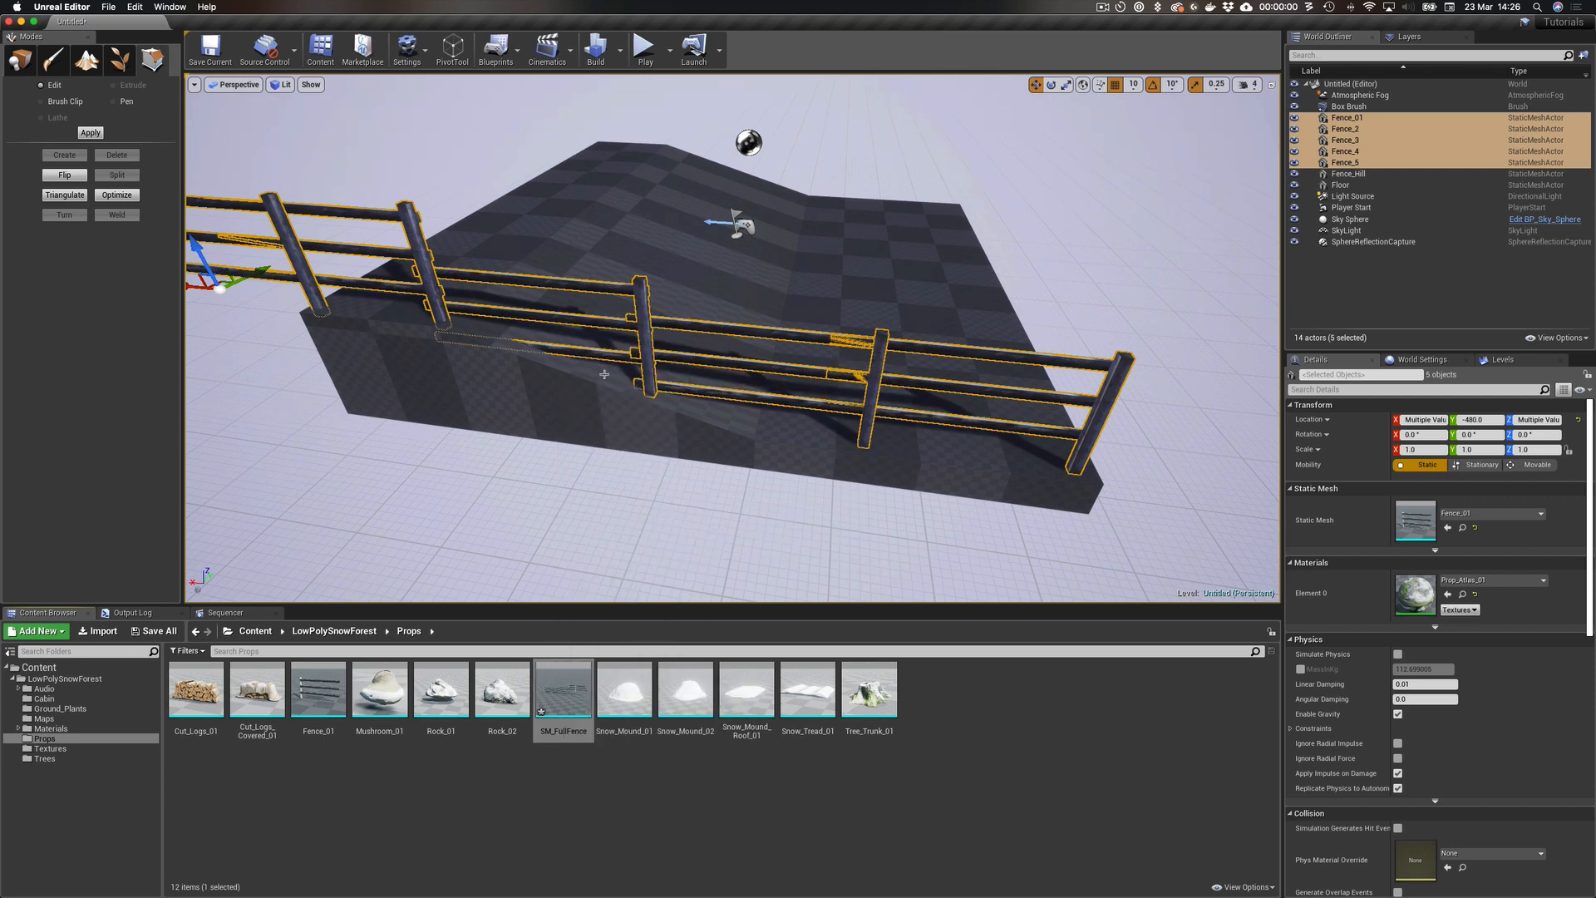
pyautogui.click(99, 630)
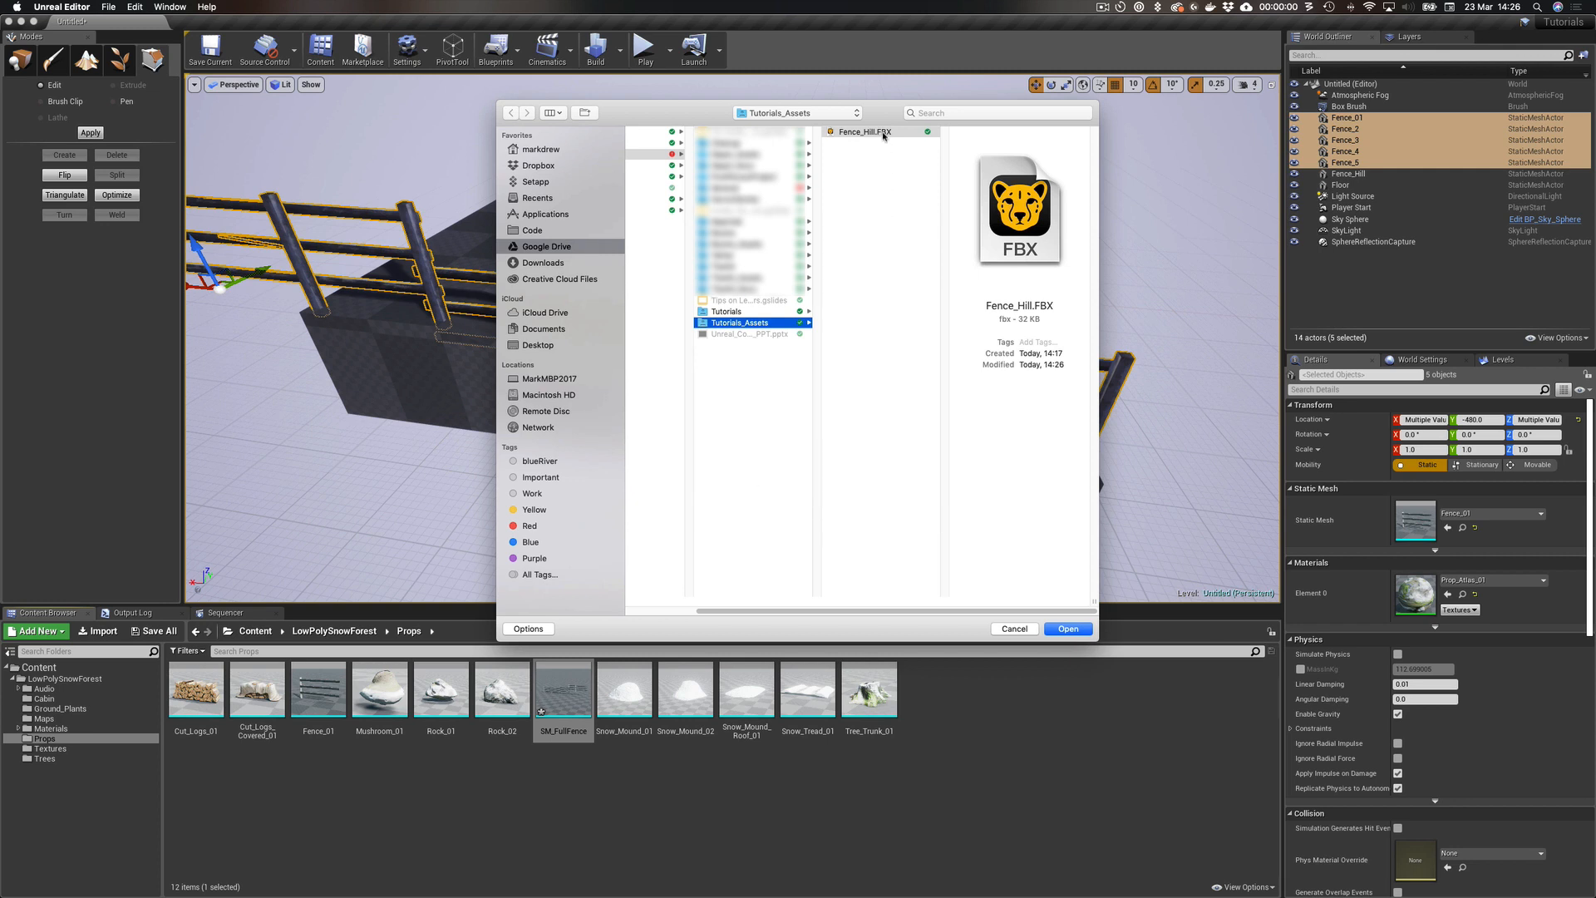
pyautogui.click(880, 132)
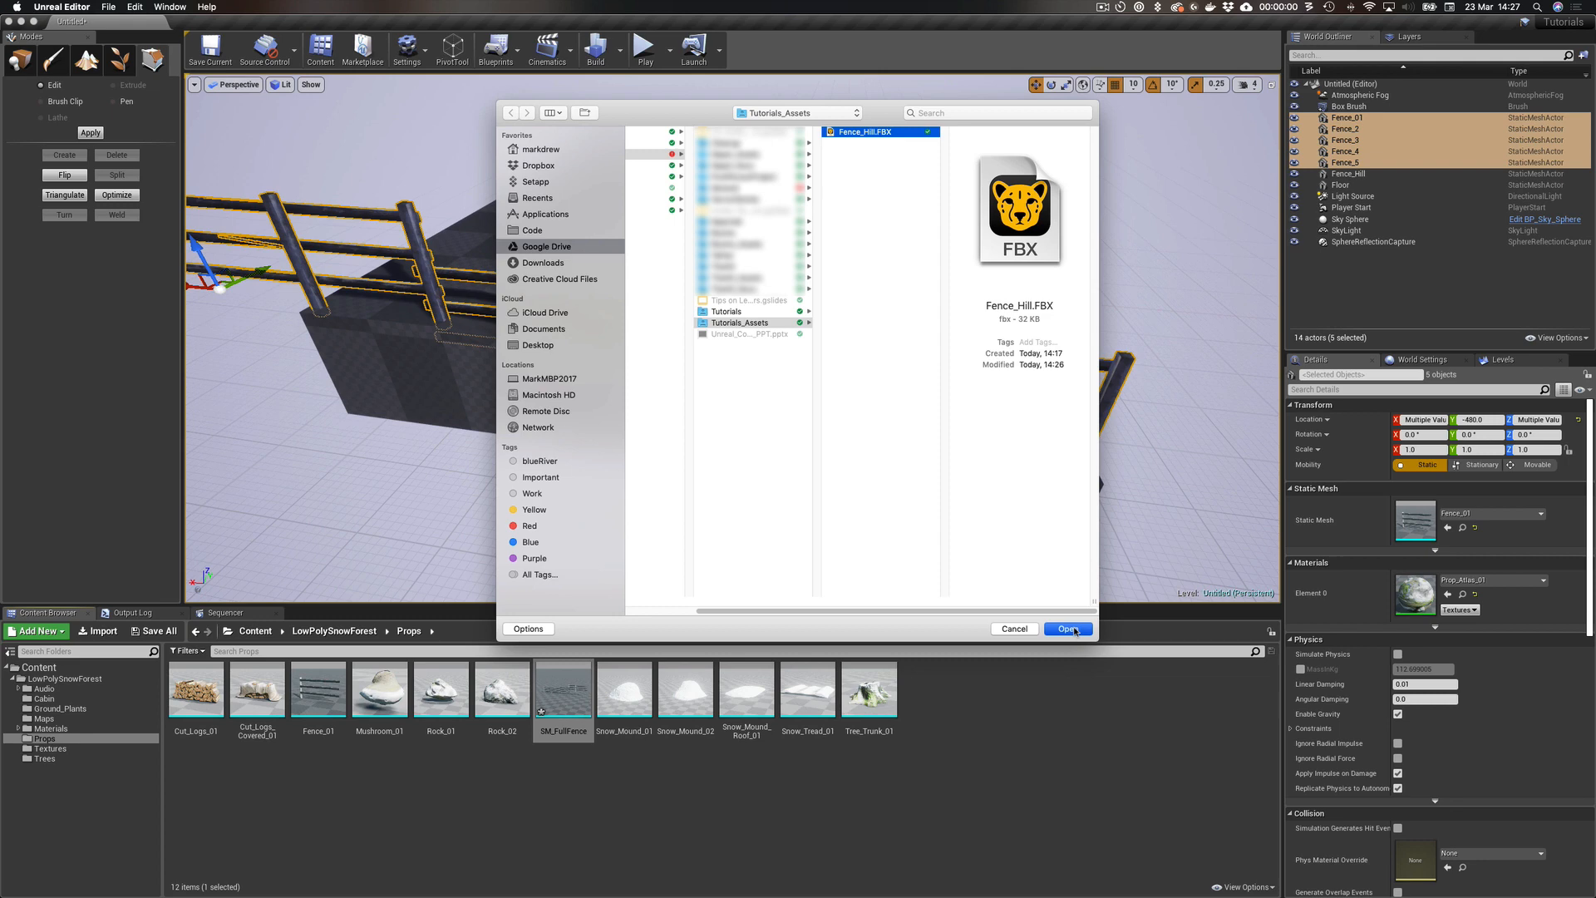
pyautogui.click(1067, 629)
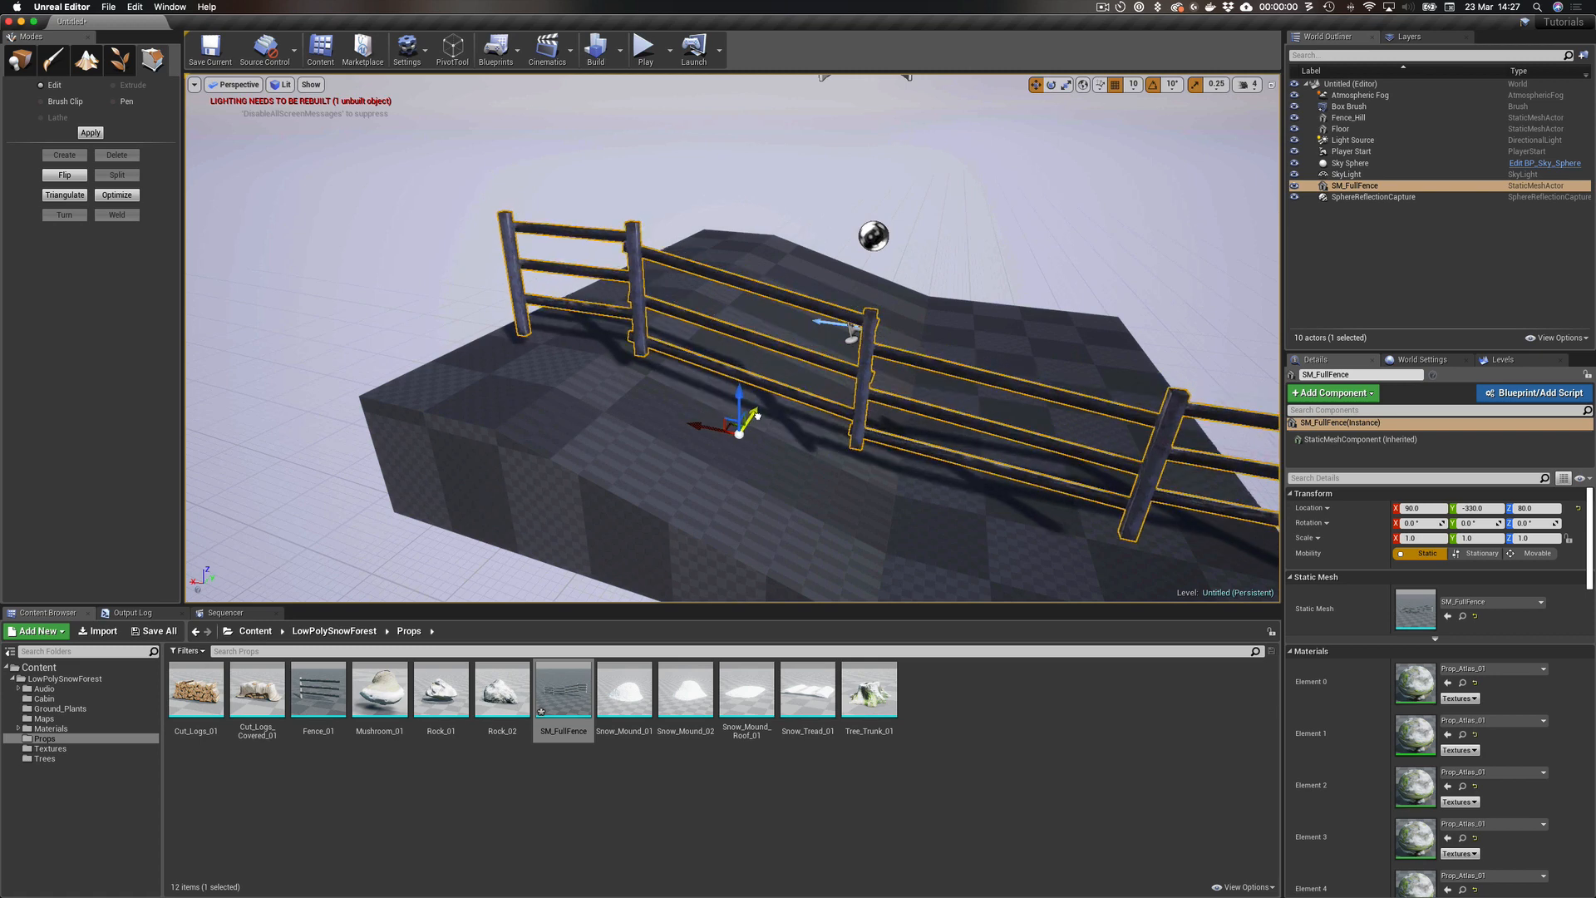
# Move the single SM_FullFence actor along the hill's edge with the gizmo.
pyautogui.moveTo(738, 427); pyautogui.dragTo(662, 499)
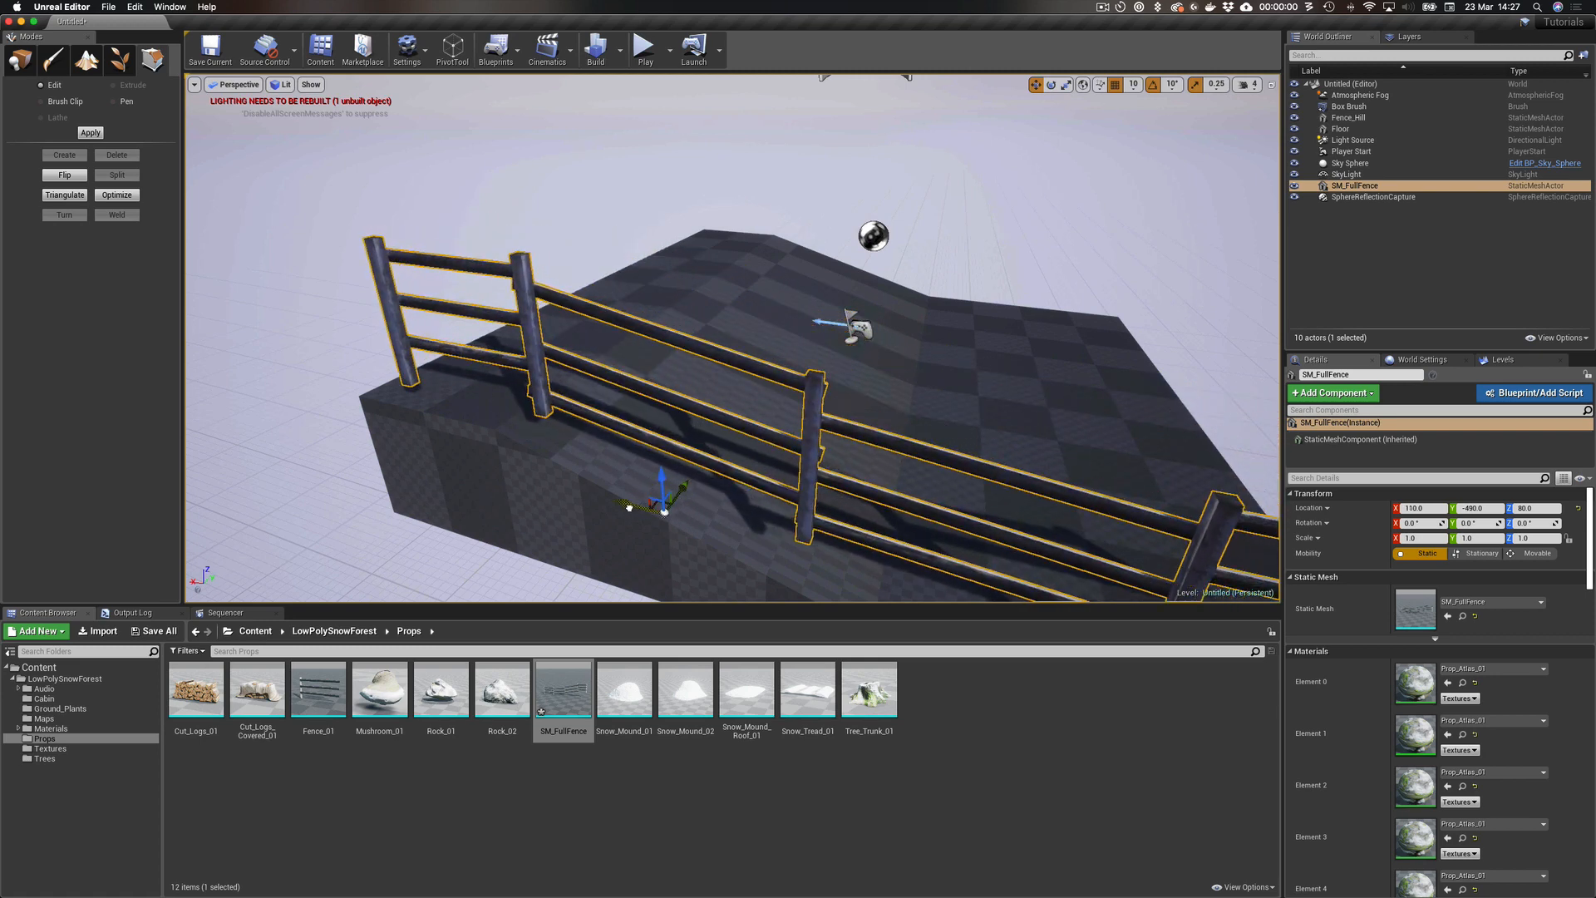